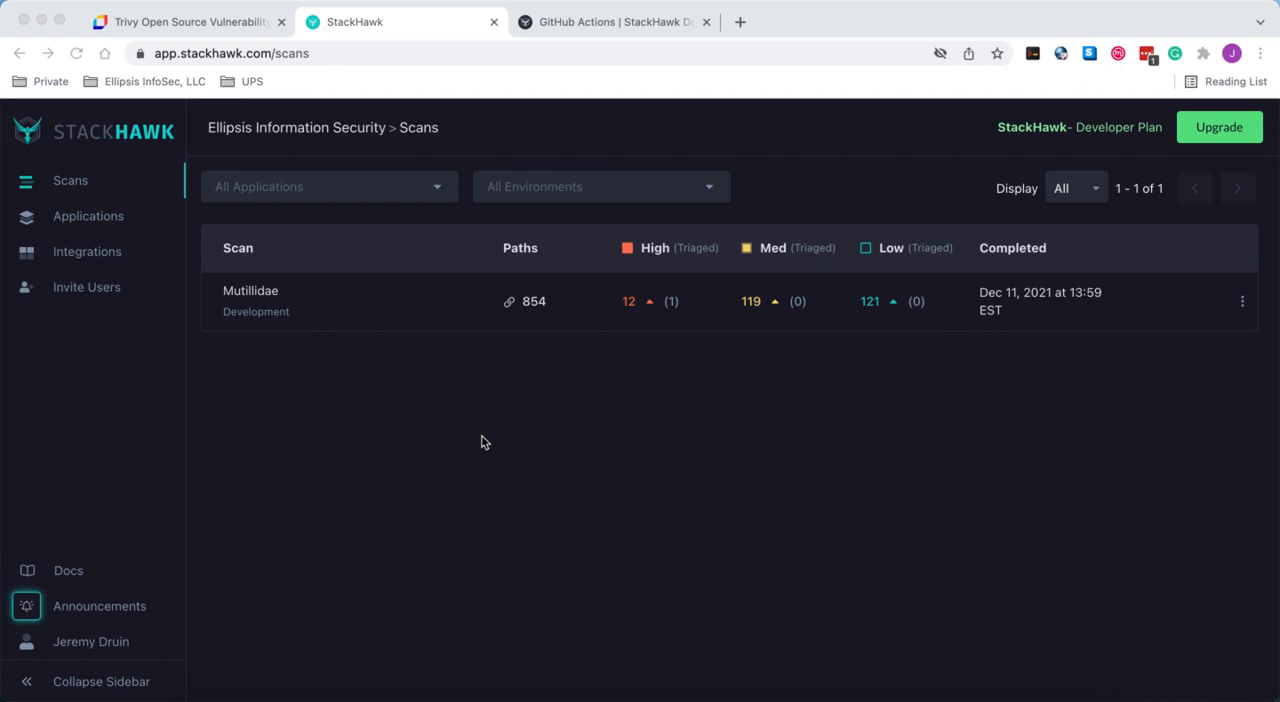
pyautogui.moveTo(228, 472)
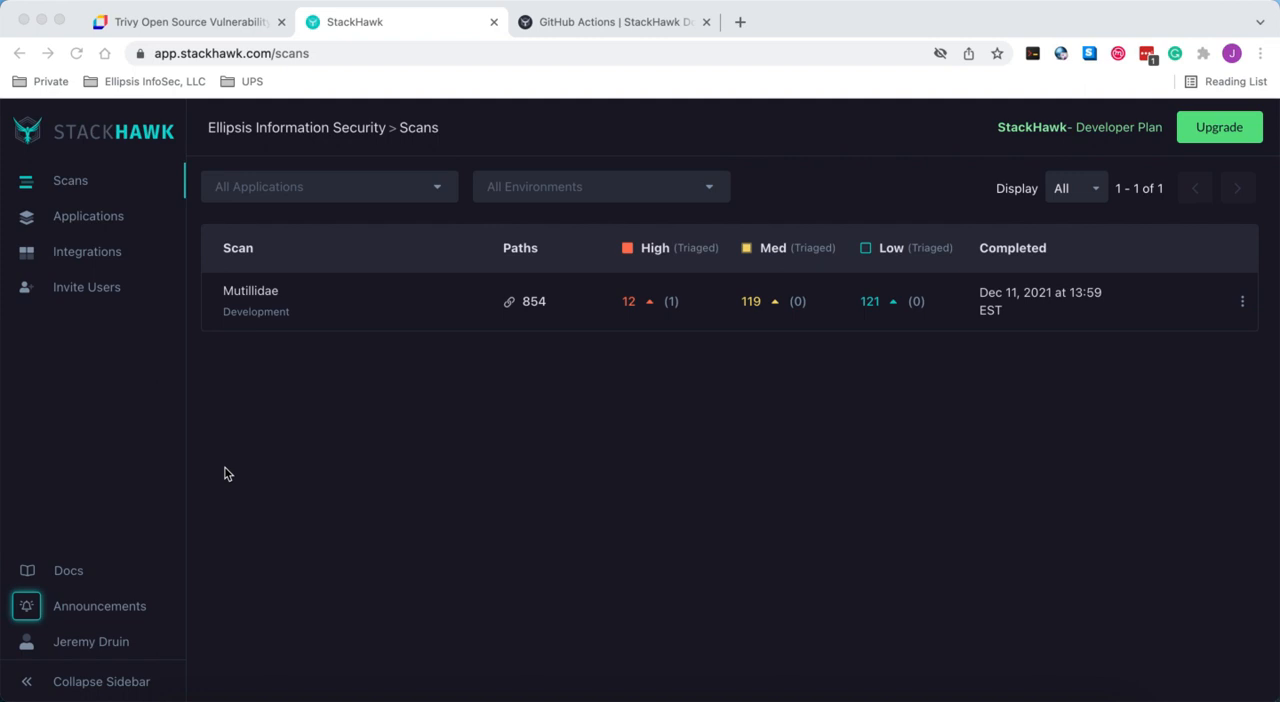
pyautogui.moveTo(112, 638)
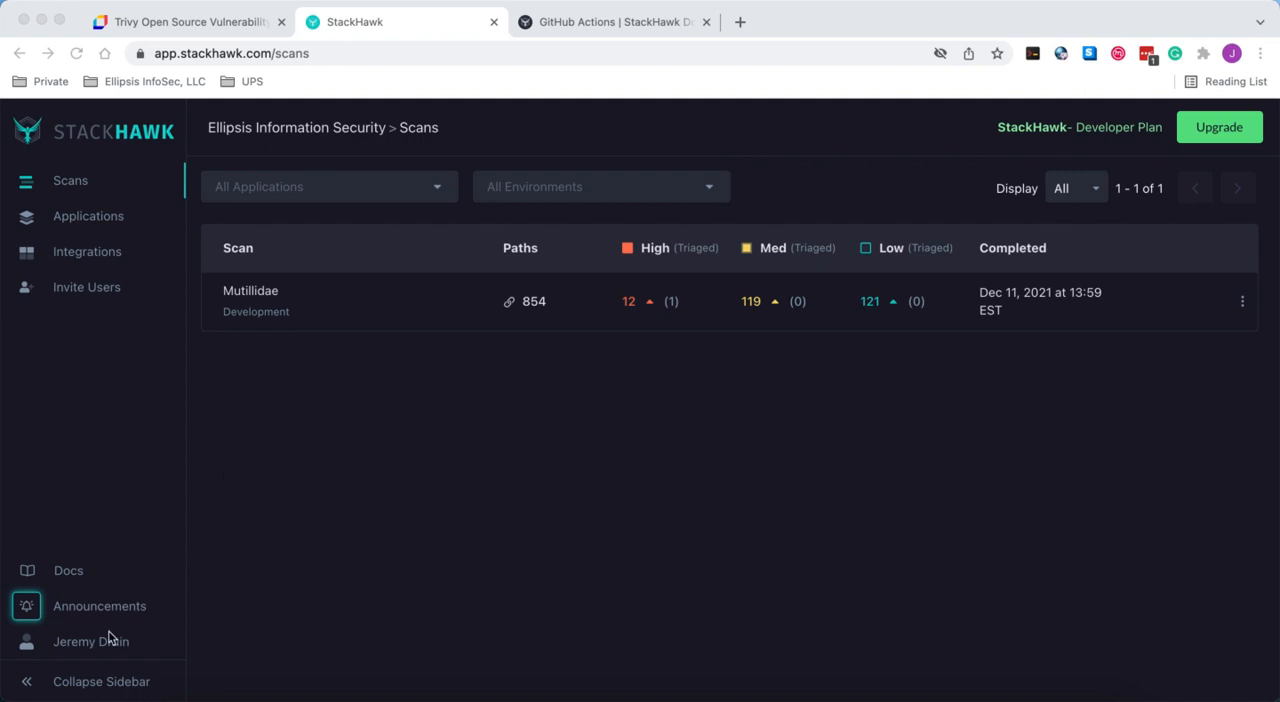
pyautogui.moveTo(80, 648)
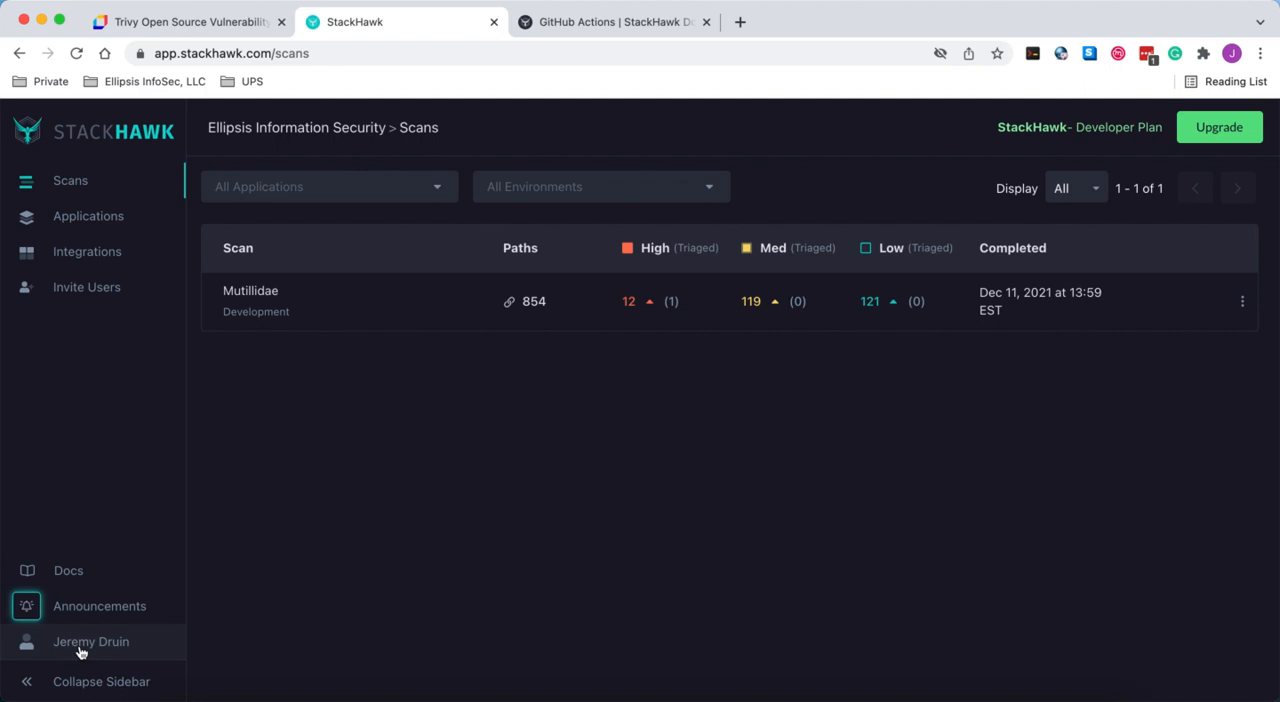
# Leave the StackHawk scans list and change into the ../mutillidae-dockerhub/ folder
pyautogui.click(92, 640)
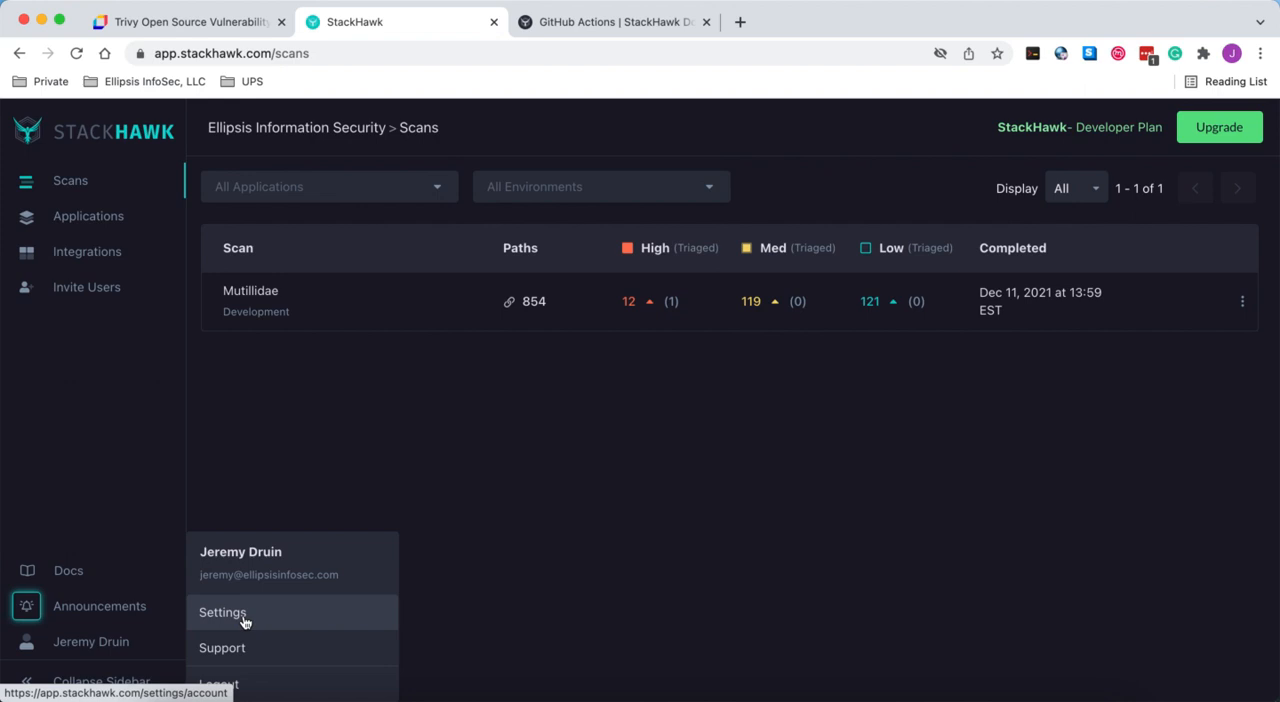
pyautogui.moveTo(284, 396)
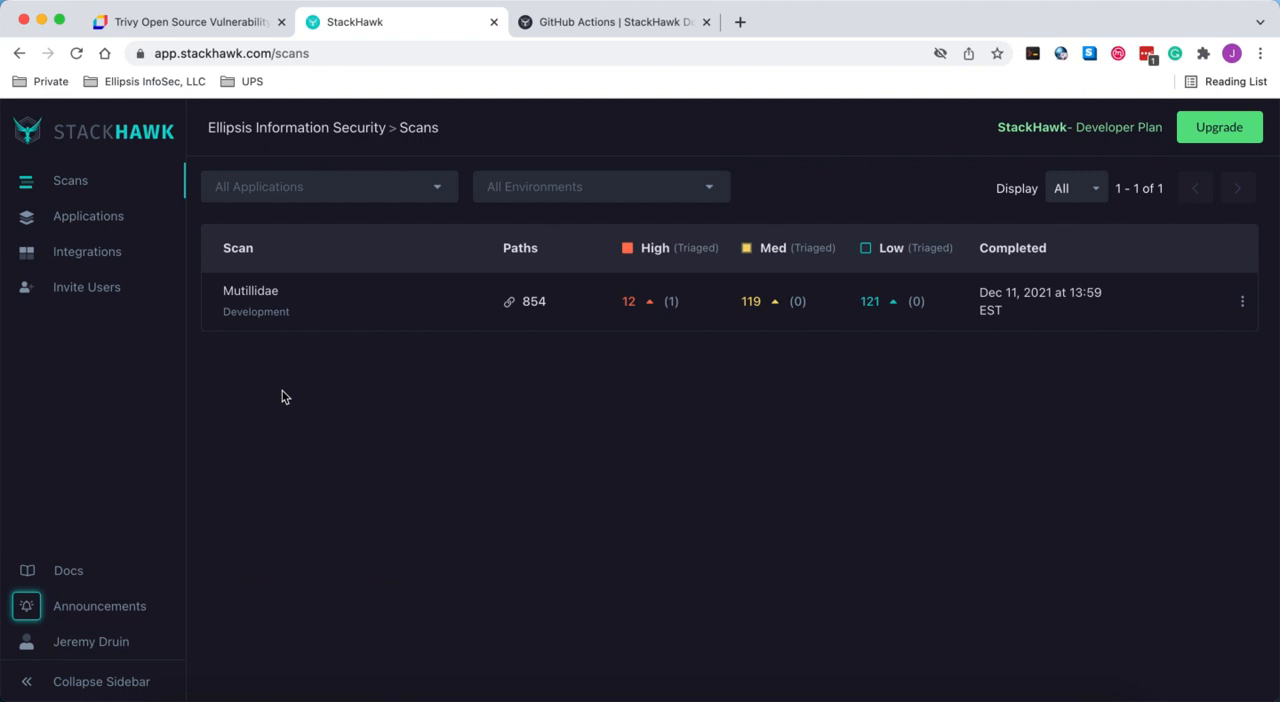
pyautogui.moveTo(88, 252)
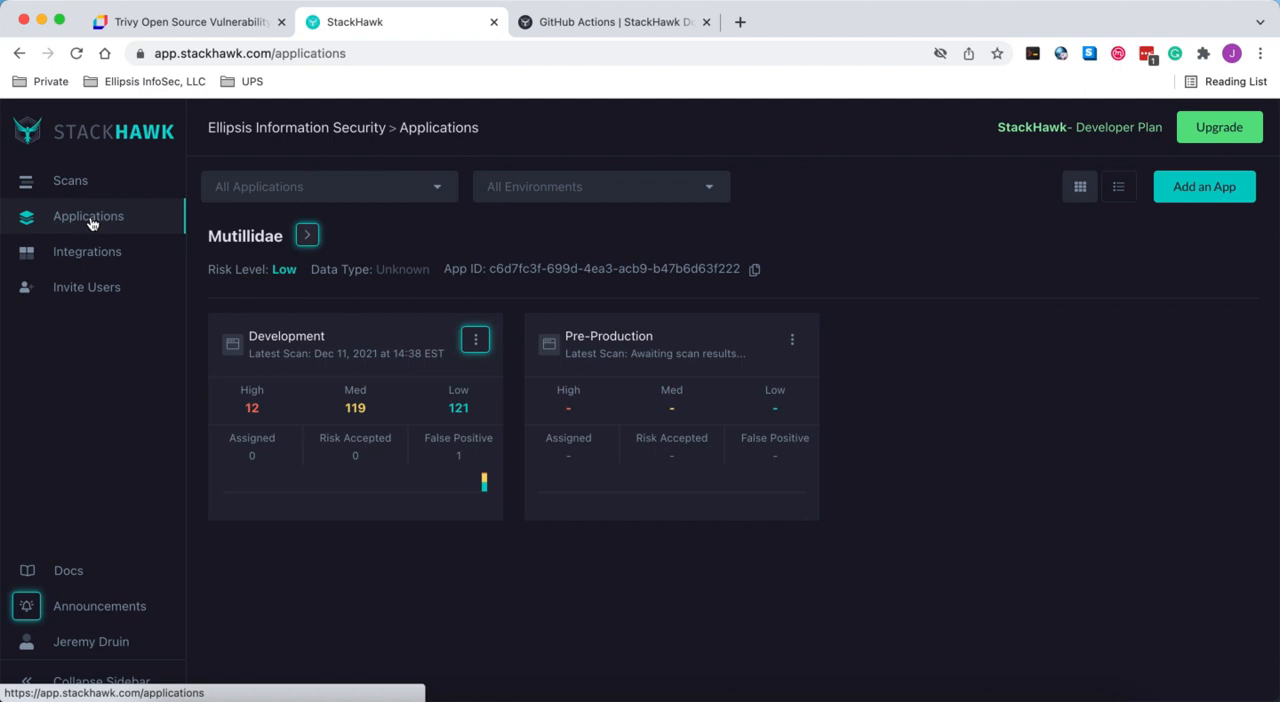
pyautogui.moveTo(330, 234)
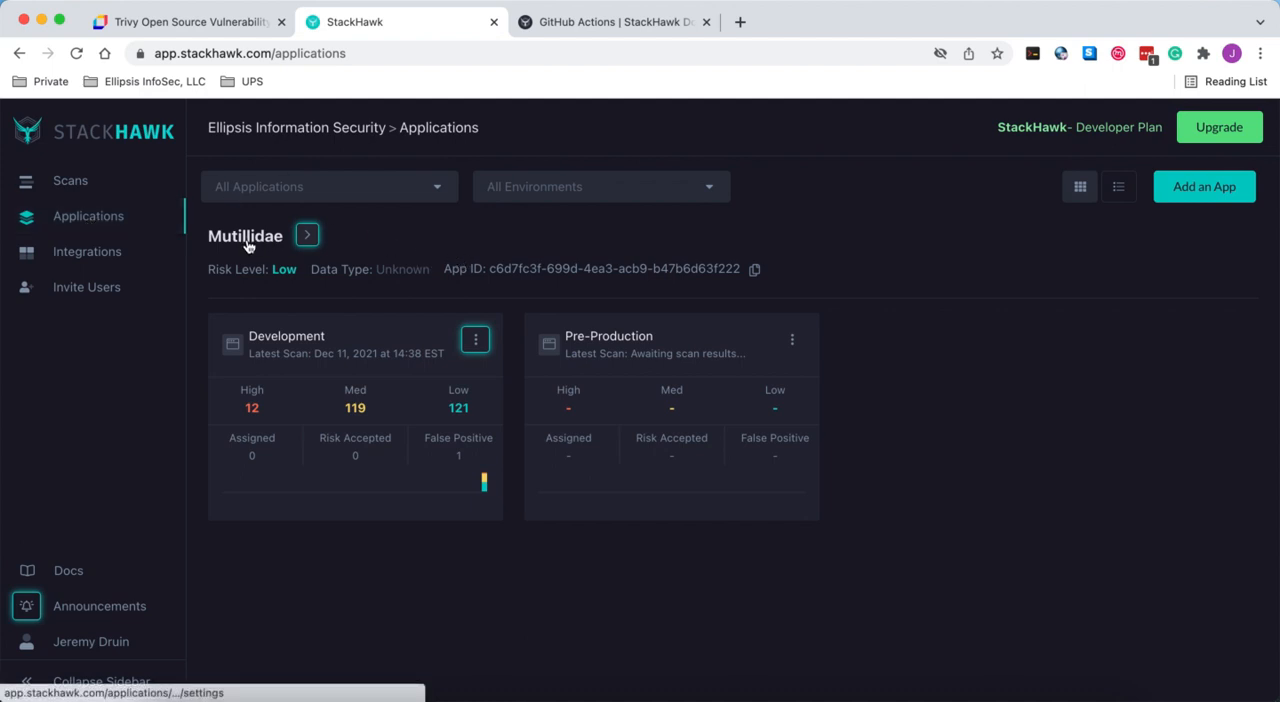
pyautogui.moveTo(1196, 204)
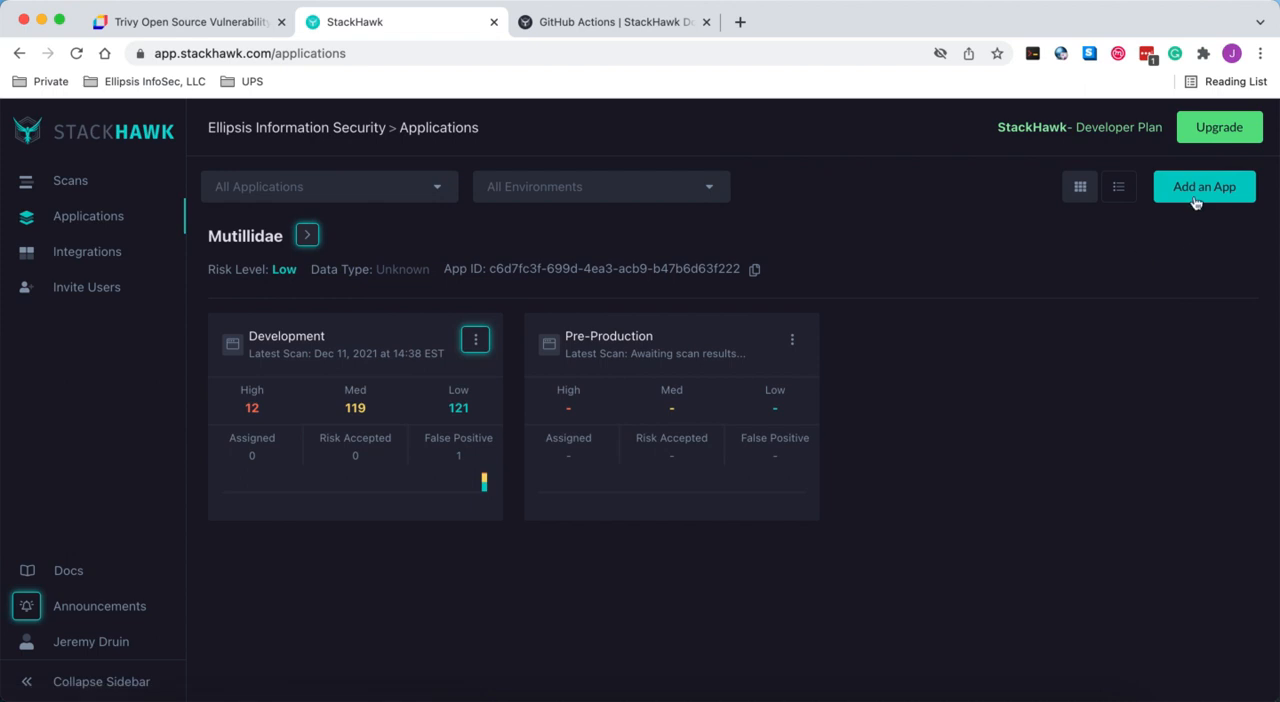
pyautogui.moveTo(464, 288)
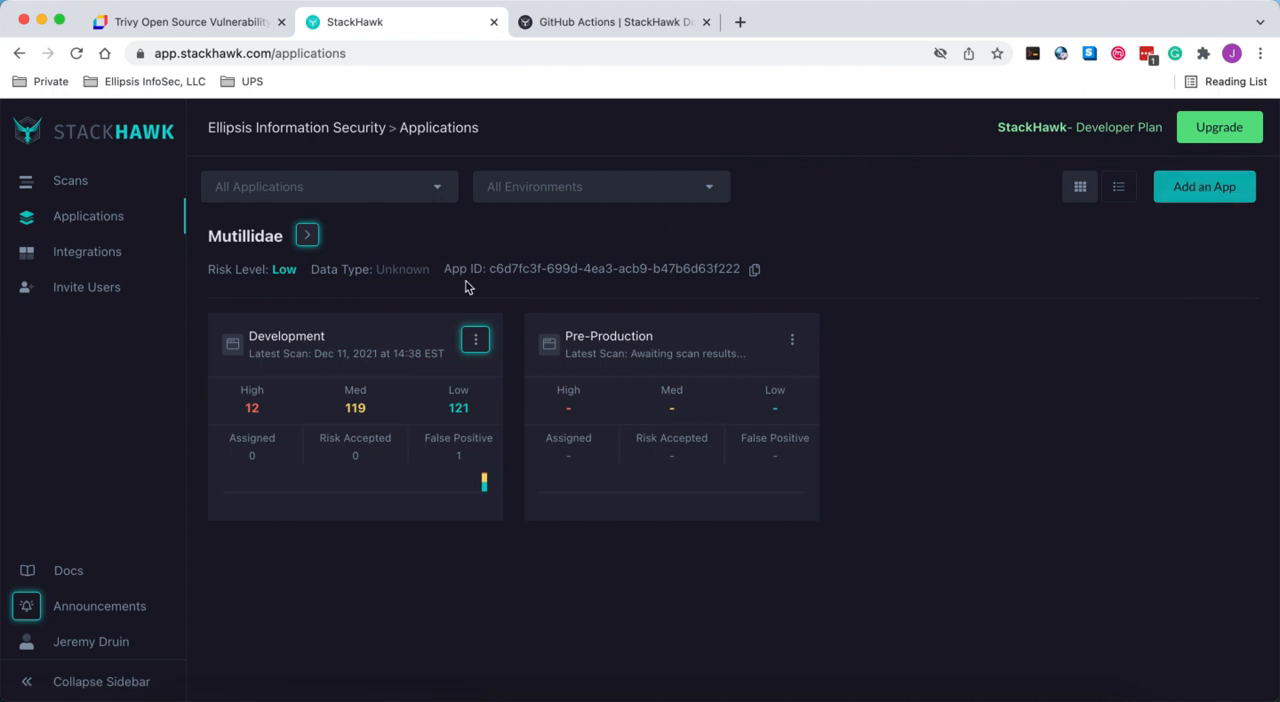
pyautogui.moveTo(490, 268)
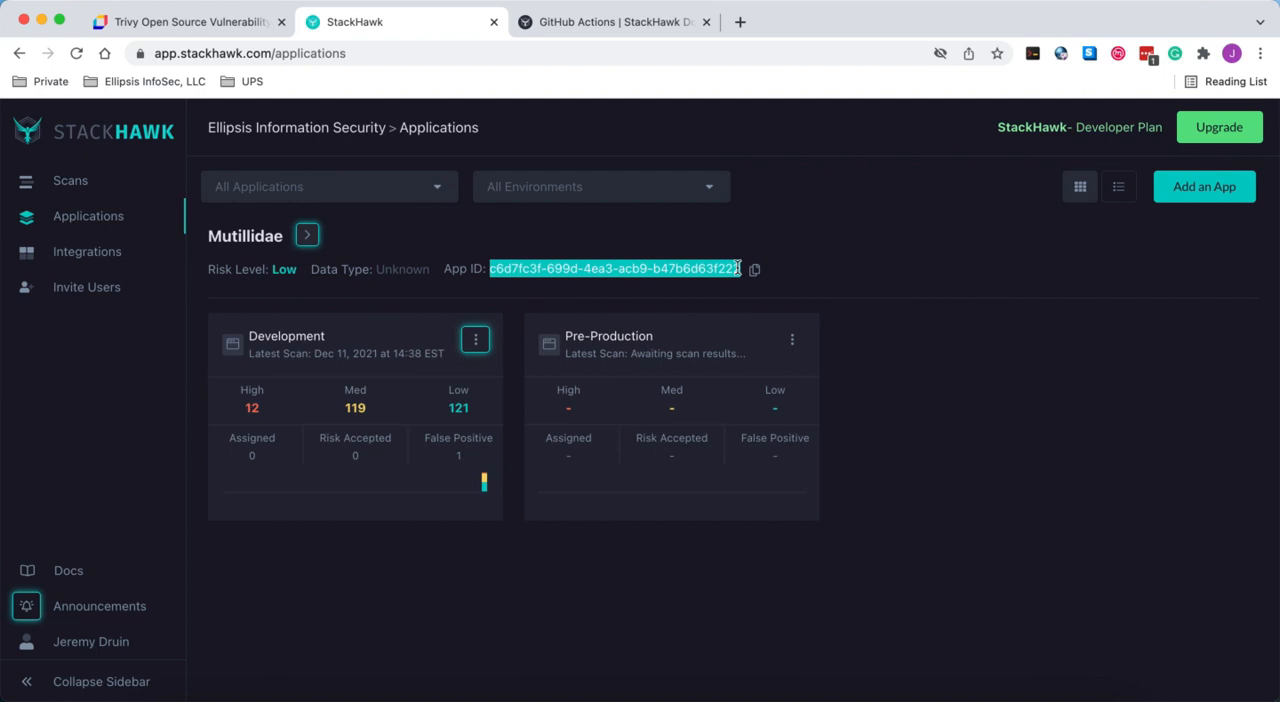
pyautogui.moveTo(476, 284)
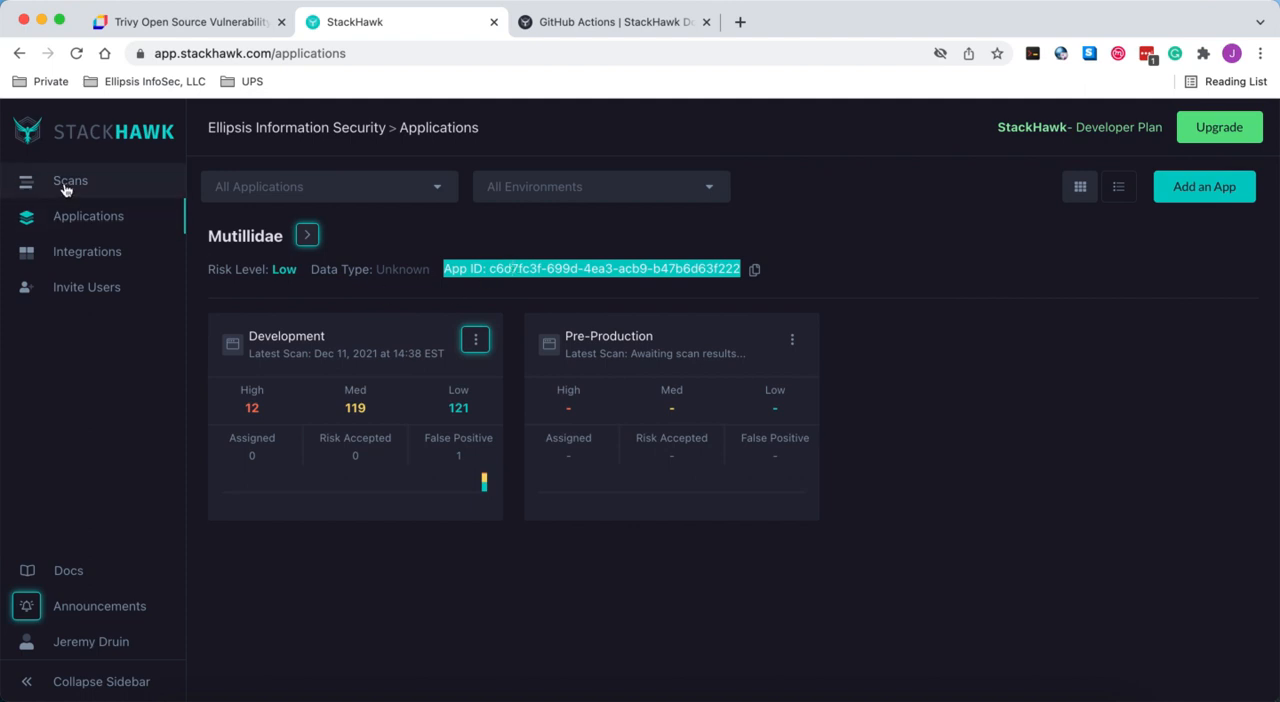
pyautogui.click(70, 180)
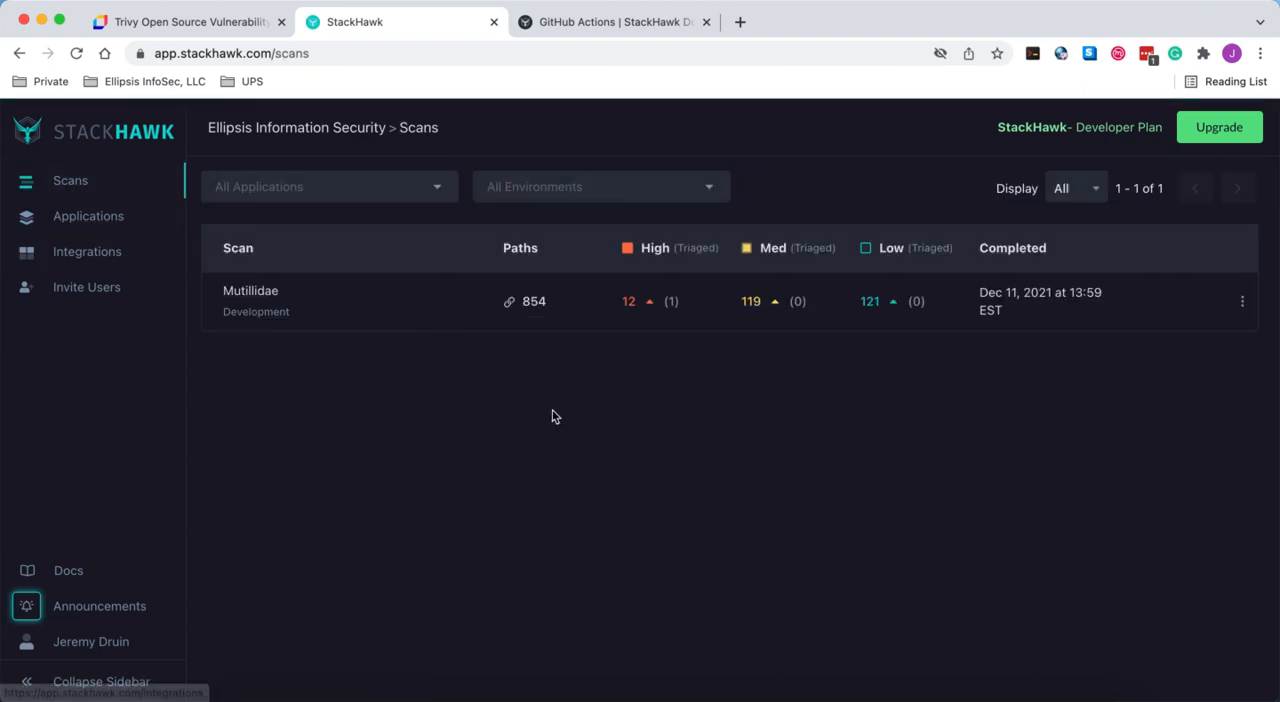
pyautogui.moveTo(420, 380)
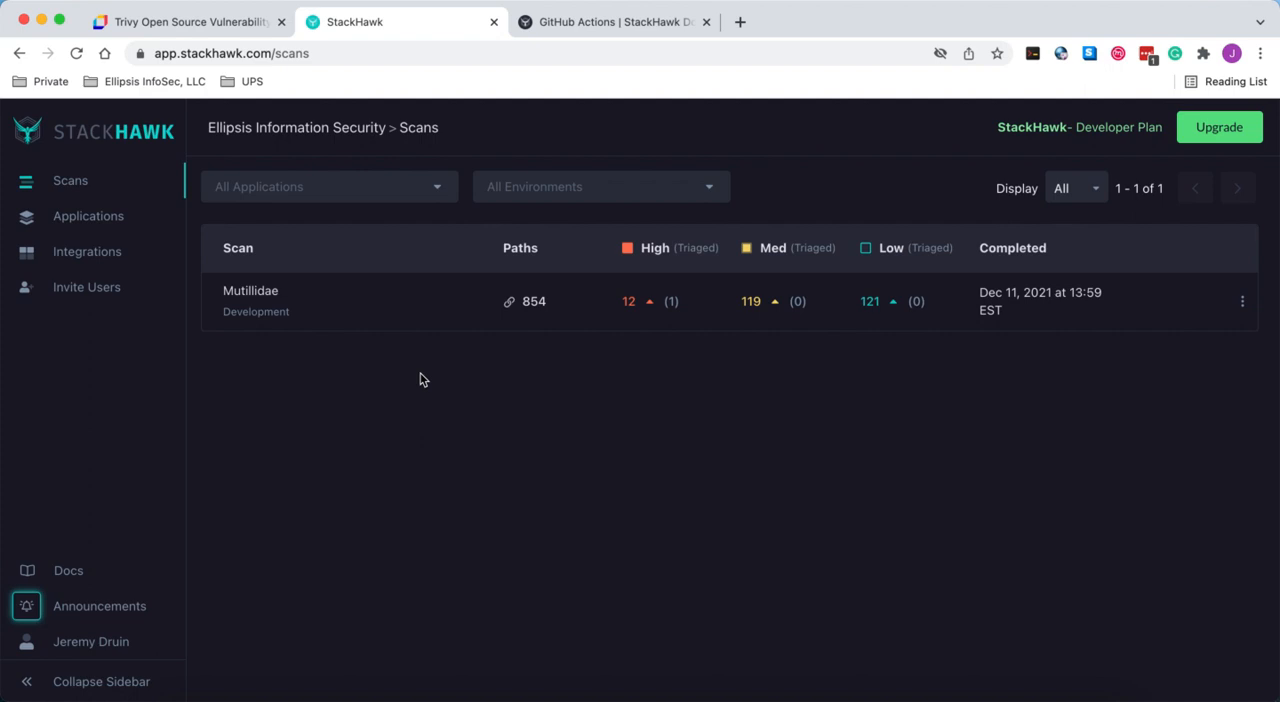
pyautogui.moveTo(240, 294)
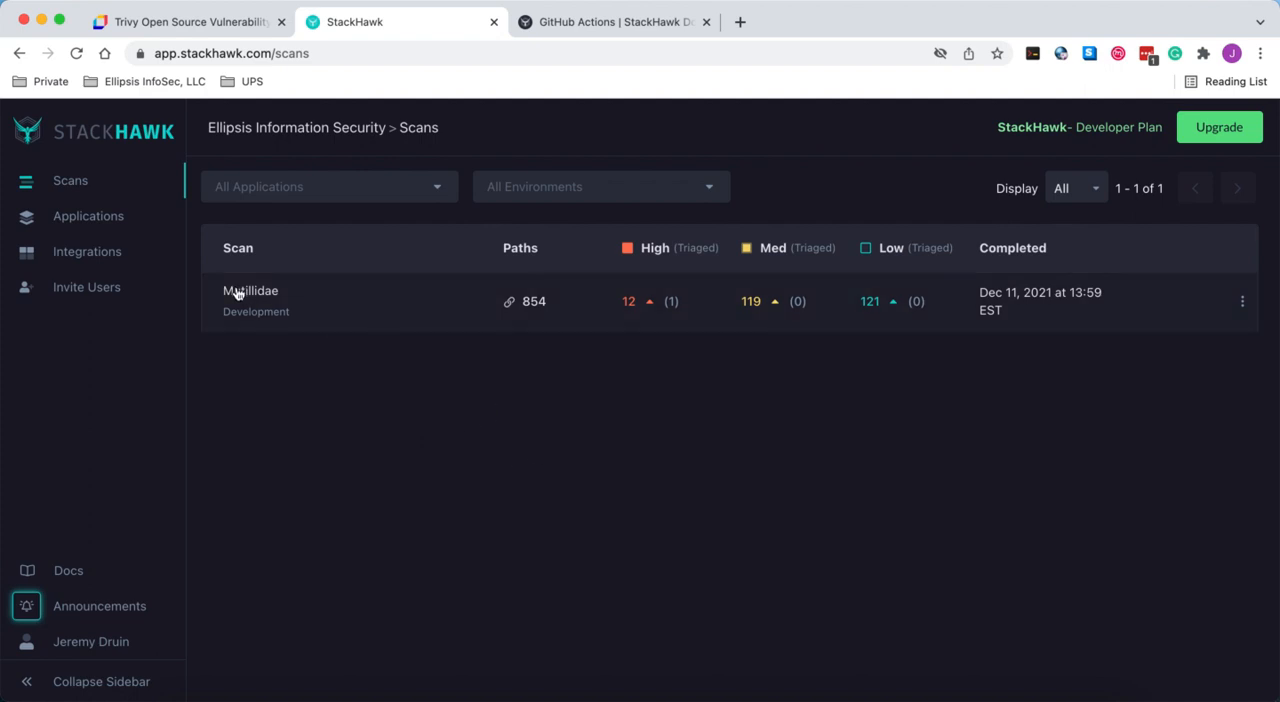
pyautogui.moveTo(328, 520)
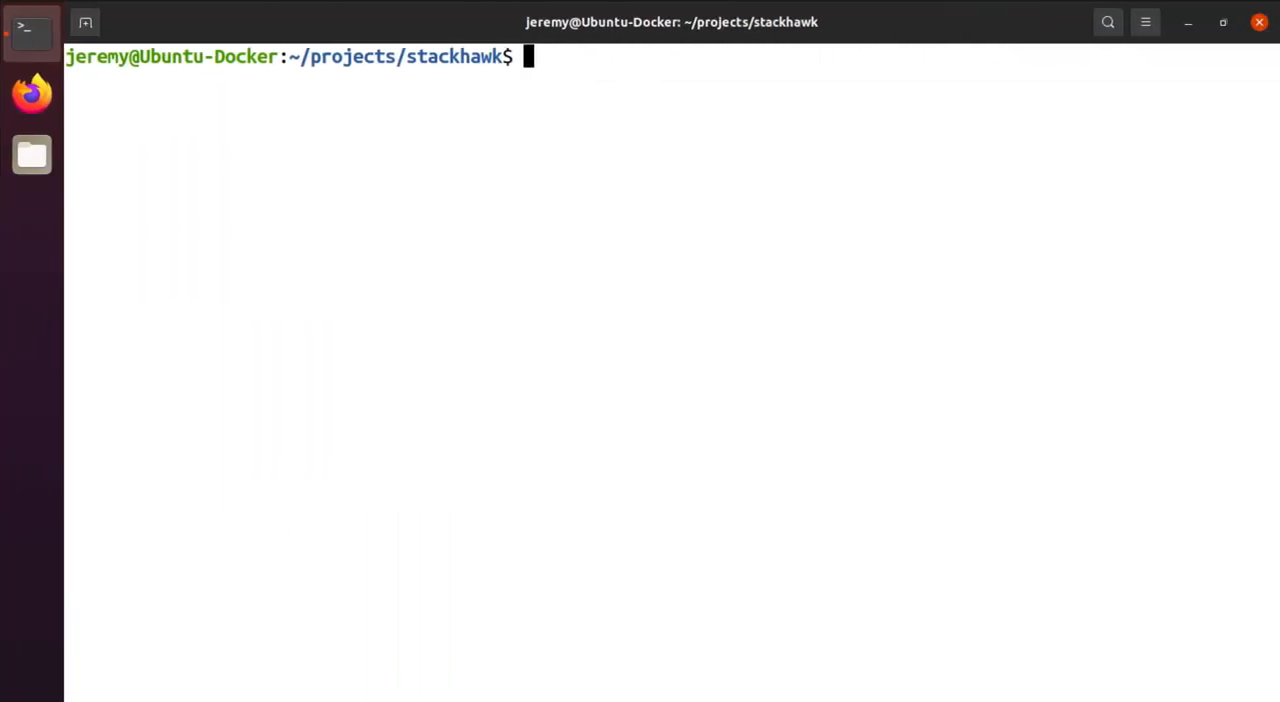
pyautogui.moveTo(568, 438)
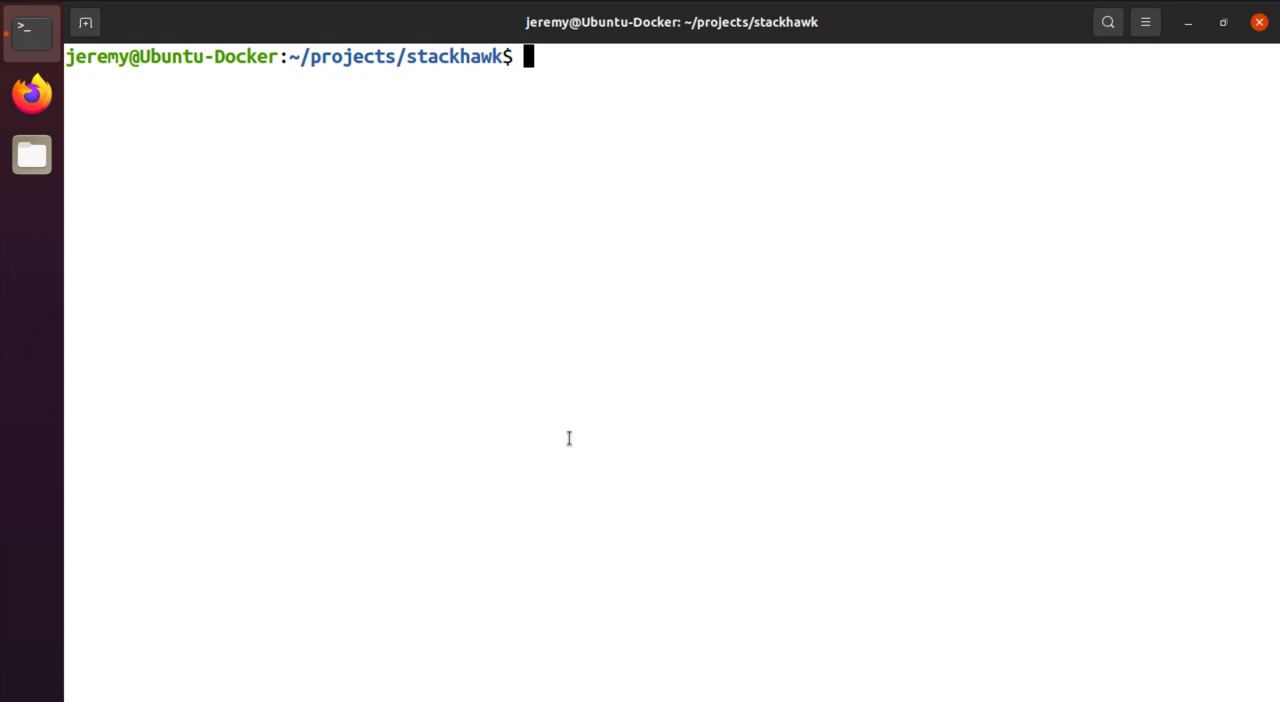
pyautogui.write('cd')
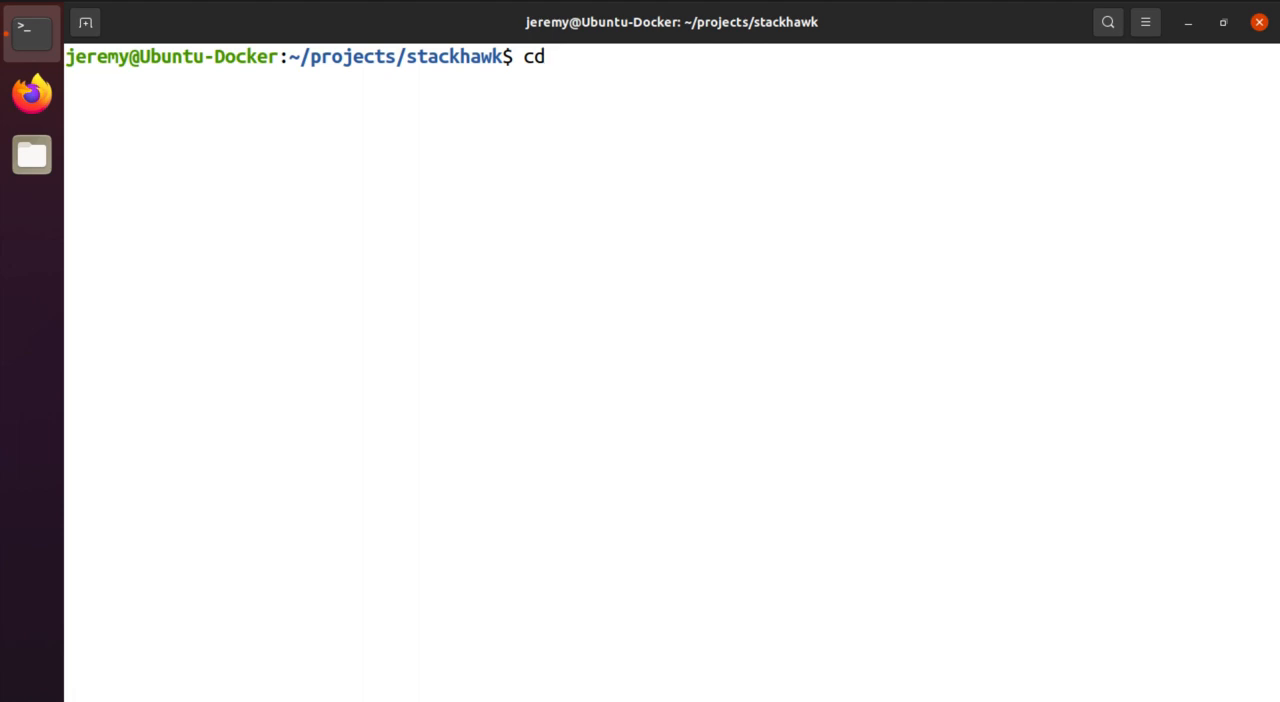
pyautogui.write('..')
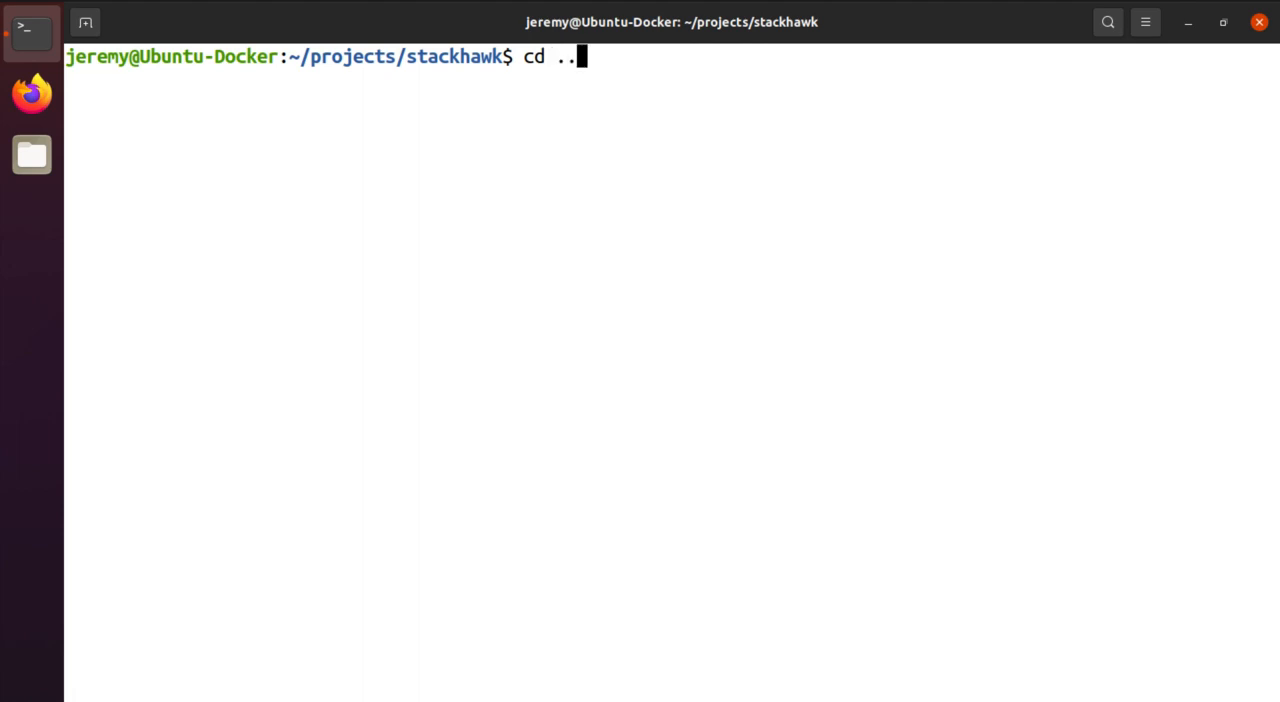
pyautogui.write('/mutillidae-')
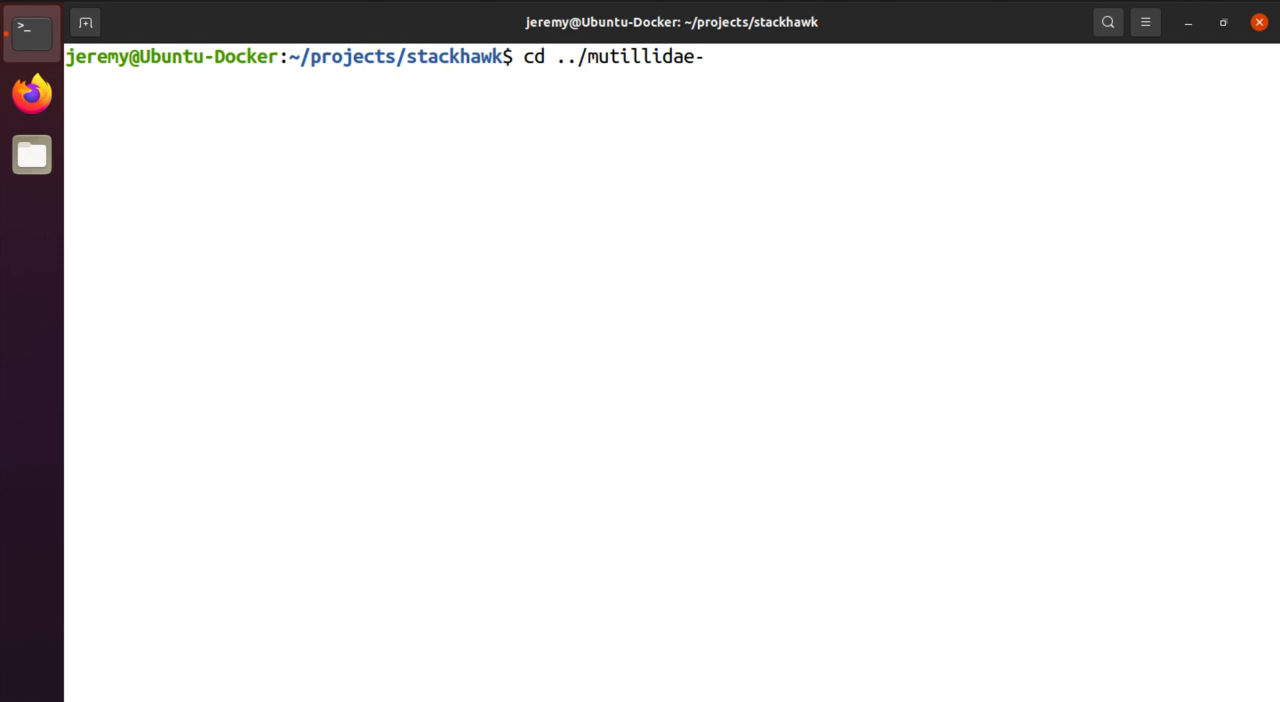
pyautogui.write('dockerhub/')
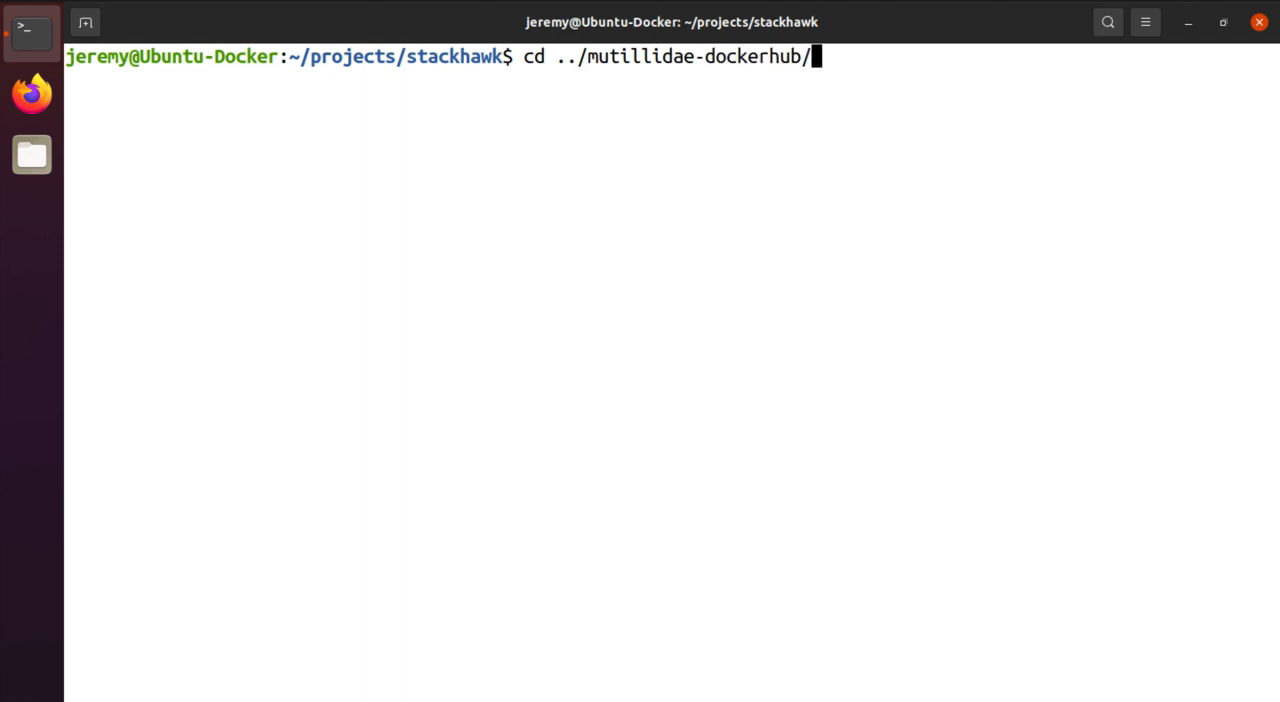
pyautogui.press('Return')
pyautogui.write('ls')
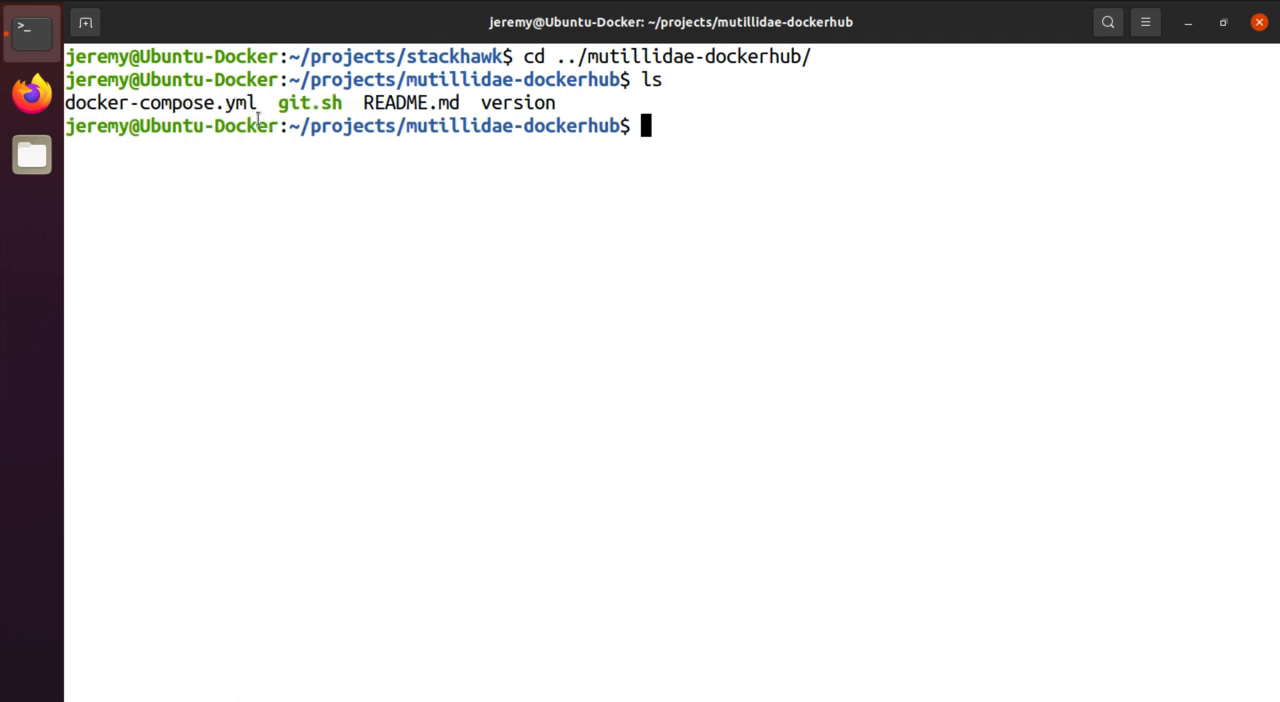
# Start the Mutillidae stack in the background with docker-compose up -d
pyautogui.write('d')
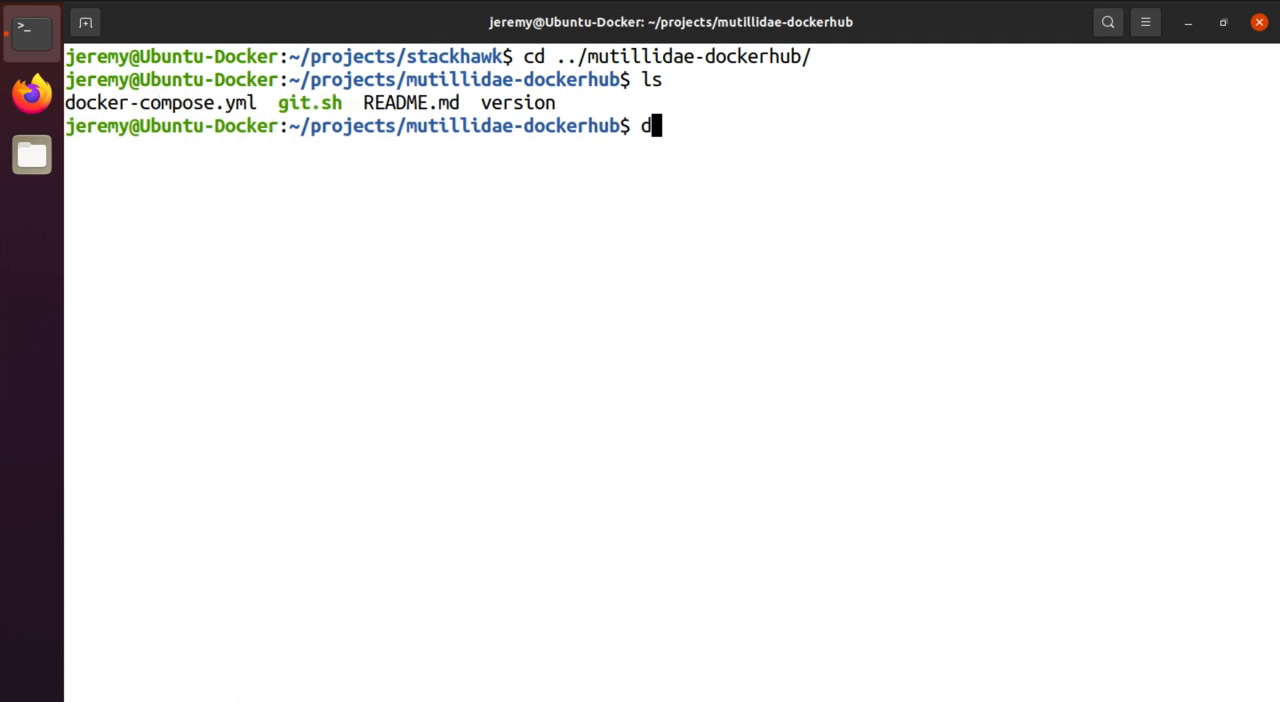
pyautogui.write('ocker-compose')
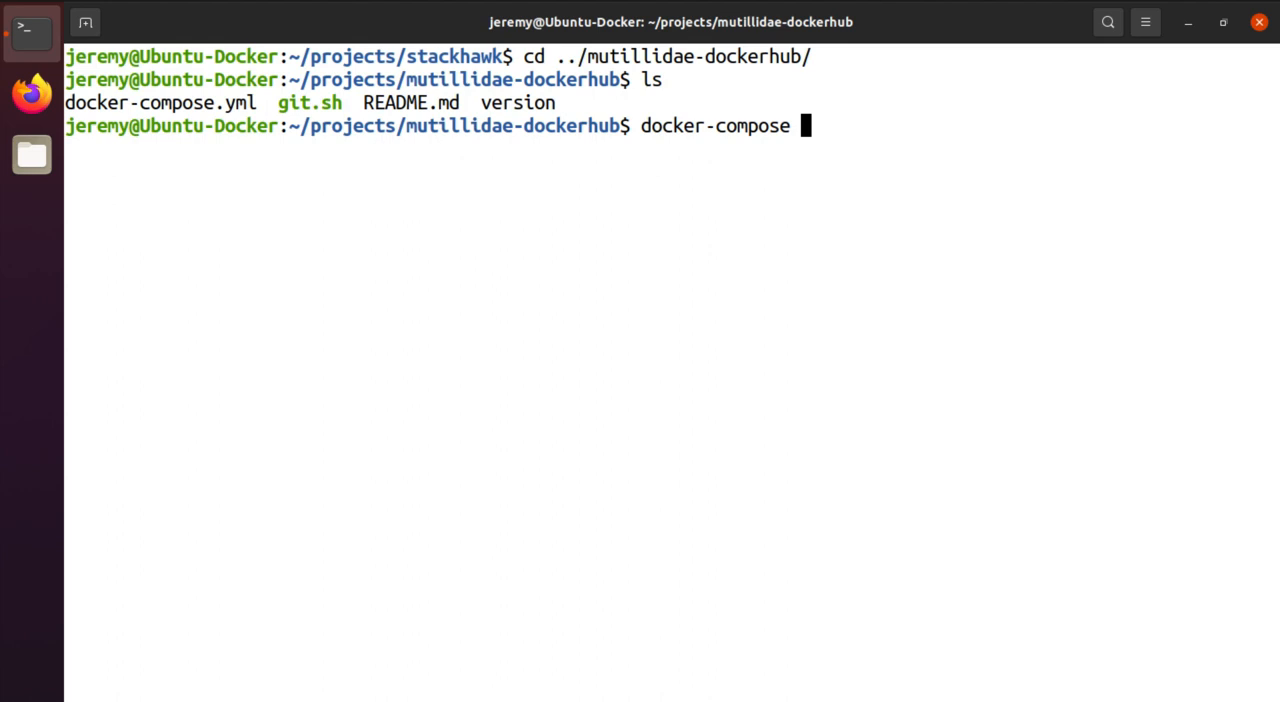
pyautogui.write('up')
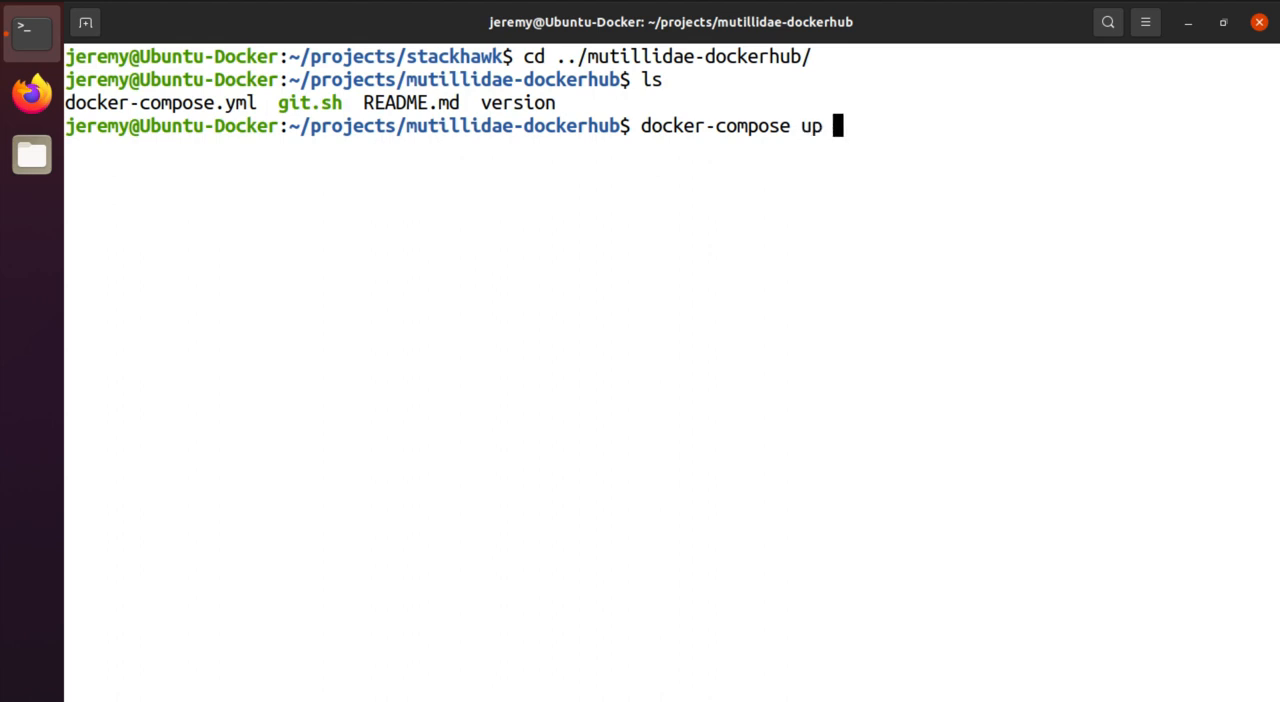
pyautogui.write('-d')
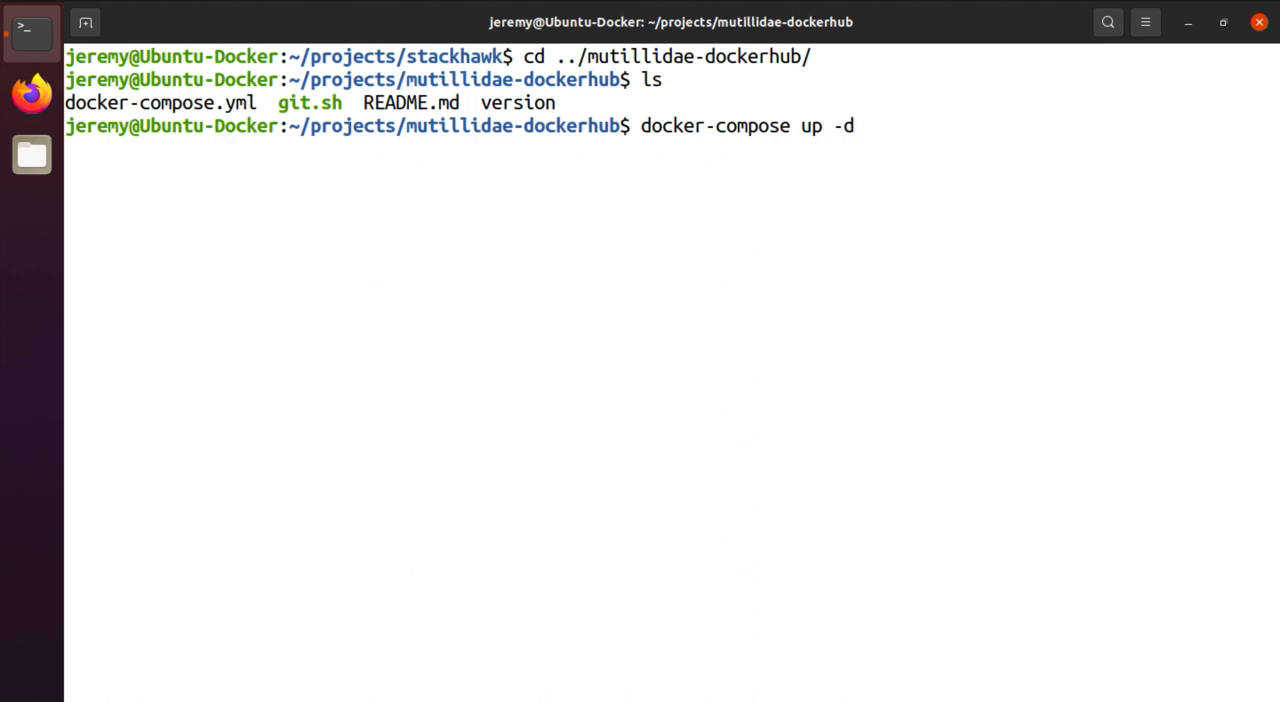
pyautogui.press('Return')
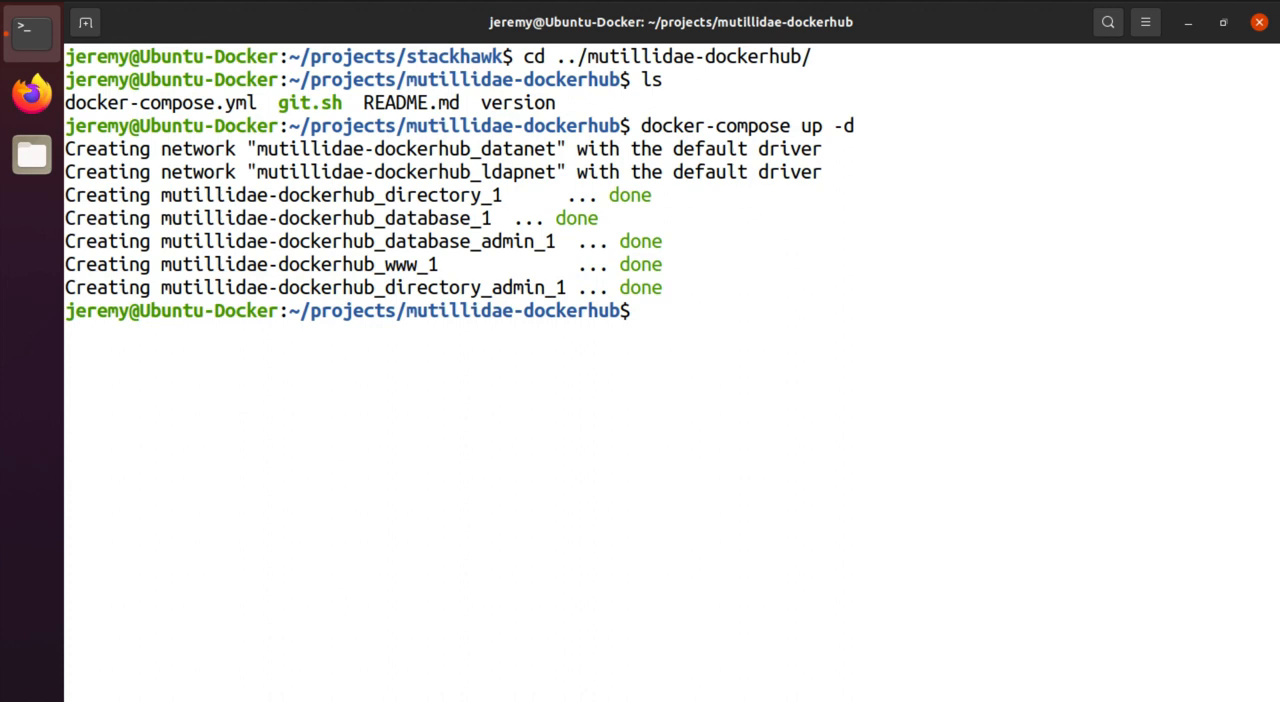
# Change into ../stackhawk/, list scan.sh and stackhawk.yml, and prepare to cat stackhawk.yml
pyautogui.write('cd ..')
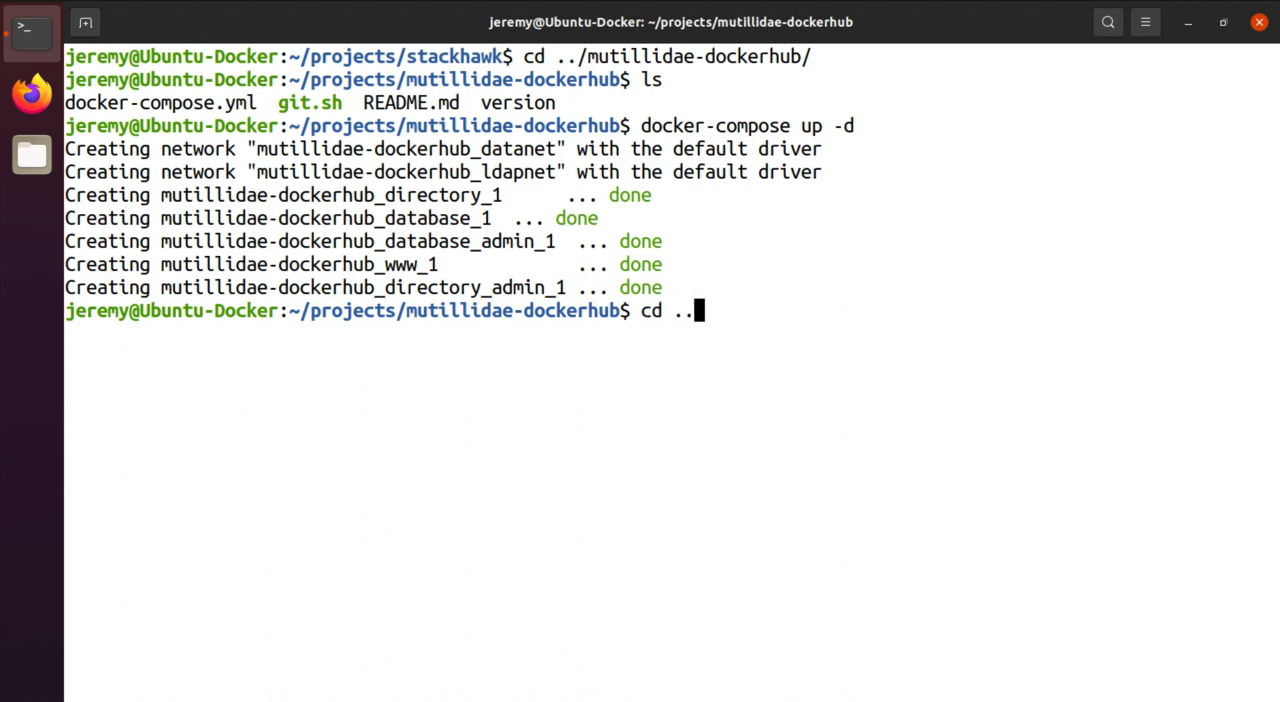
pyautogui.write('/')
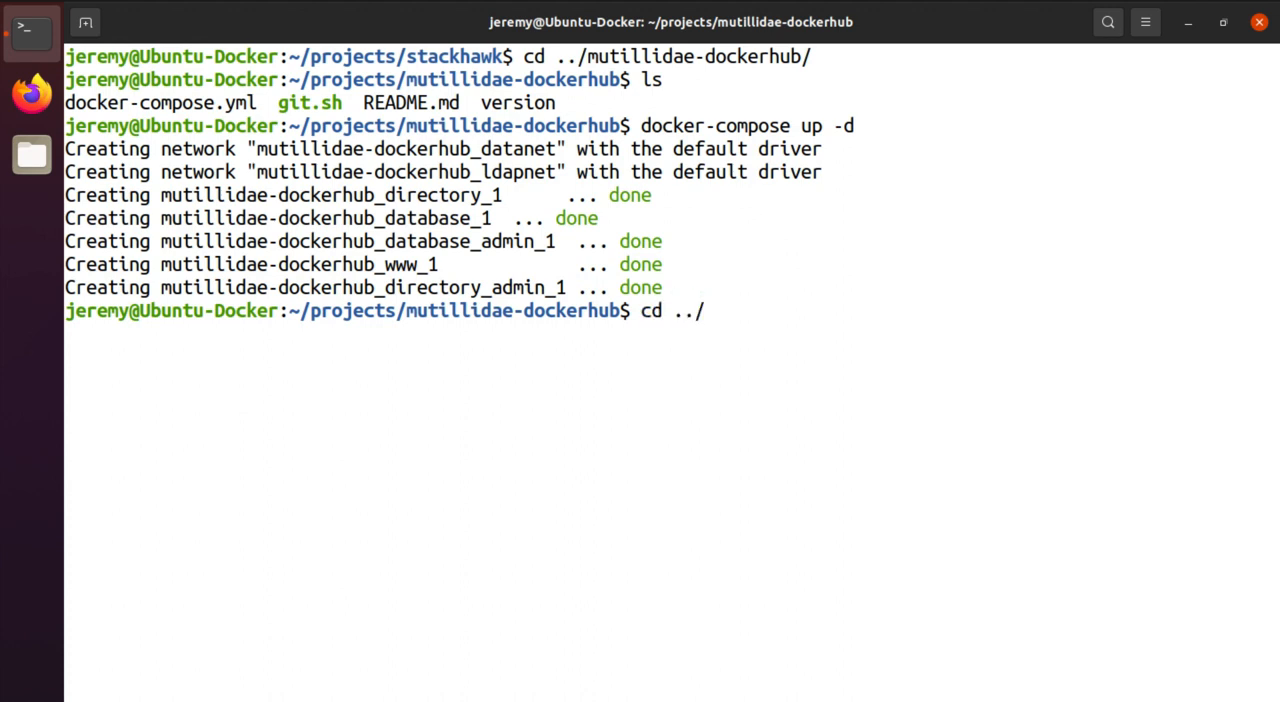
pyautogui.write('stackhawk/')
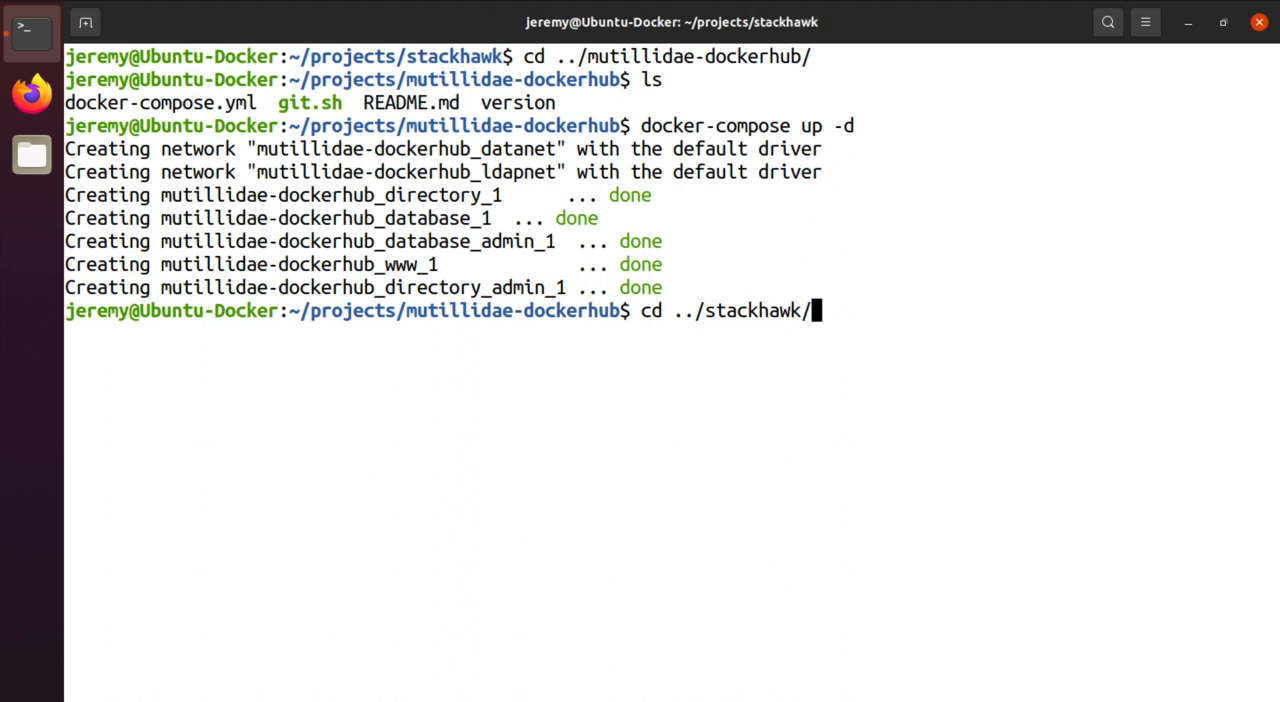
pyautogui.press('Return')
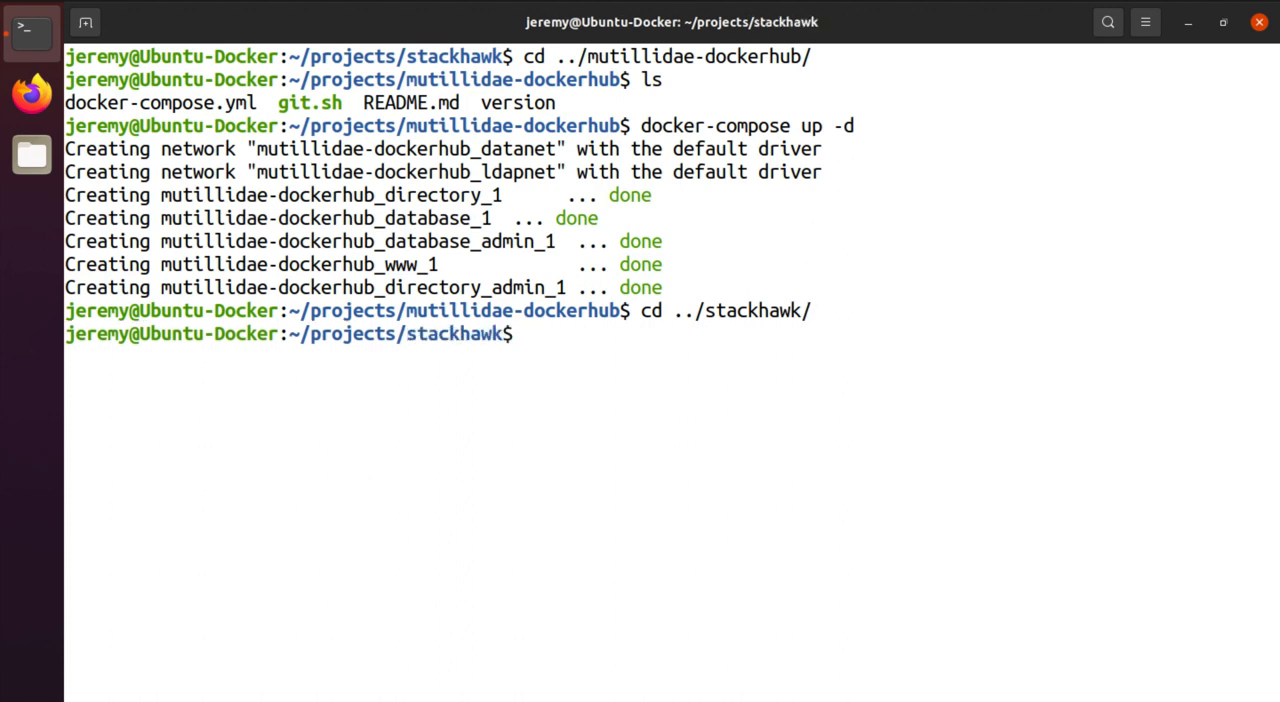
pyautogui.write('ls')
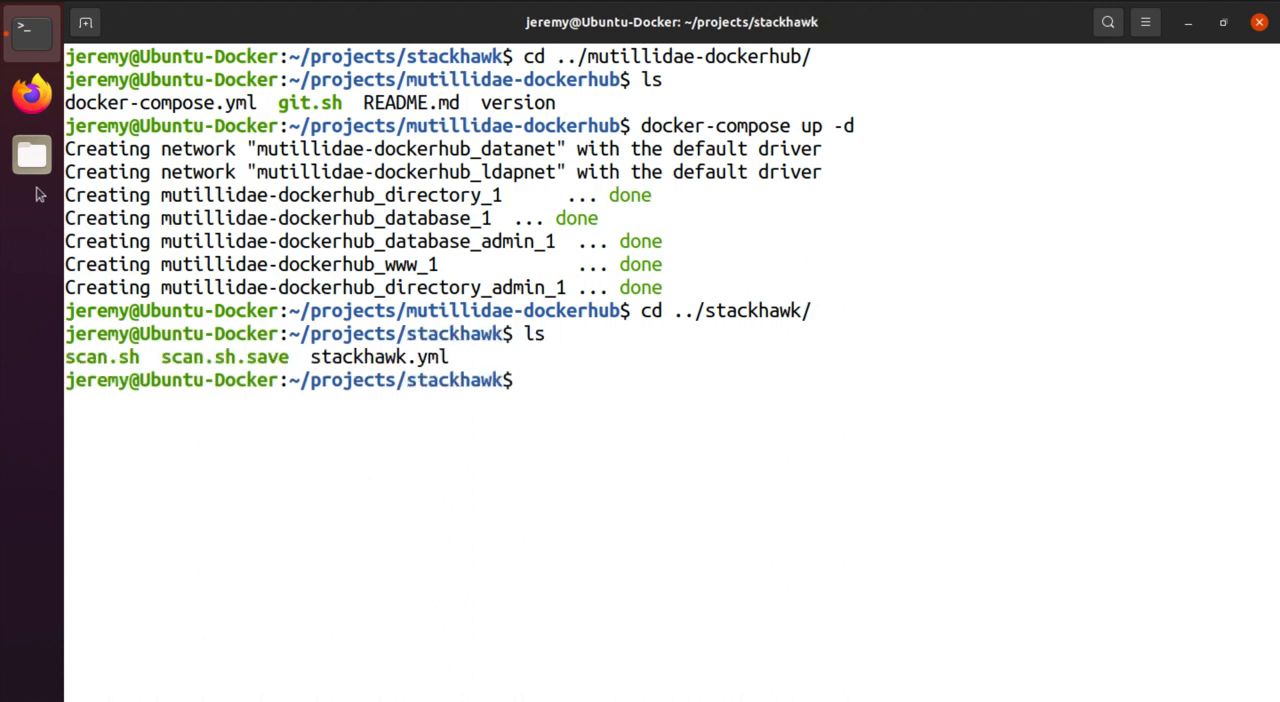
pyautogui.doubleClick(336, 356)
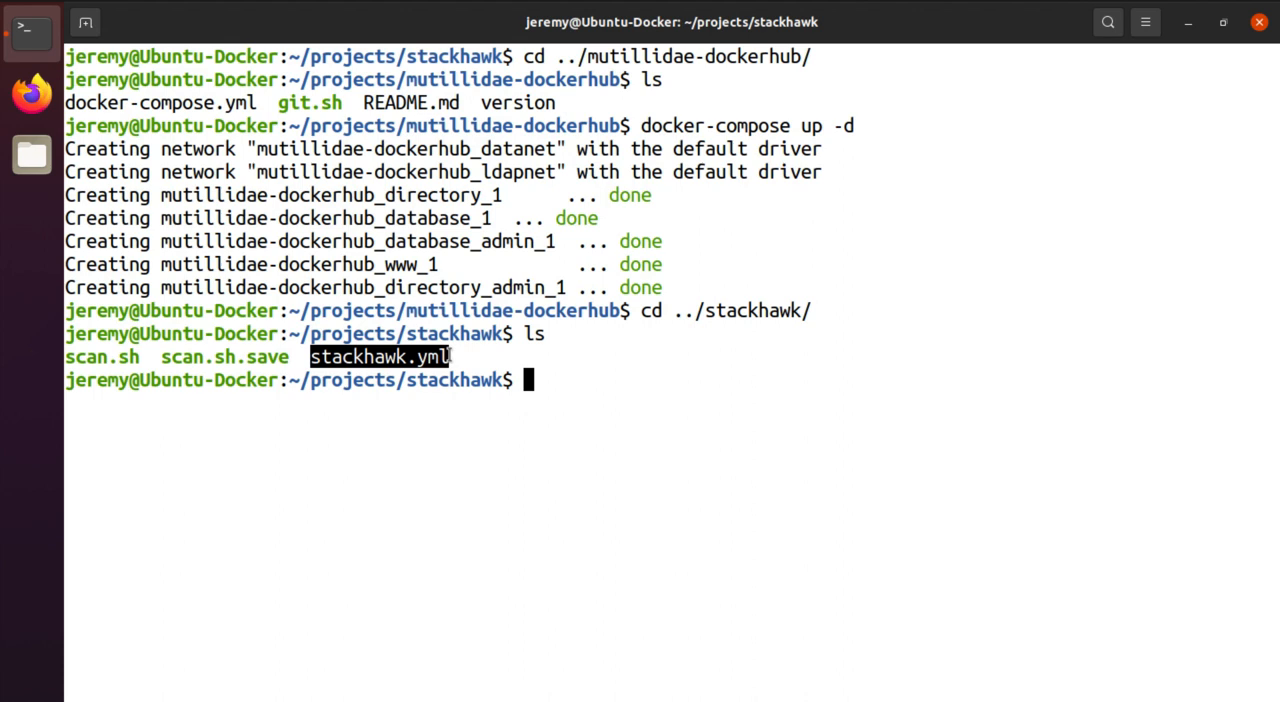
pyautogui.write('cat stackhawk.yml')
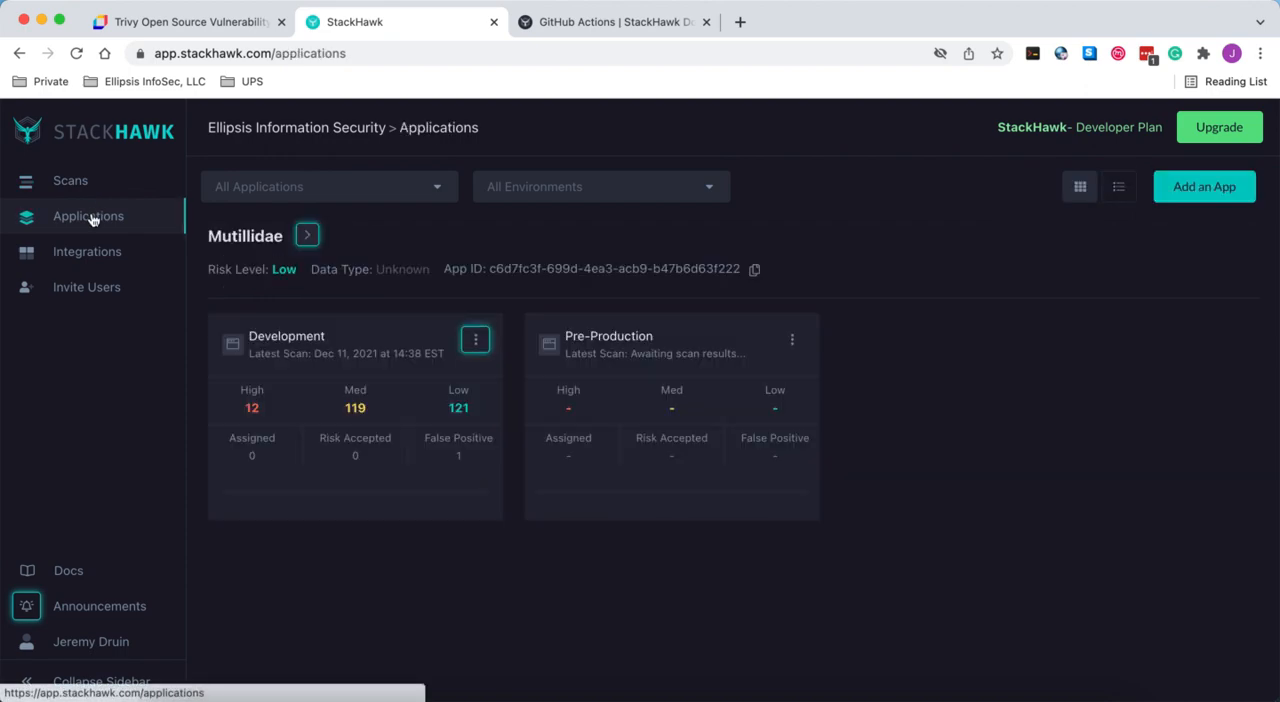
pyautogui.moveTo(632, 348)
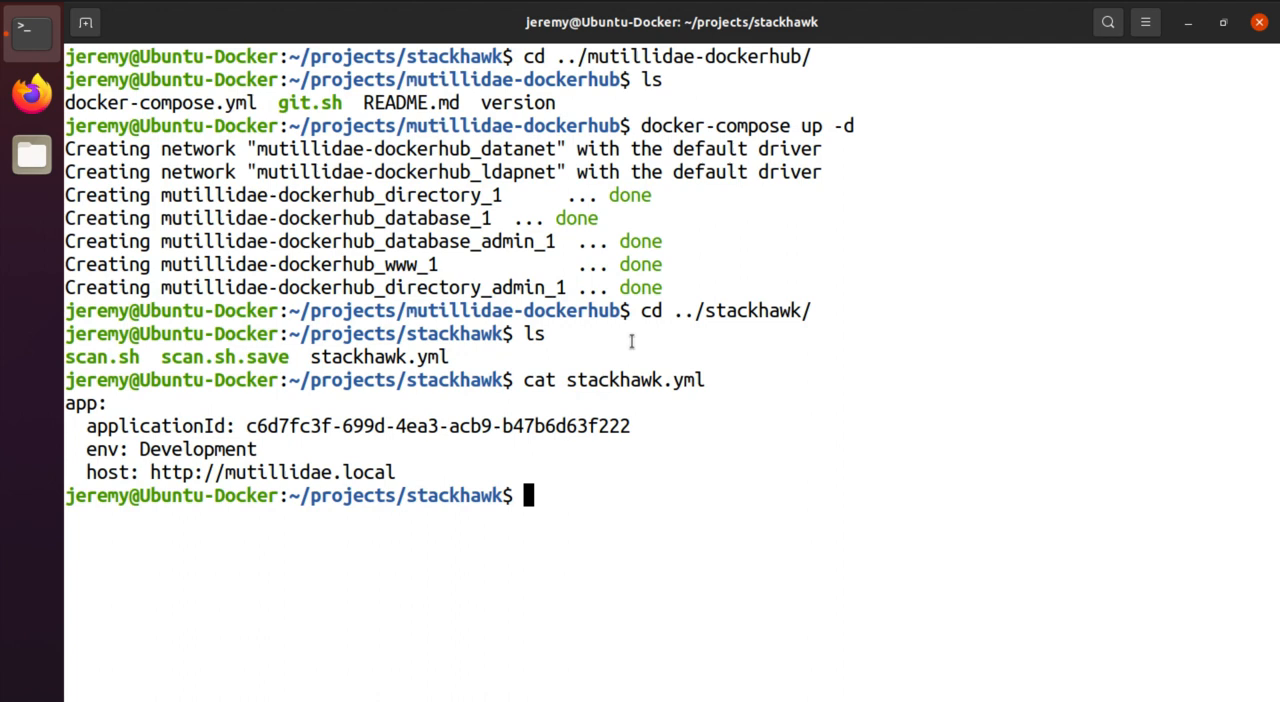
pyautogui.moveTo(192, 448)
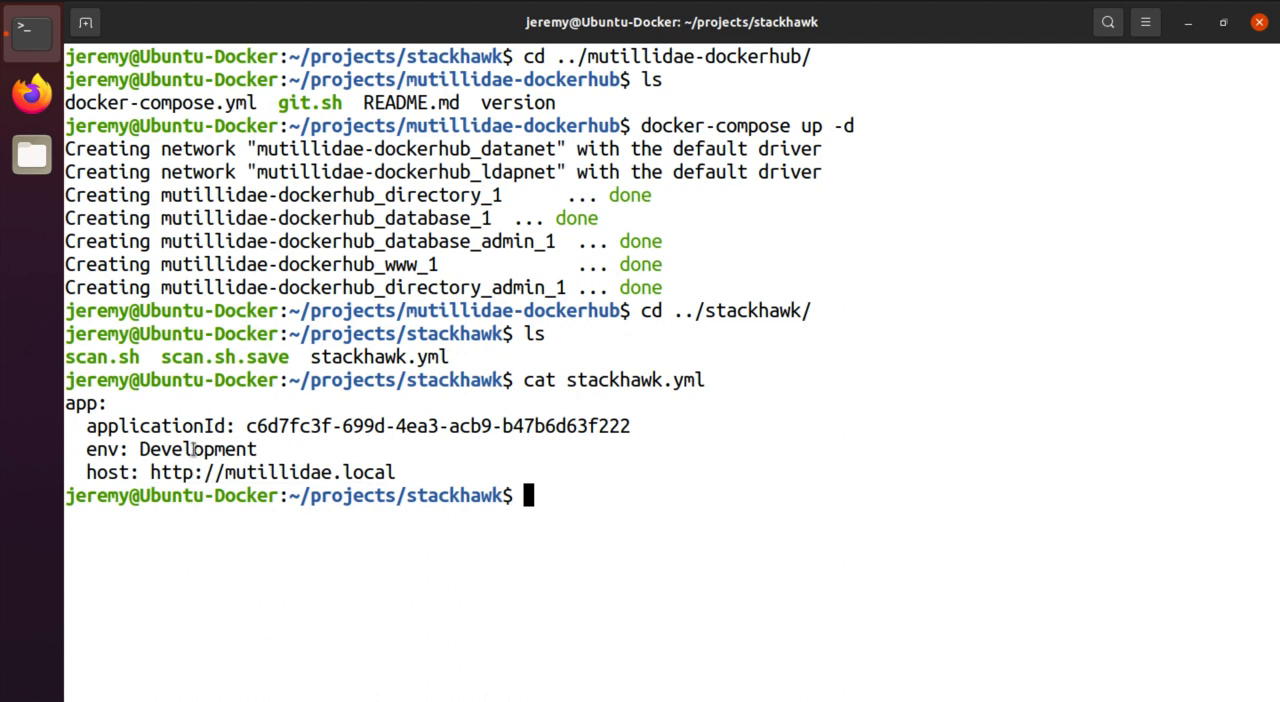
# Highlight the Development environment in stackhawk.yml and begin a cat /etc/ command
pyautogui.doubleClick(196, 448)
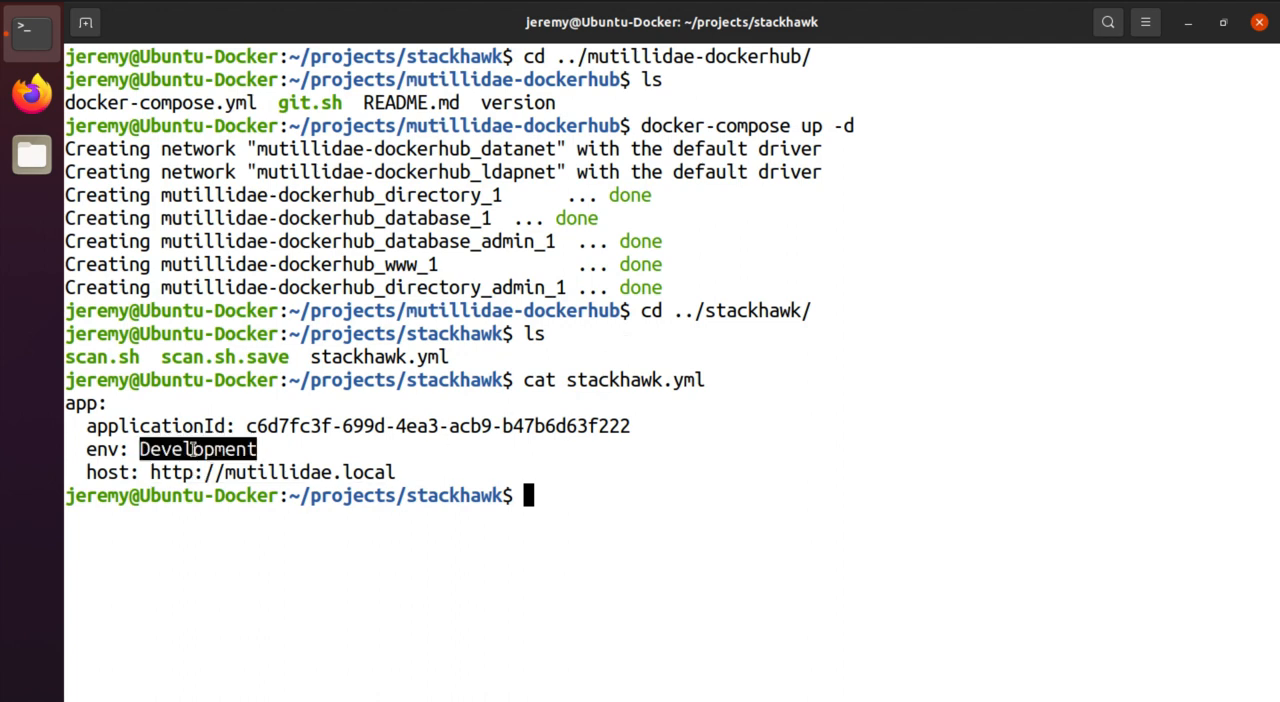
pyautogui.moveTo(124, 460)
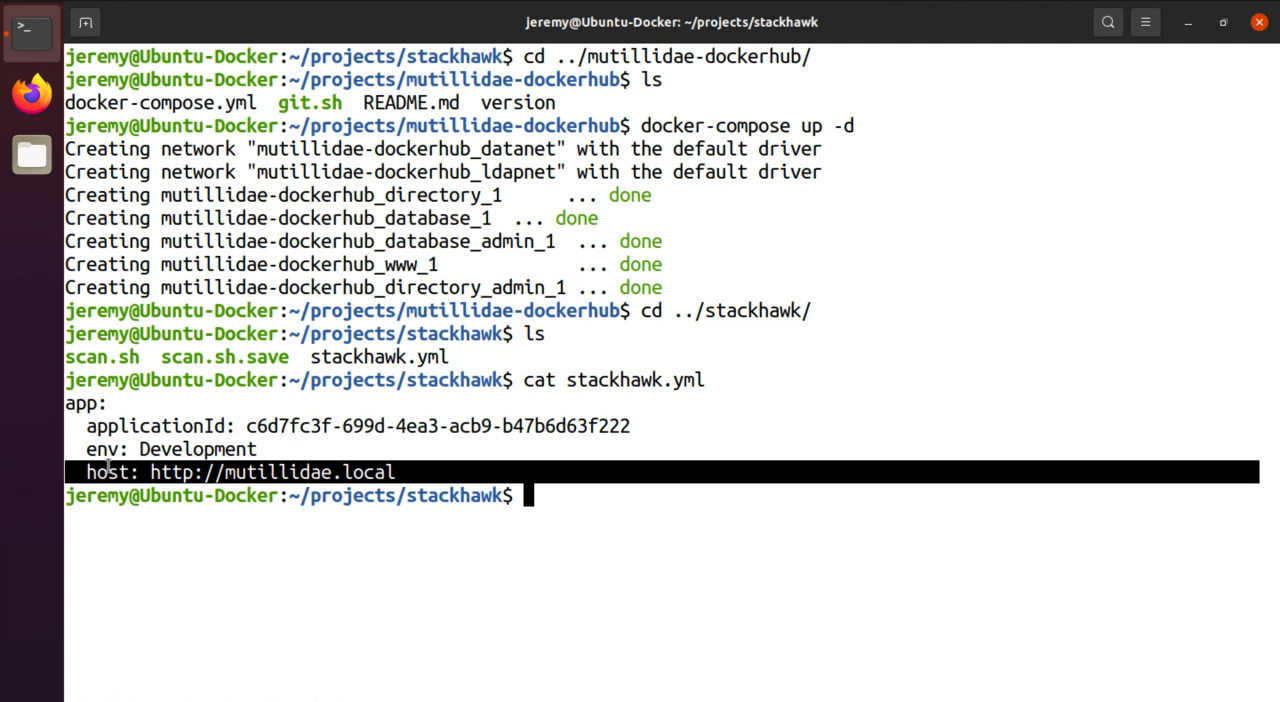
pyautogui.write('cat /')
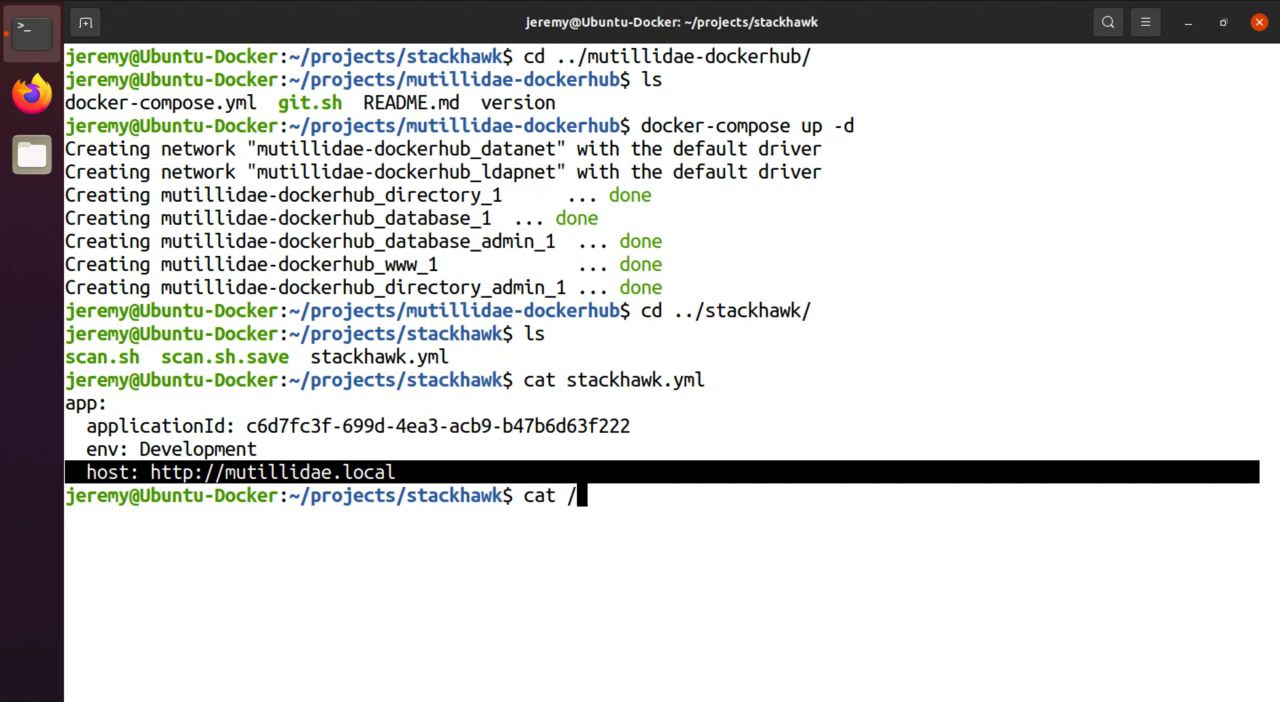
pyautogui.write('etc/')
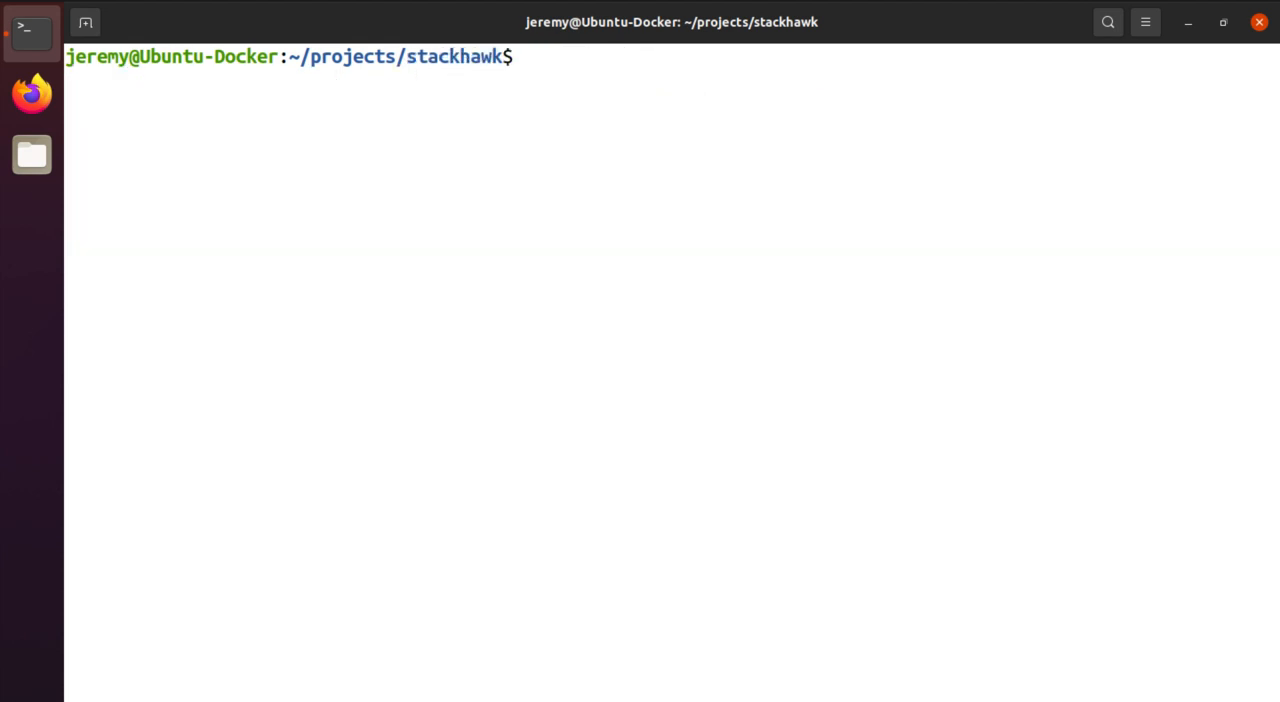
# Print stackhawk.yml again with cat and begin the next cat command
pyautogui.write('cat stackhawk.yml')
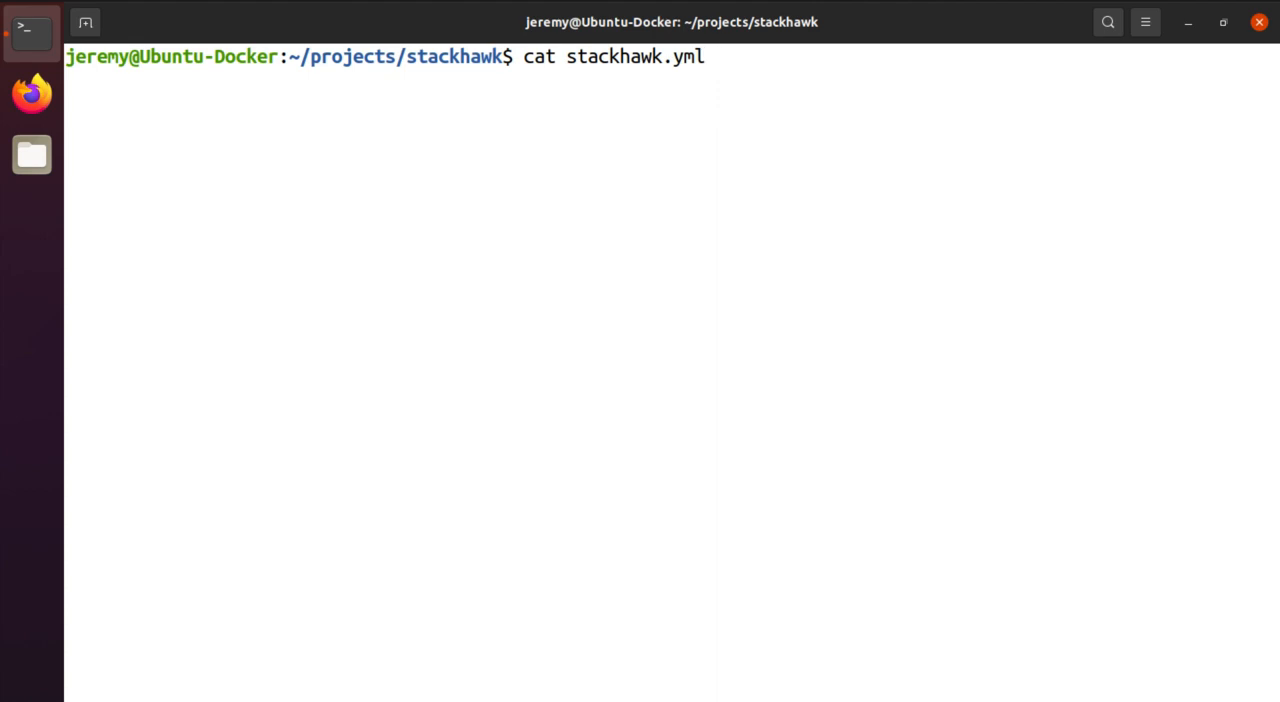
pyautogui.press('Return')
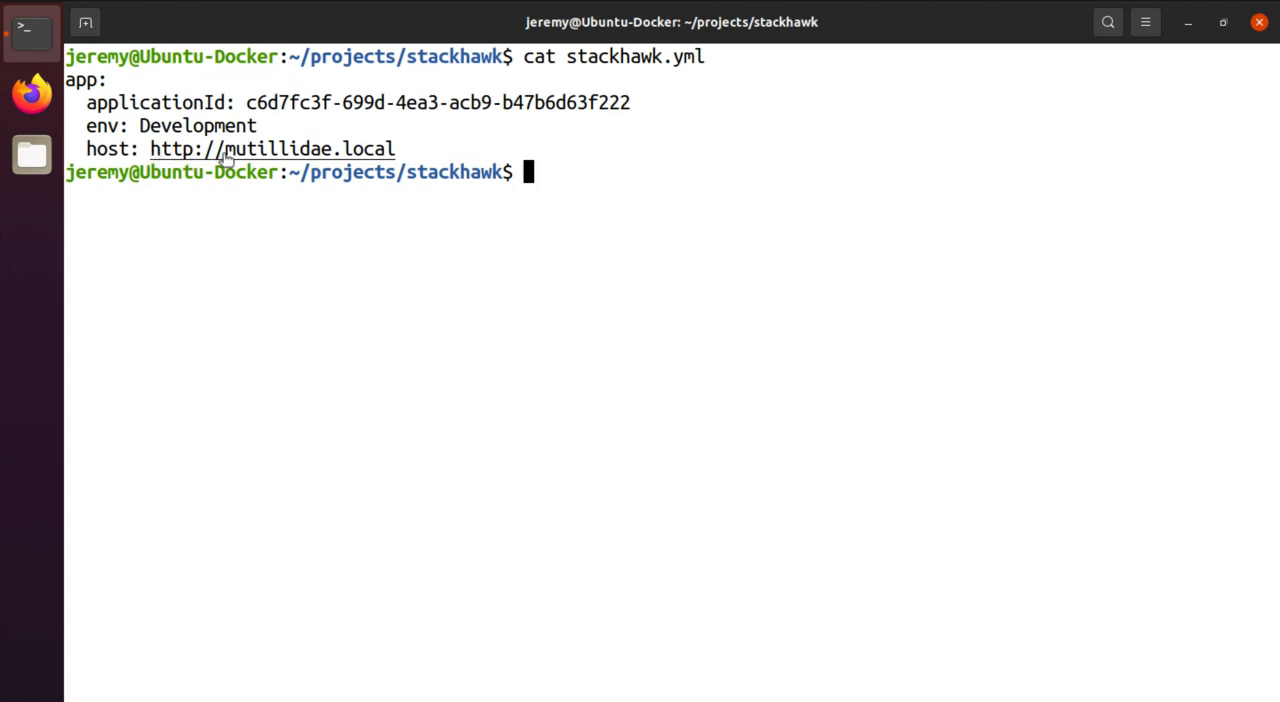
pyautogui.moveTo(272, 160)
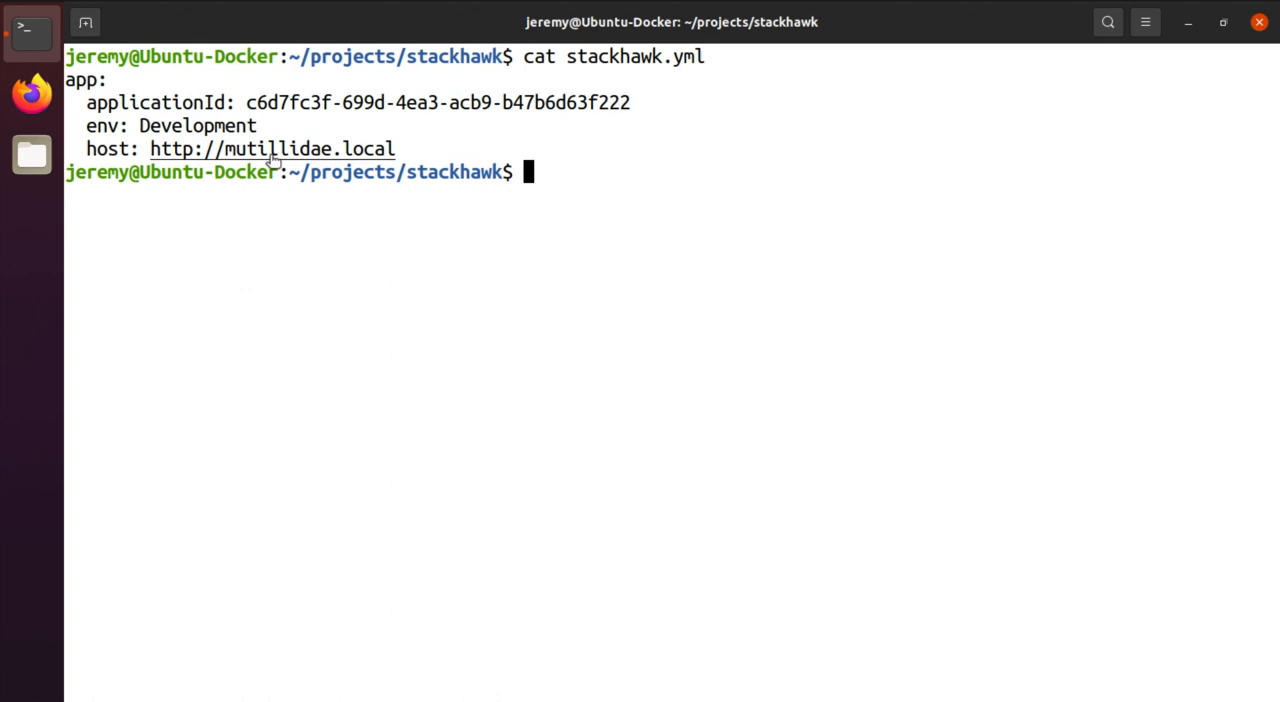
pyautogui.moveTo(588, 176)
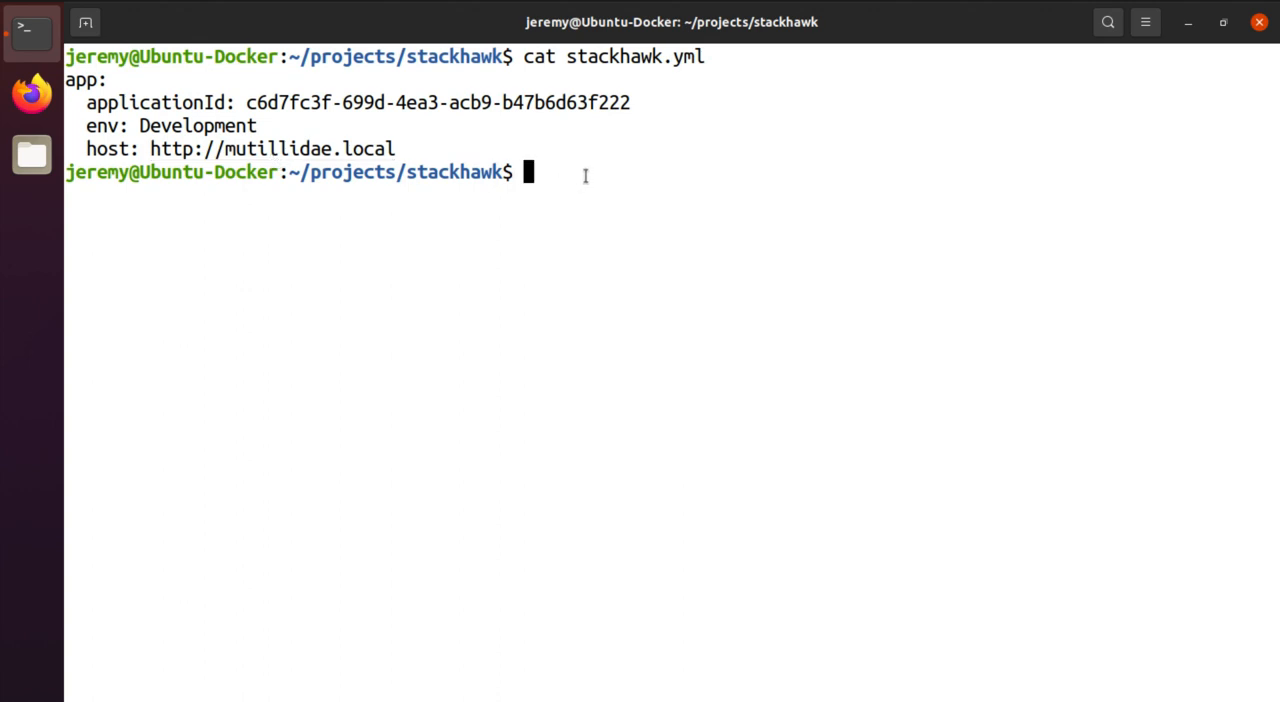
pyautogui.moveTo(484, 240)
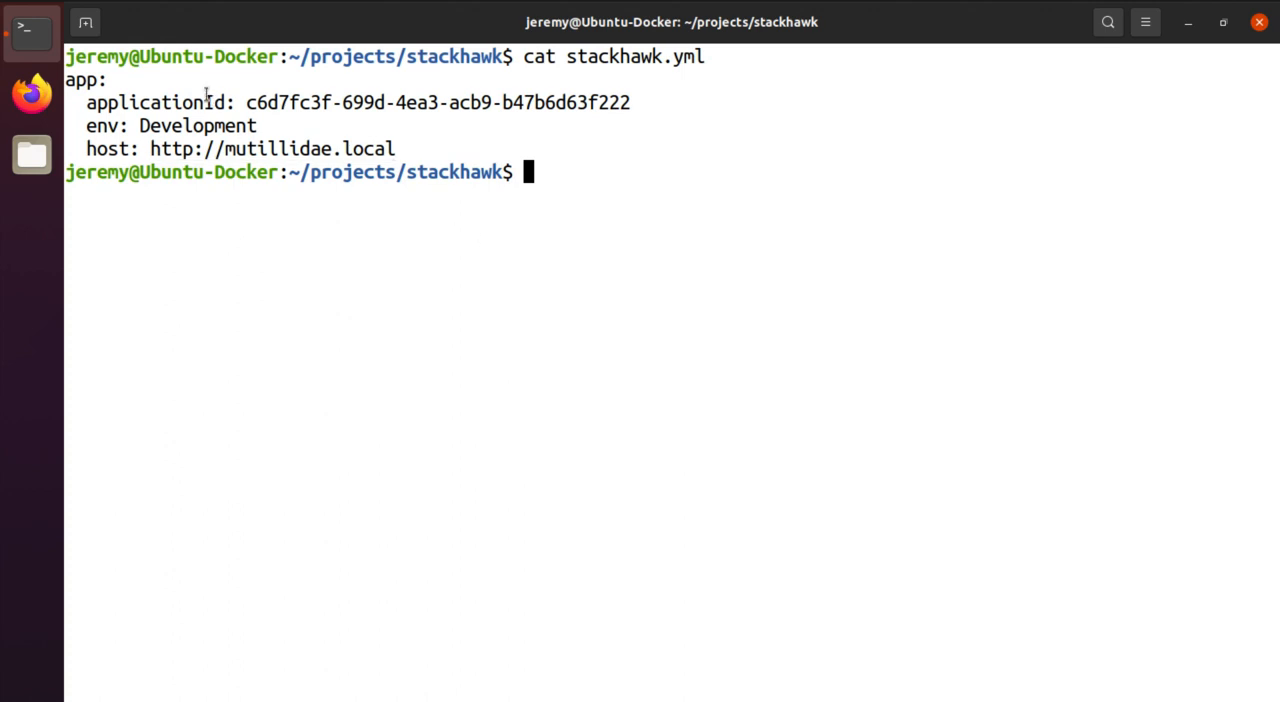
pyautogui.moveTo(682, 92)
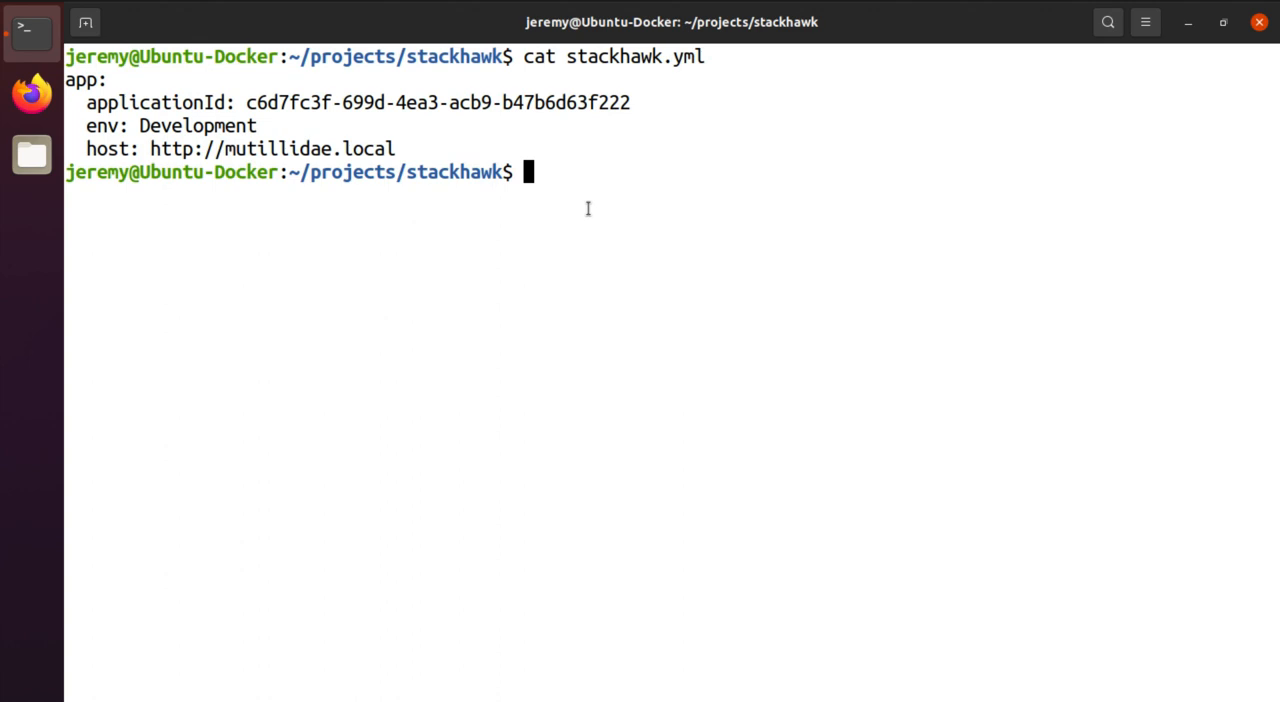
pyautogui.write('cat')
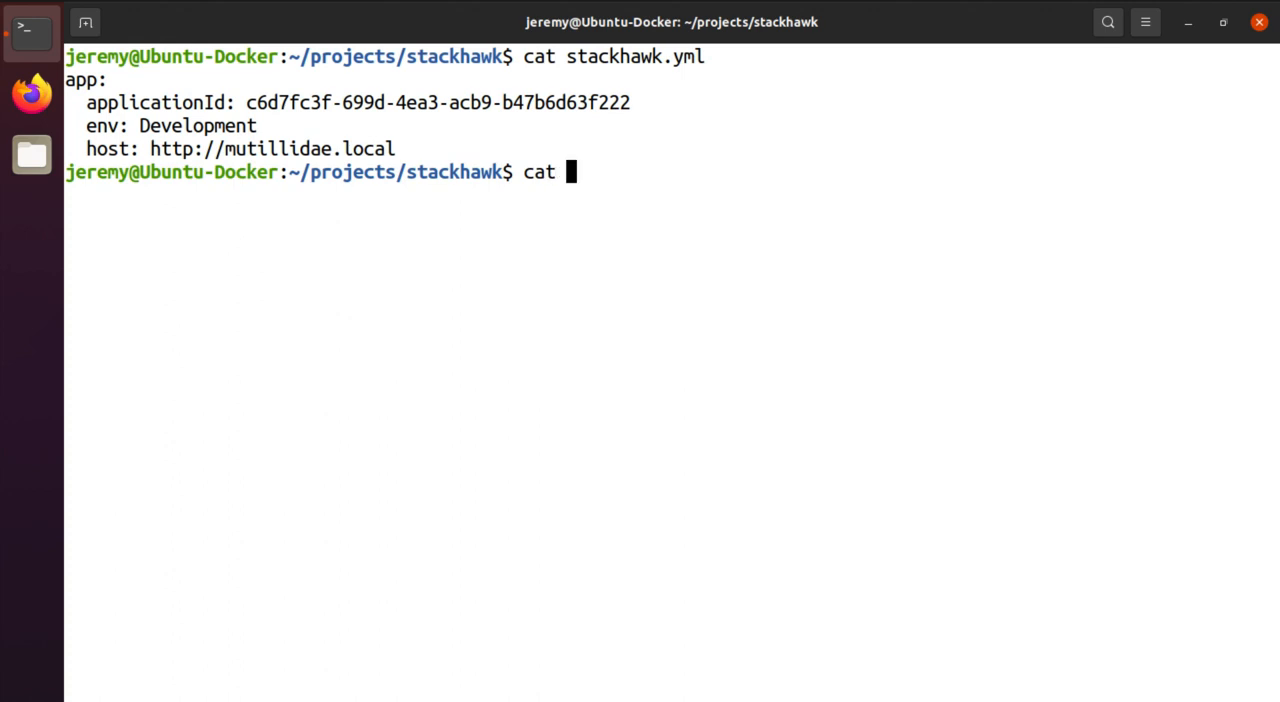
# Print scan.sh with cat and highlight where its API key is read from
pyautogui.write('scan.sh')
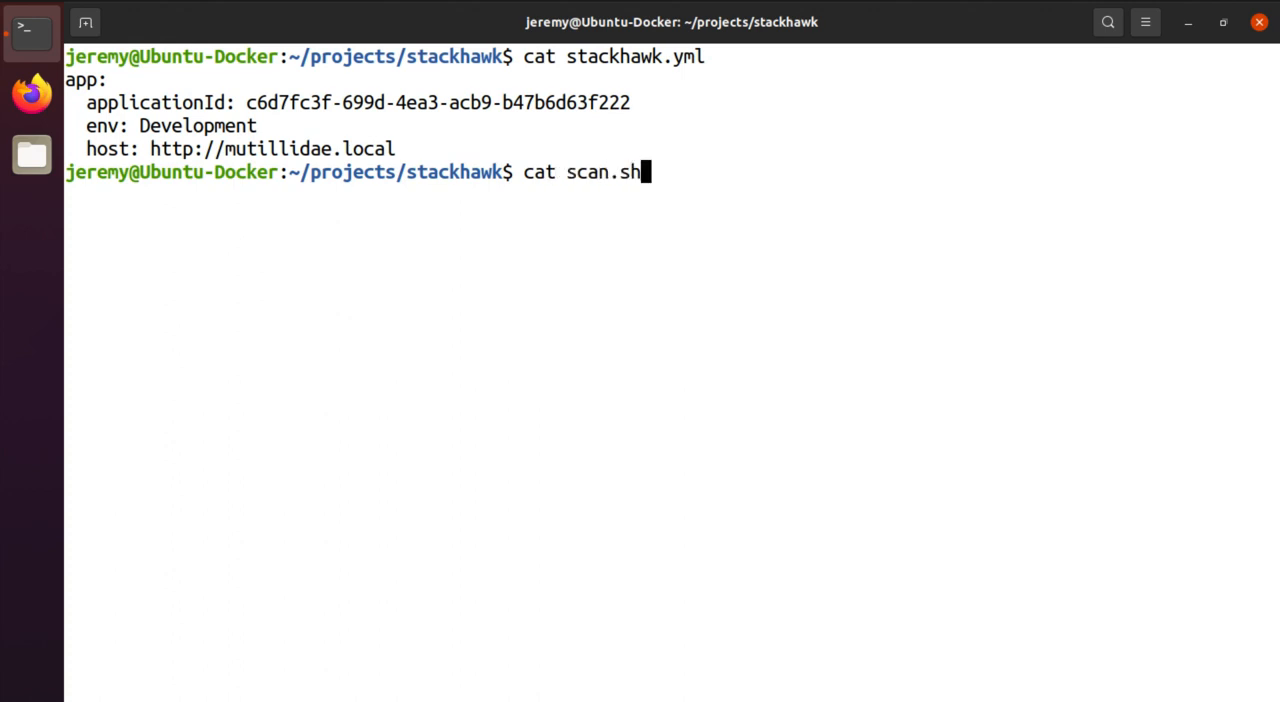
pyautogui.press('Return')
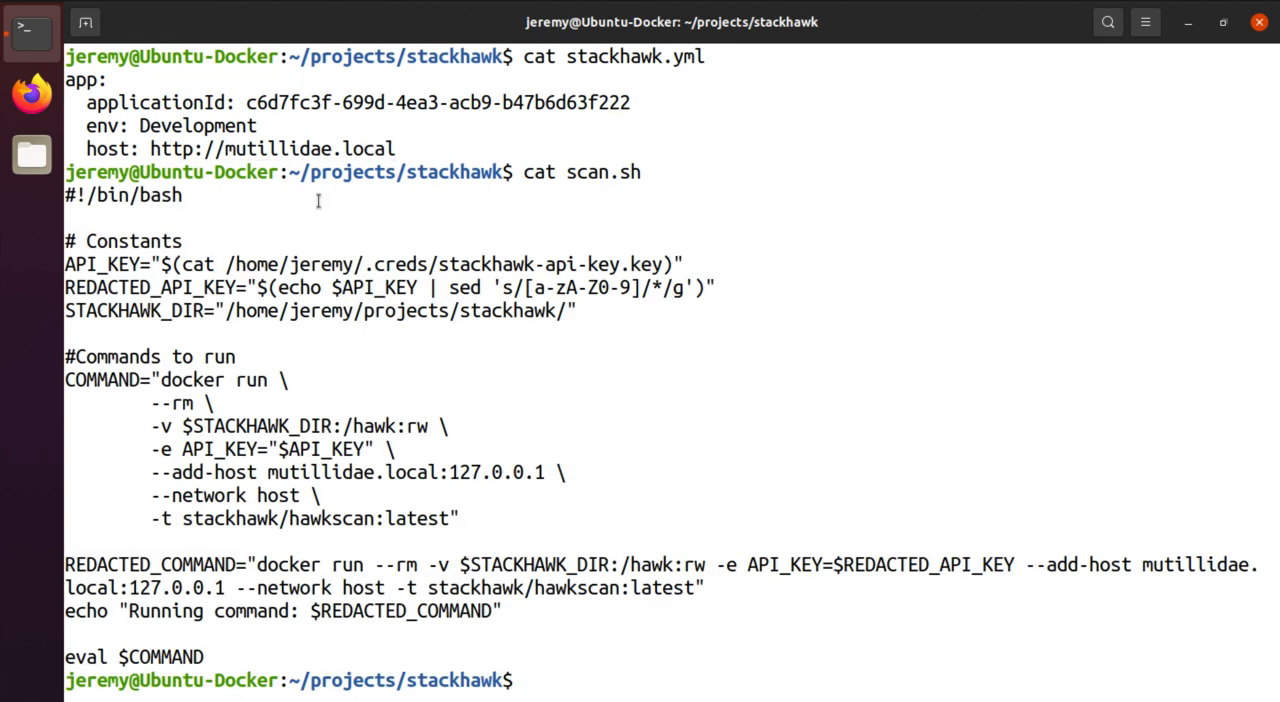
pyautogui.moveTo(280, 218)
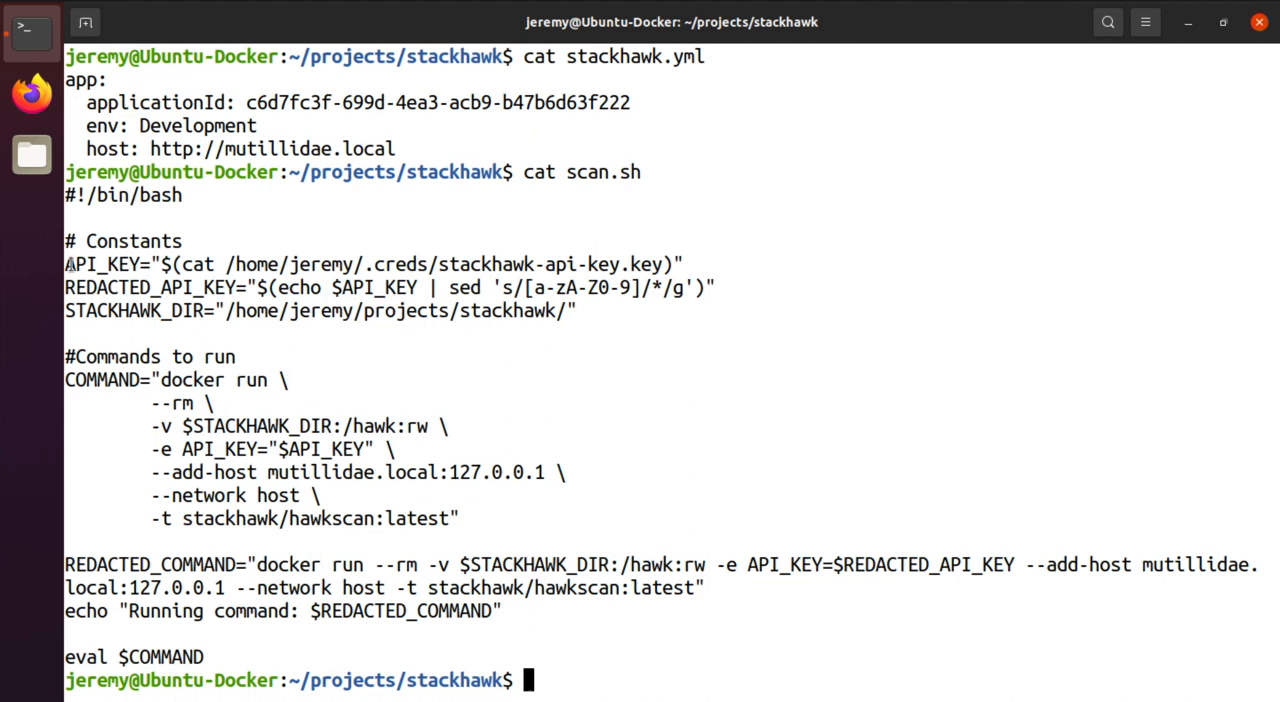
pyautogui.doubleClick(104, 264)
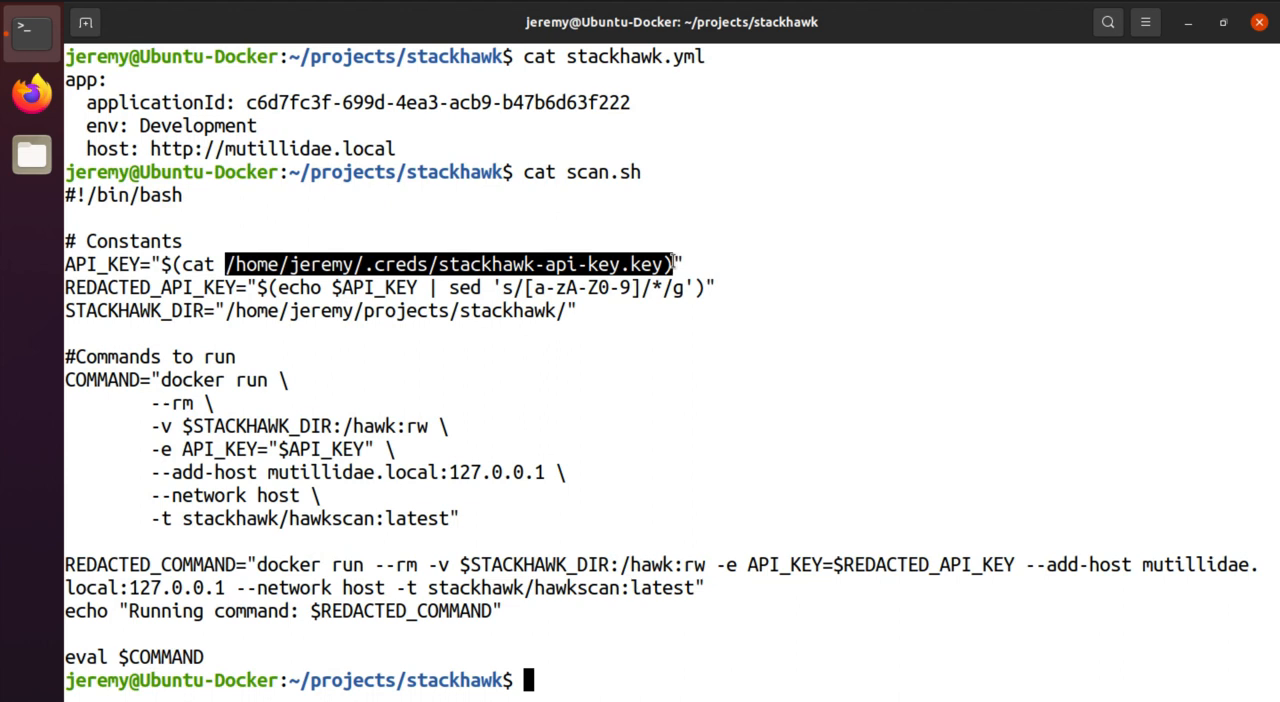
pyautogui.moveTo(292, 276)
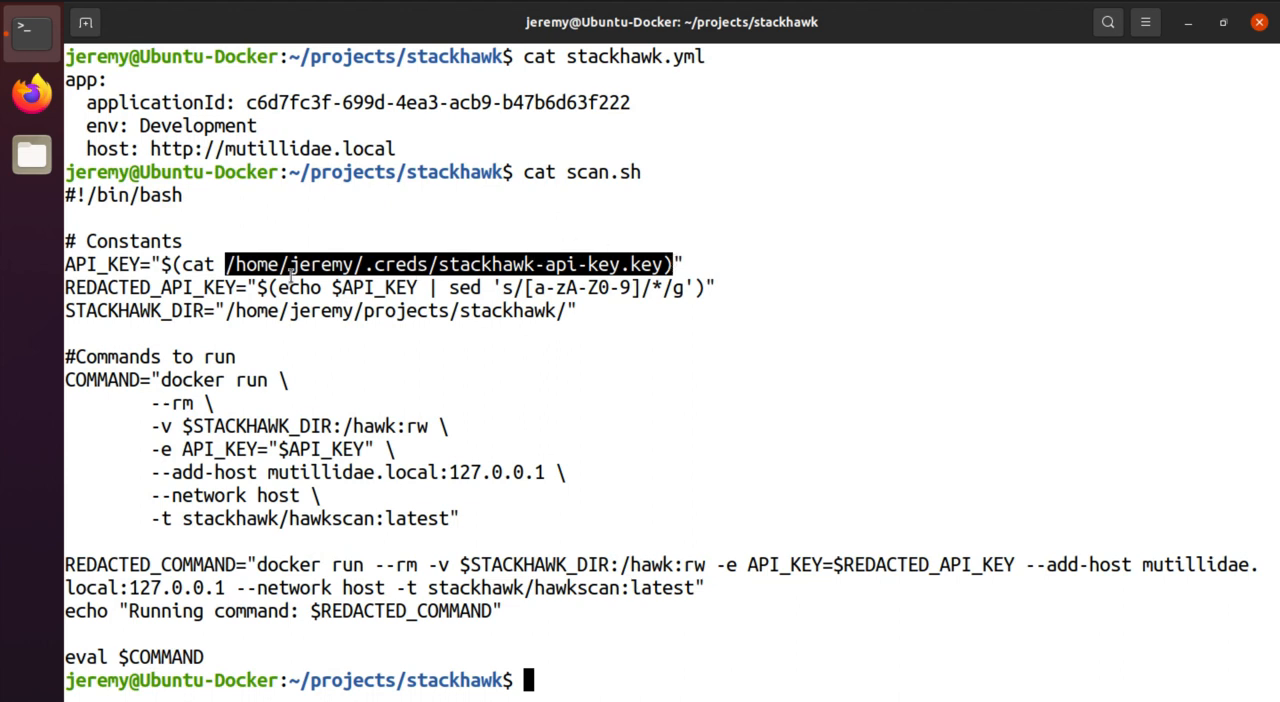
pyautogui.moveTo(96, 304)
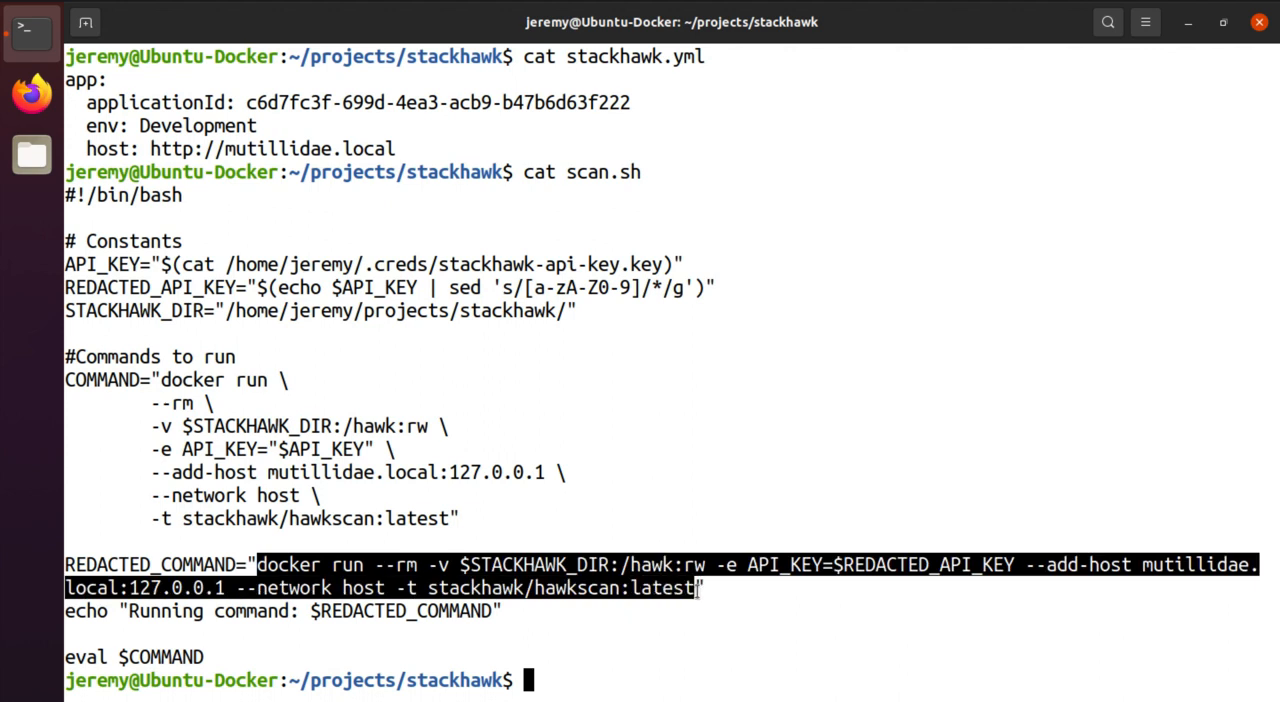
# Paste the script's hawkscan docker run command at the prompt without running it
pyautogui.press('Return')
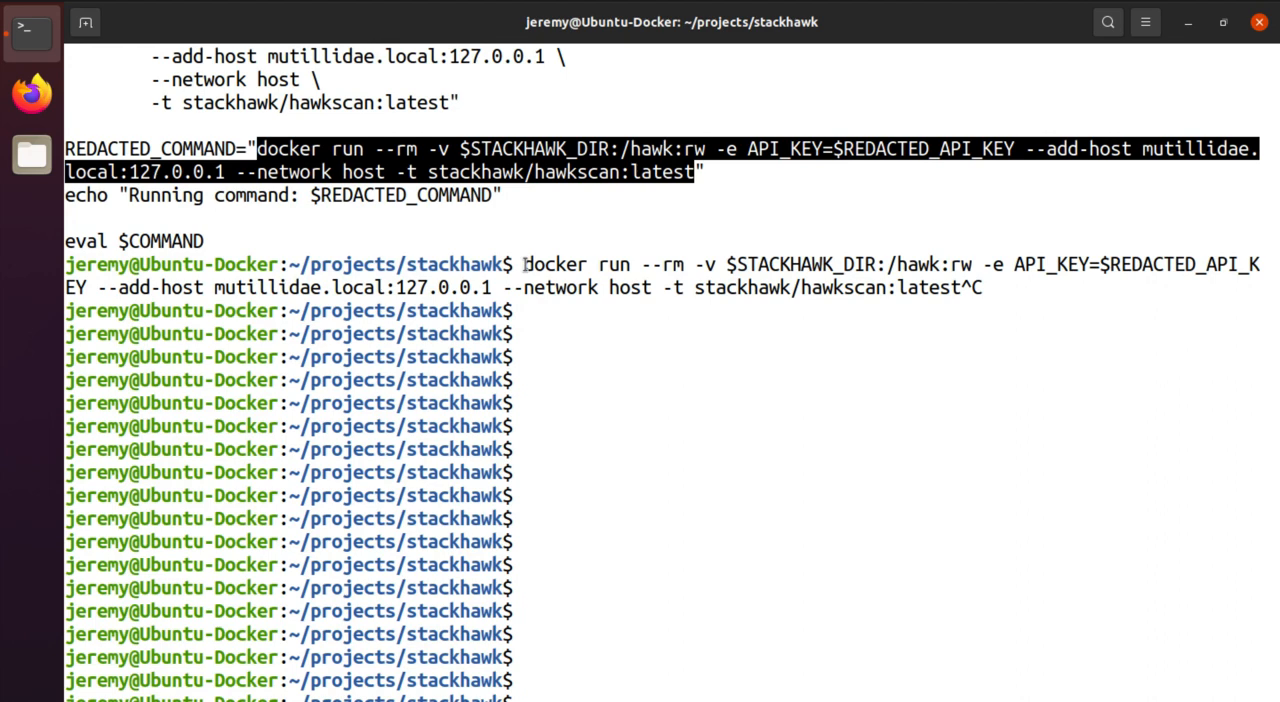
pyautogui.doubleClick(556, 264)
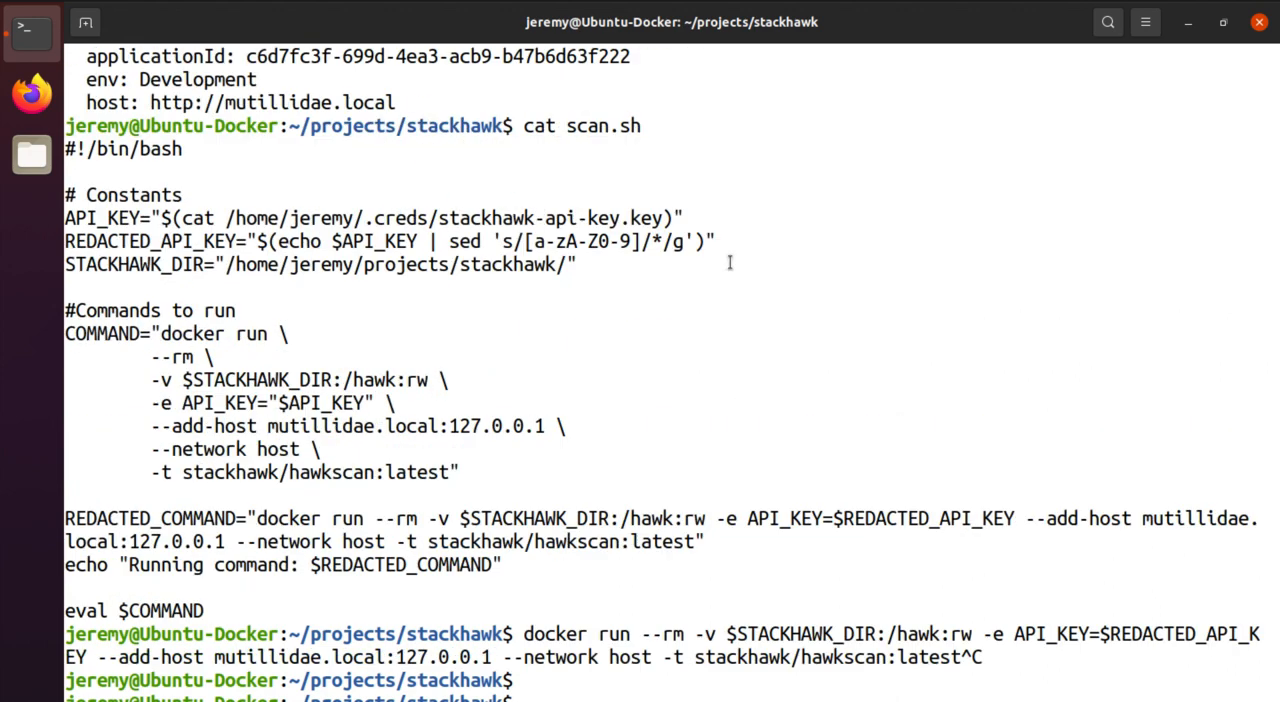
pyautogui.moveTo(180, 178)
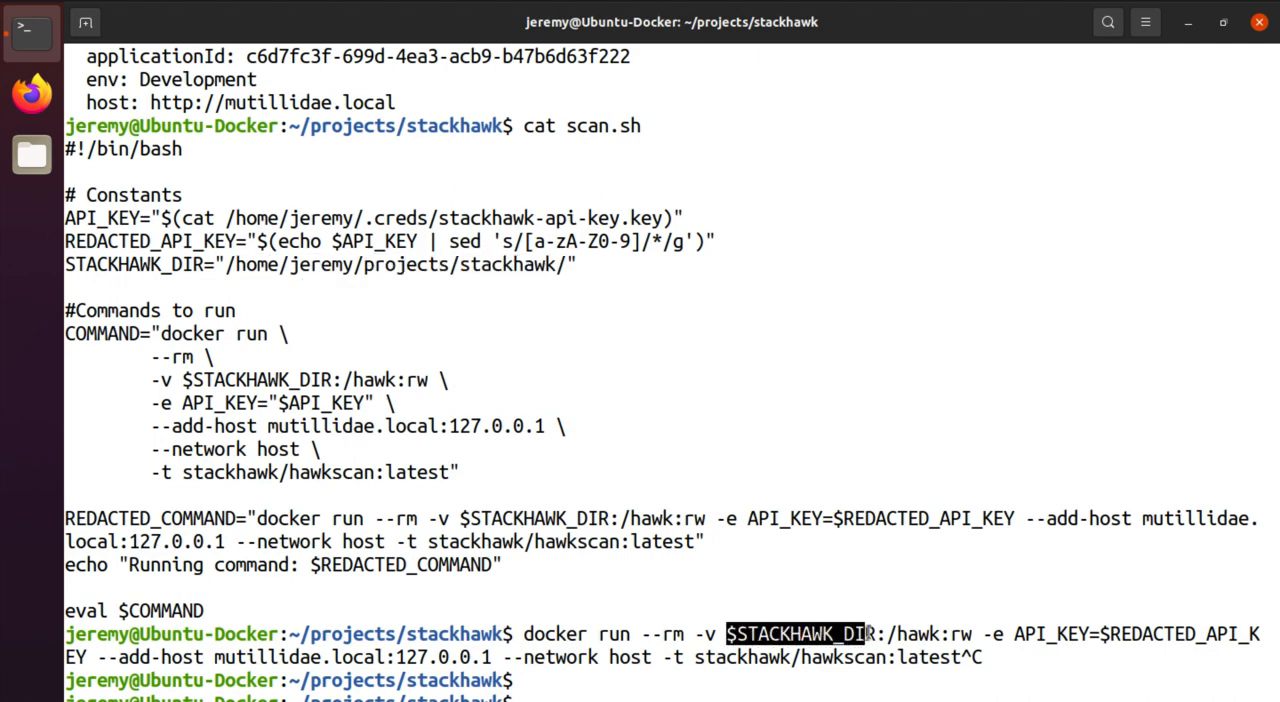
pyautogui.scroll(-3)
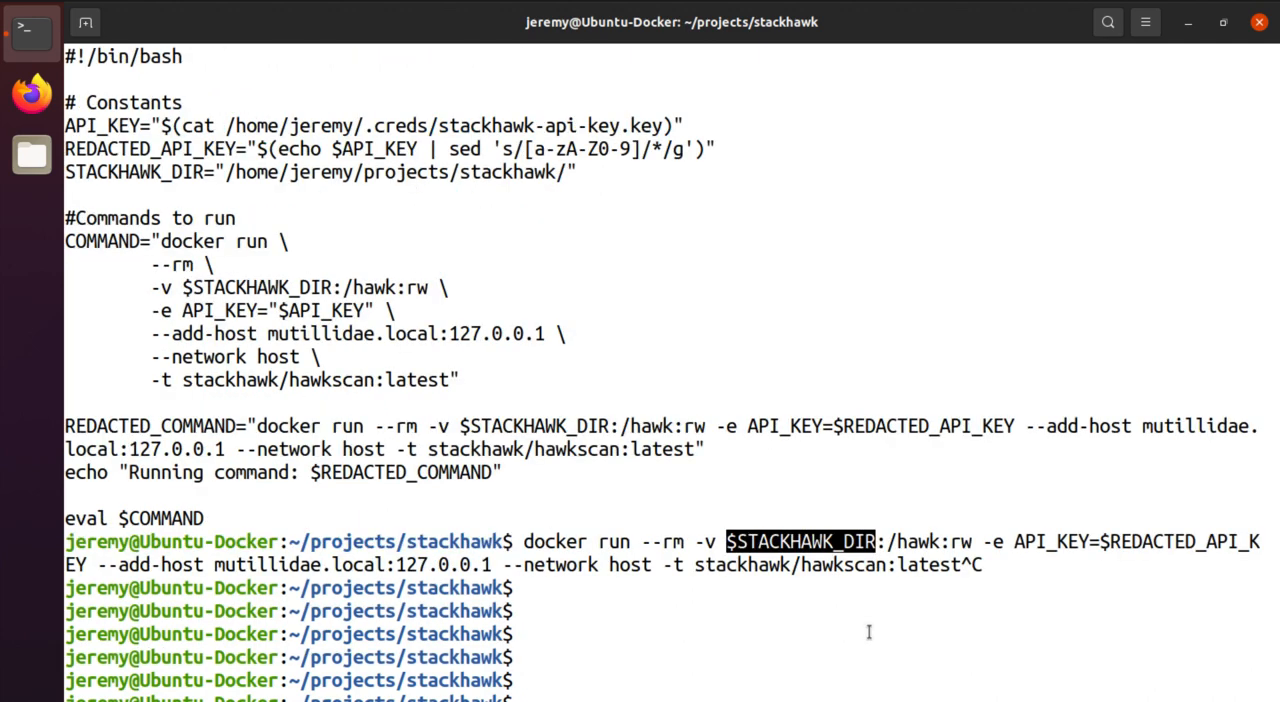
pyautogui.scroll(-3)
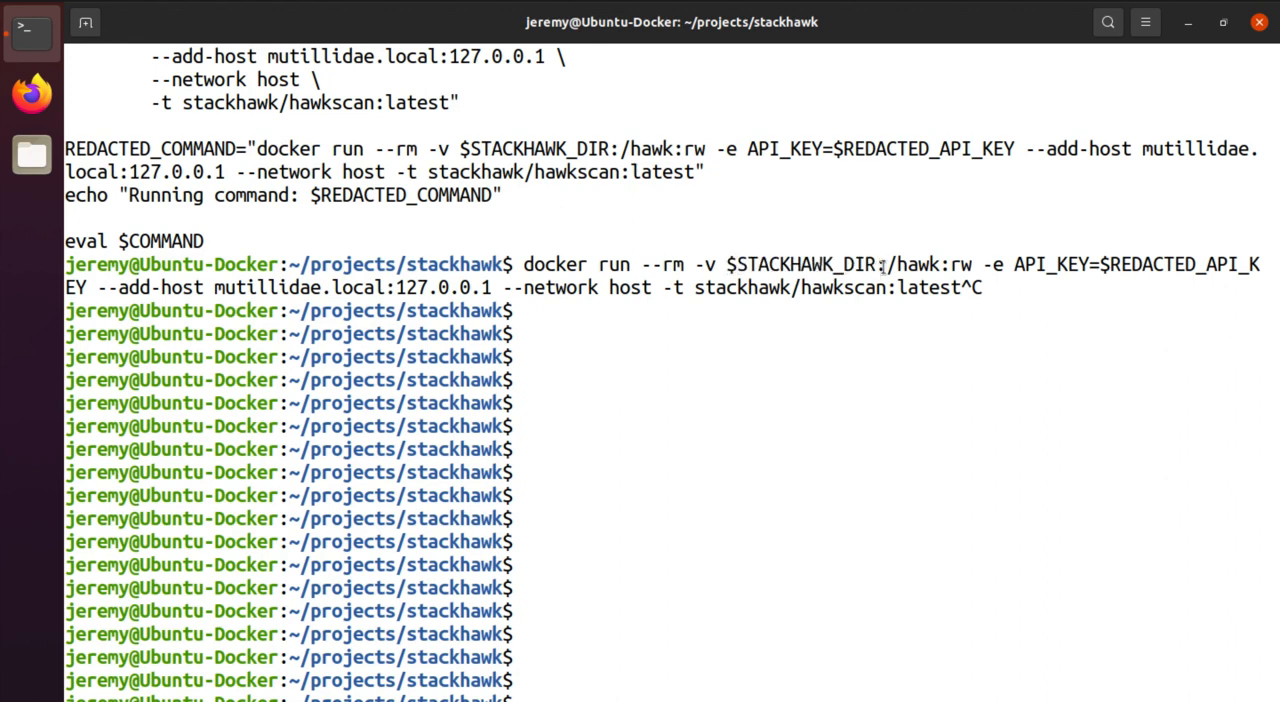
pyautogui.doubleClick(904, 264)
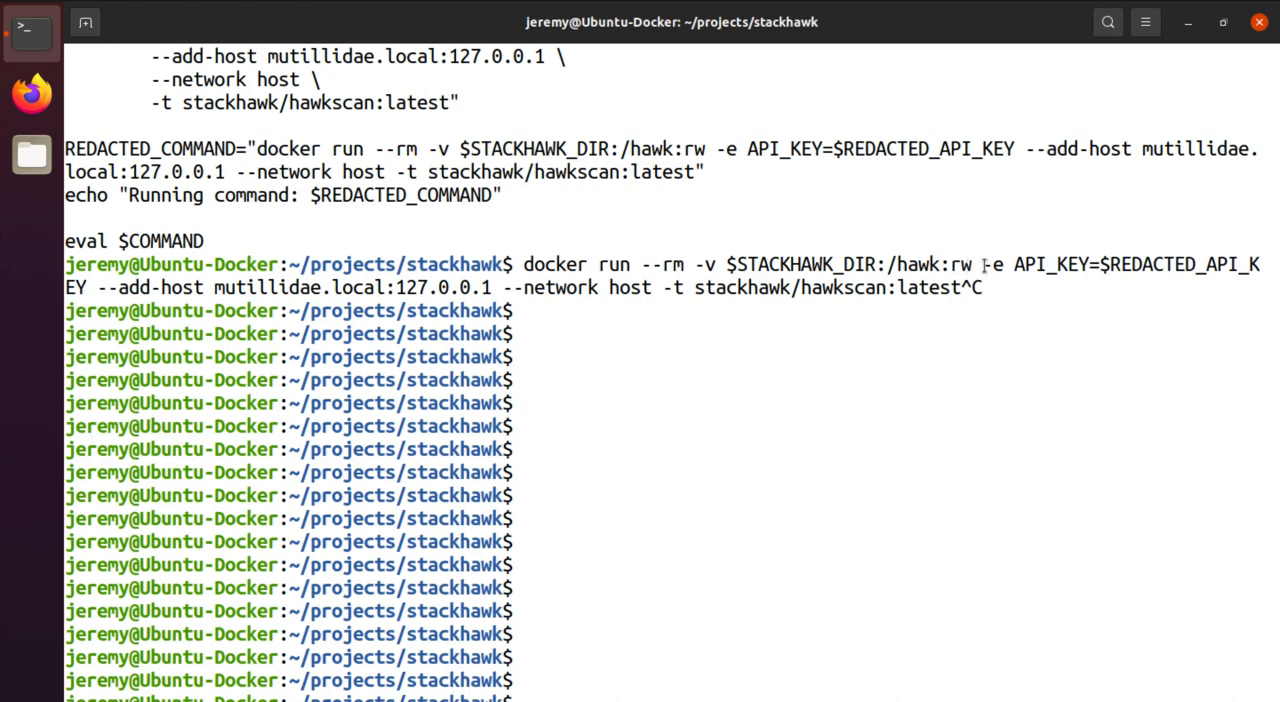
pyautogui.moveTo(1008, 264)
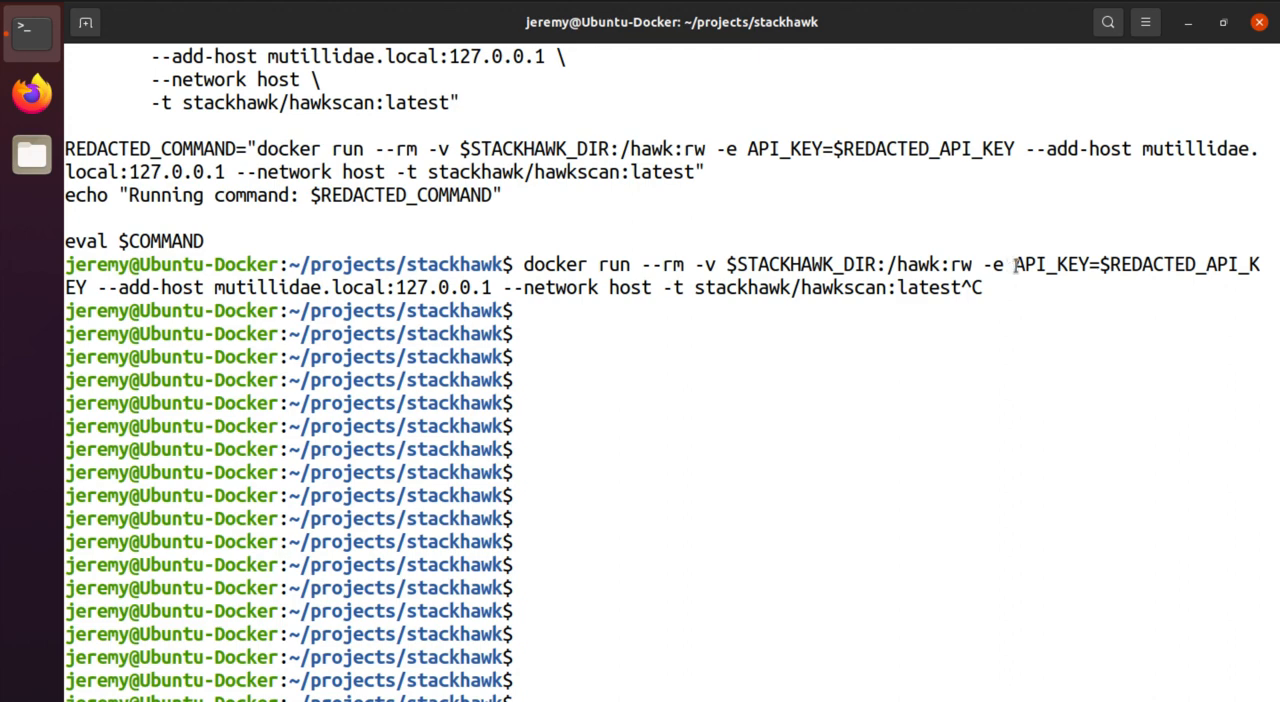
pyautogui.doubleClick(1052, 264)
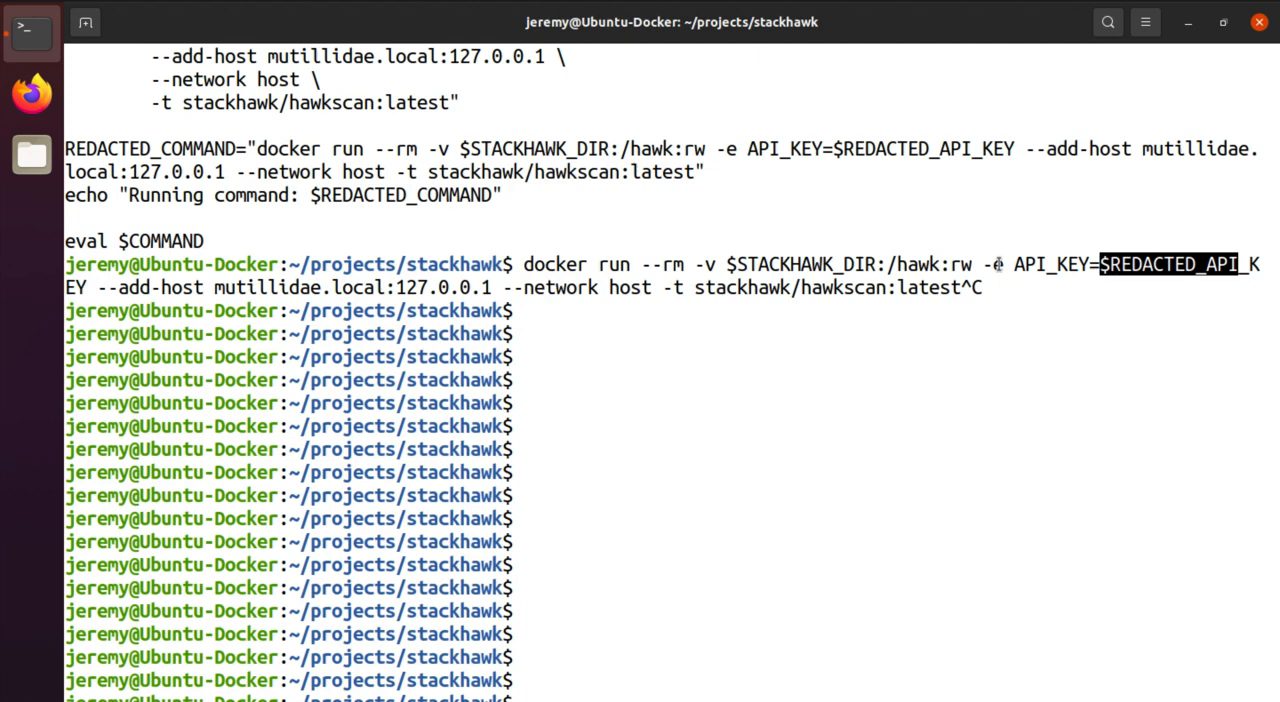
pyautogui.moveTo(260, 252)
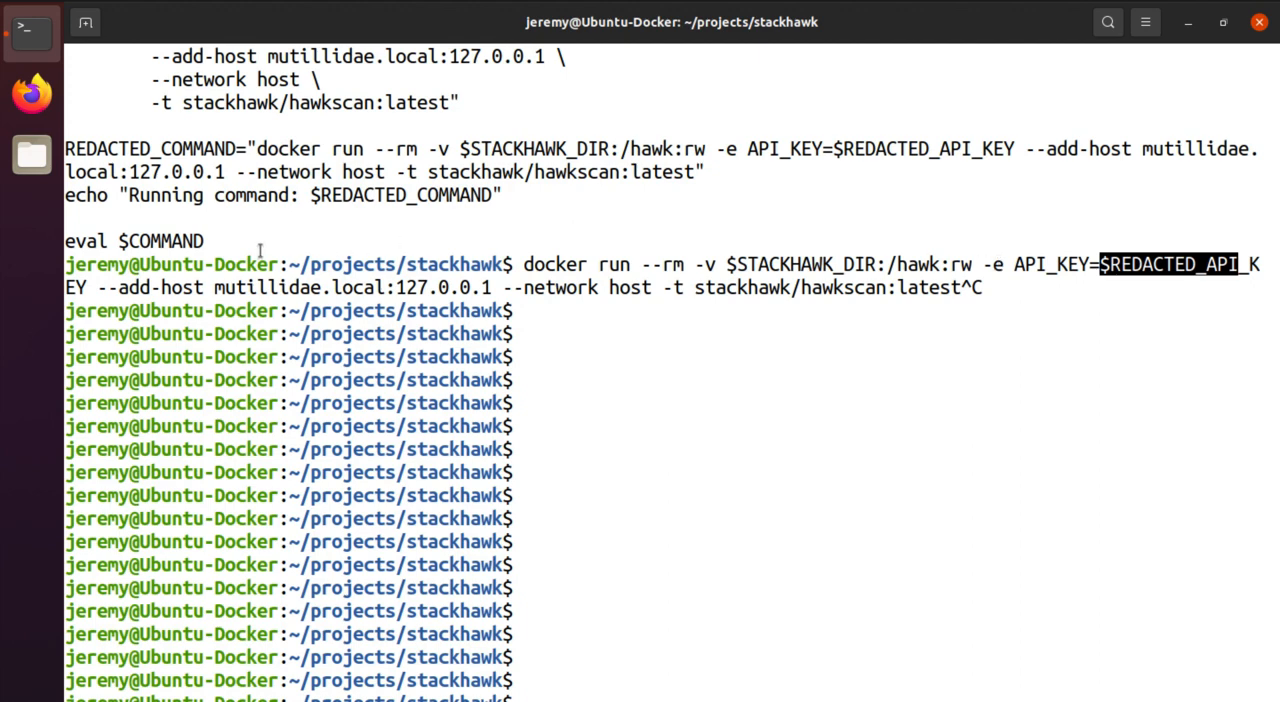
pyautogui.moveTo(96, 290)
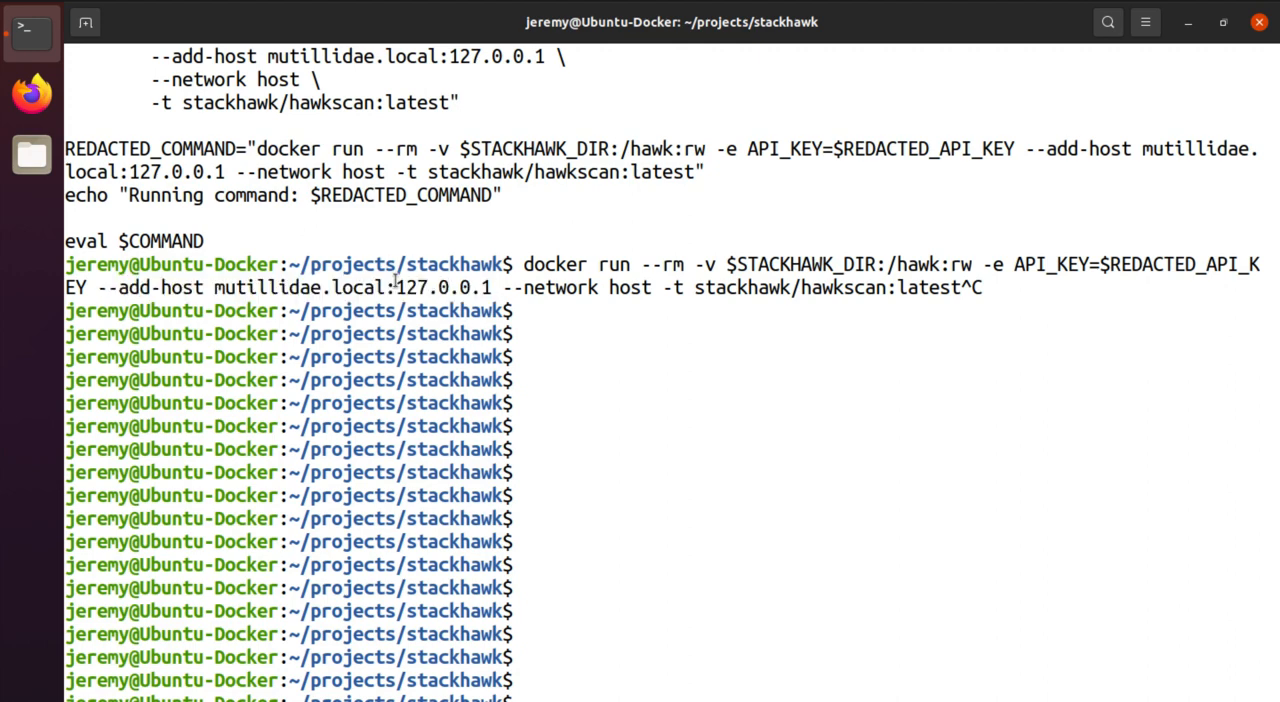
pyautogui.doubleClick(444, 288)
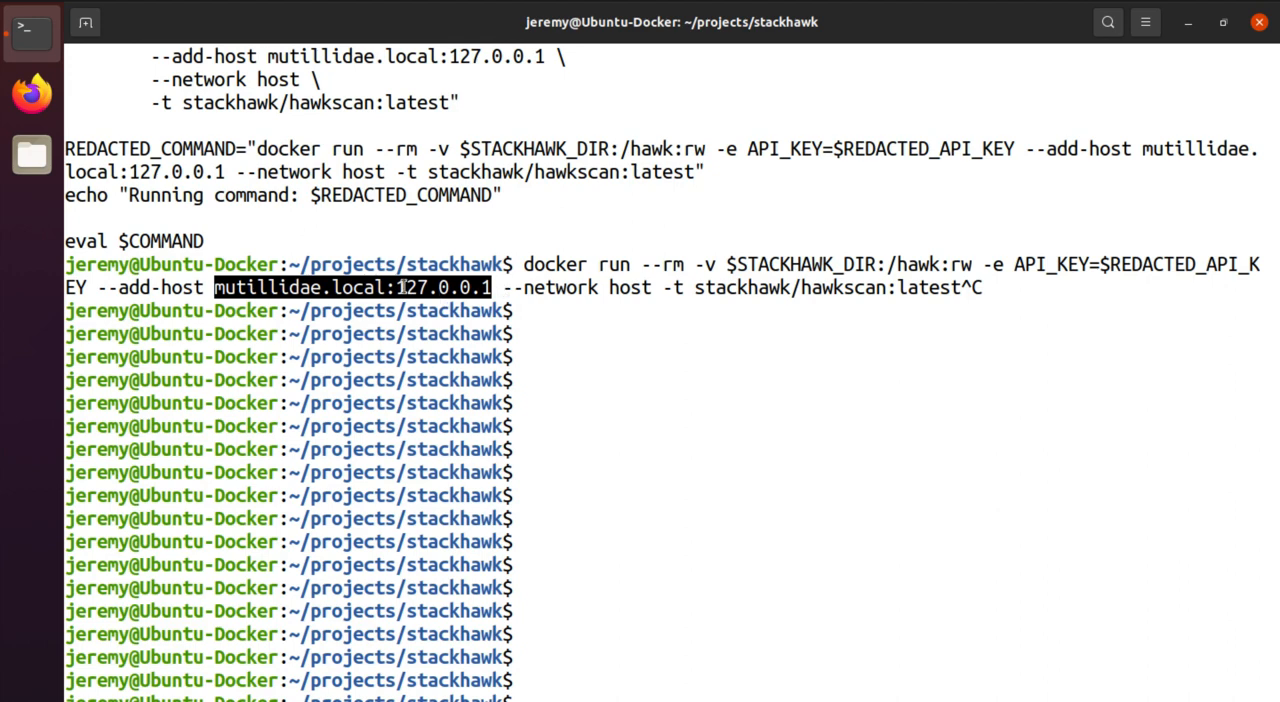
pyautogui.click(504, 288)
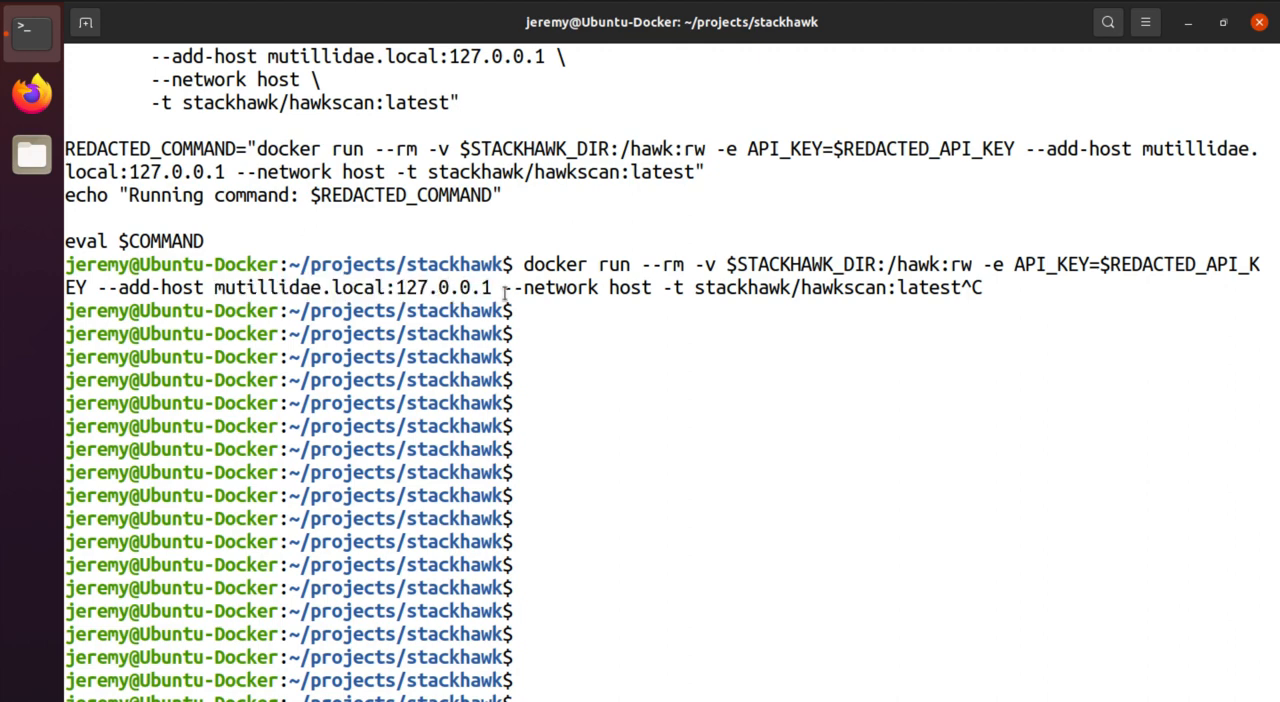
pyautogui.doubleClick(576, 288)
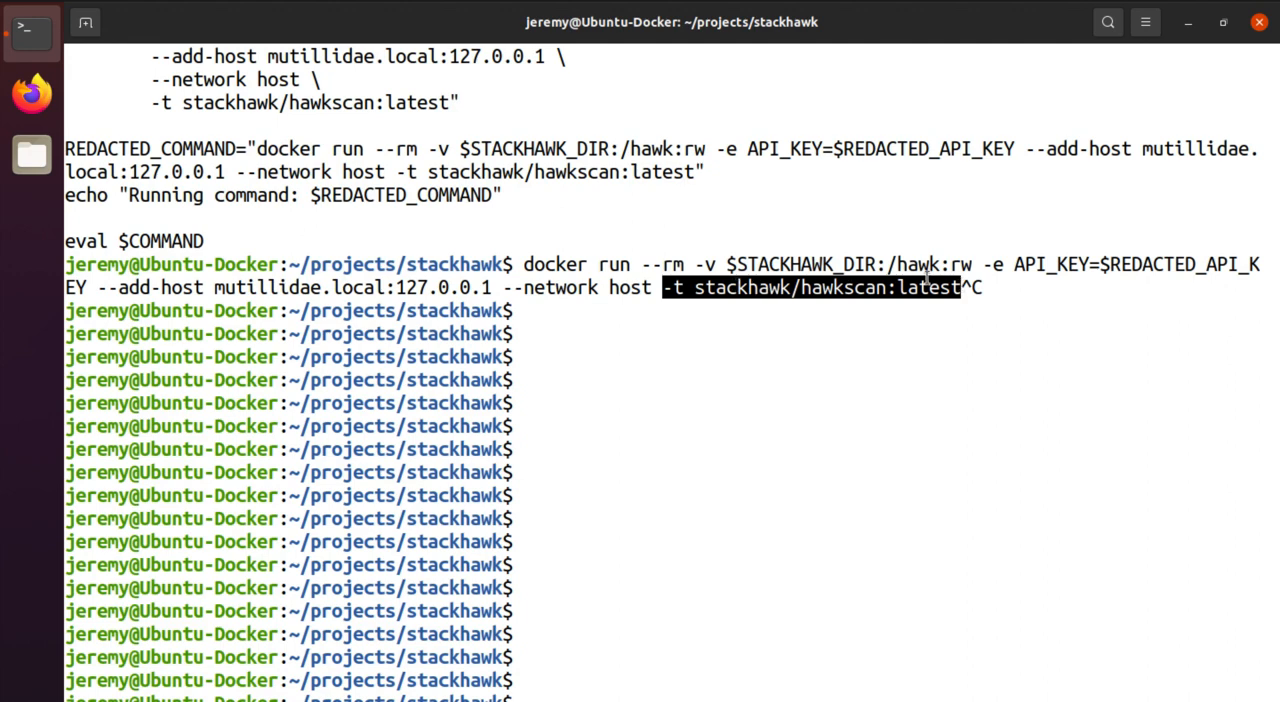
pyautogui.moveTo(830, 288)
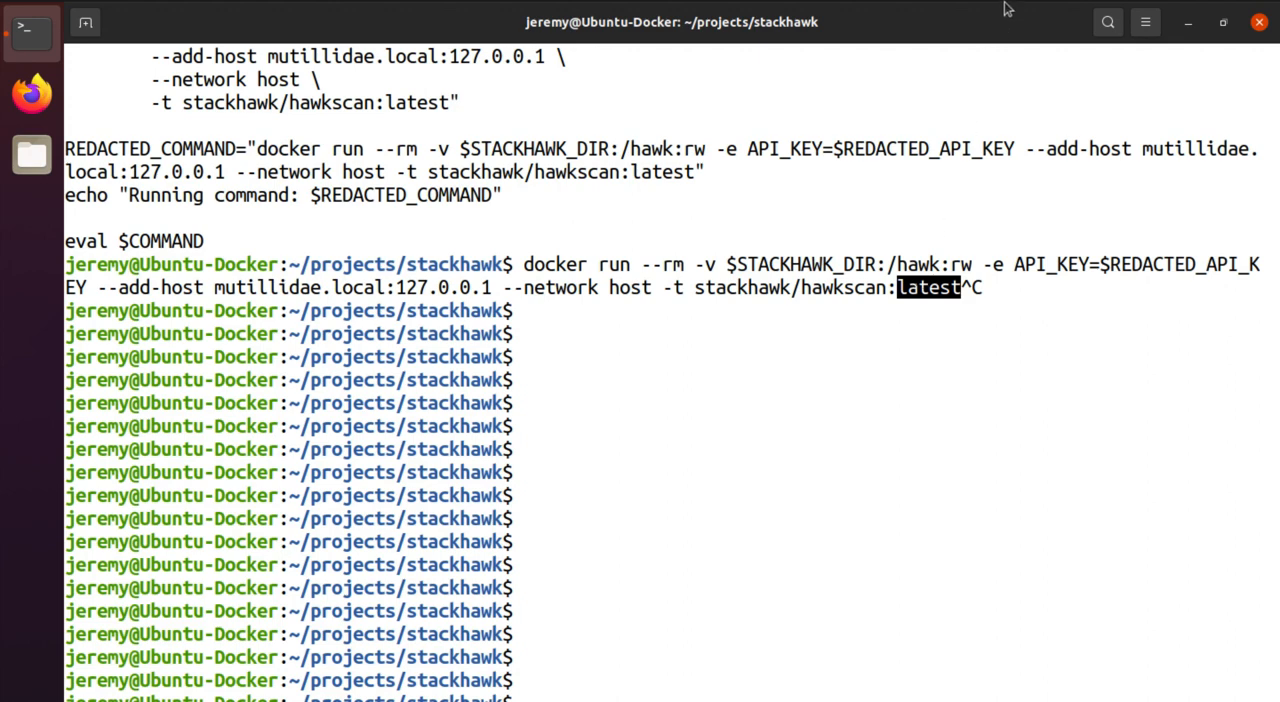
pyautogui.moveTo(904, 44)
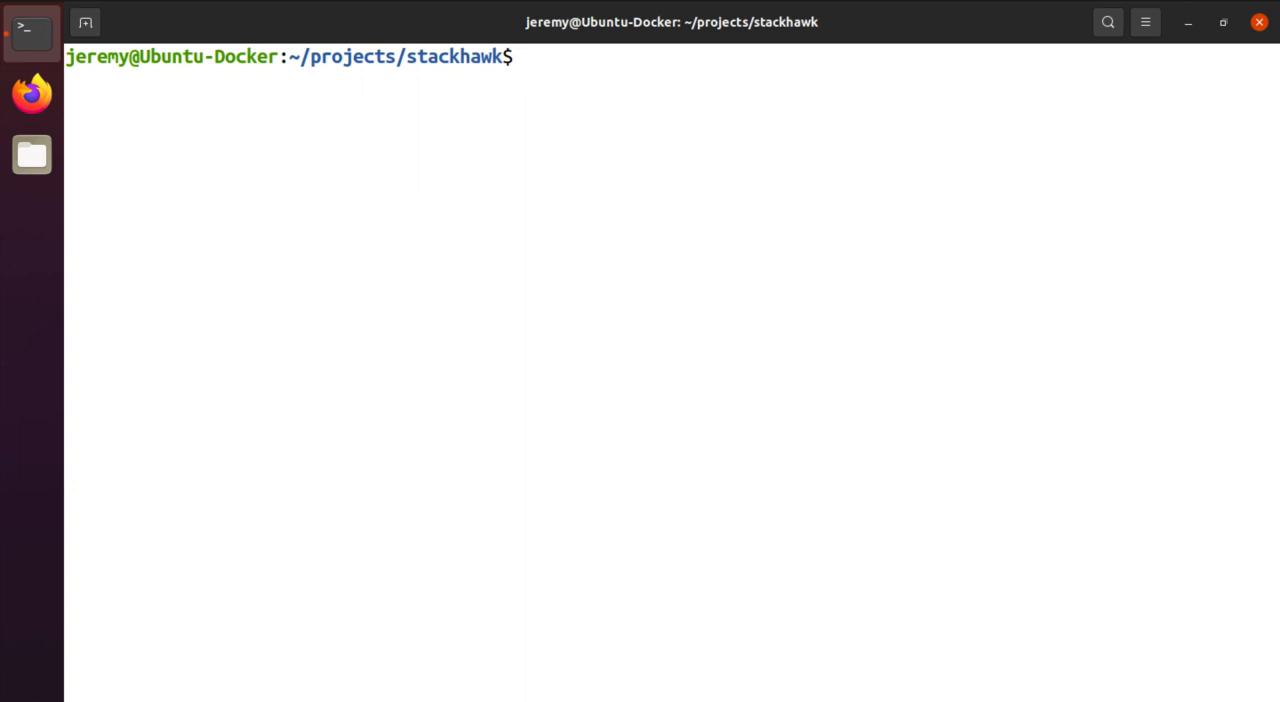
# Run ./scan.sh so the StackHawk container scans Mutillidae
pyautogui.write('./scan')
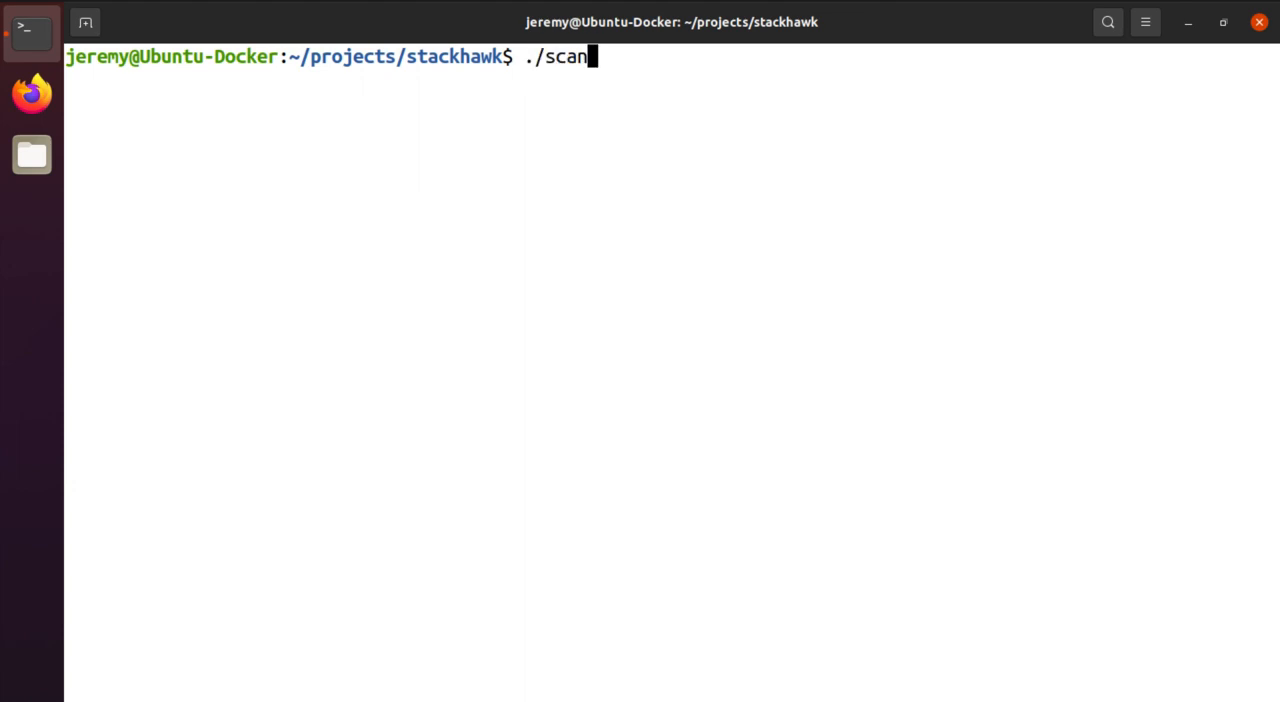
pyautogui.write('.sh')
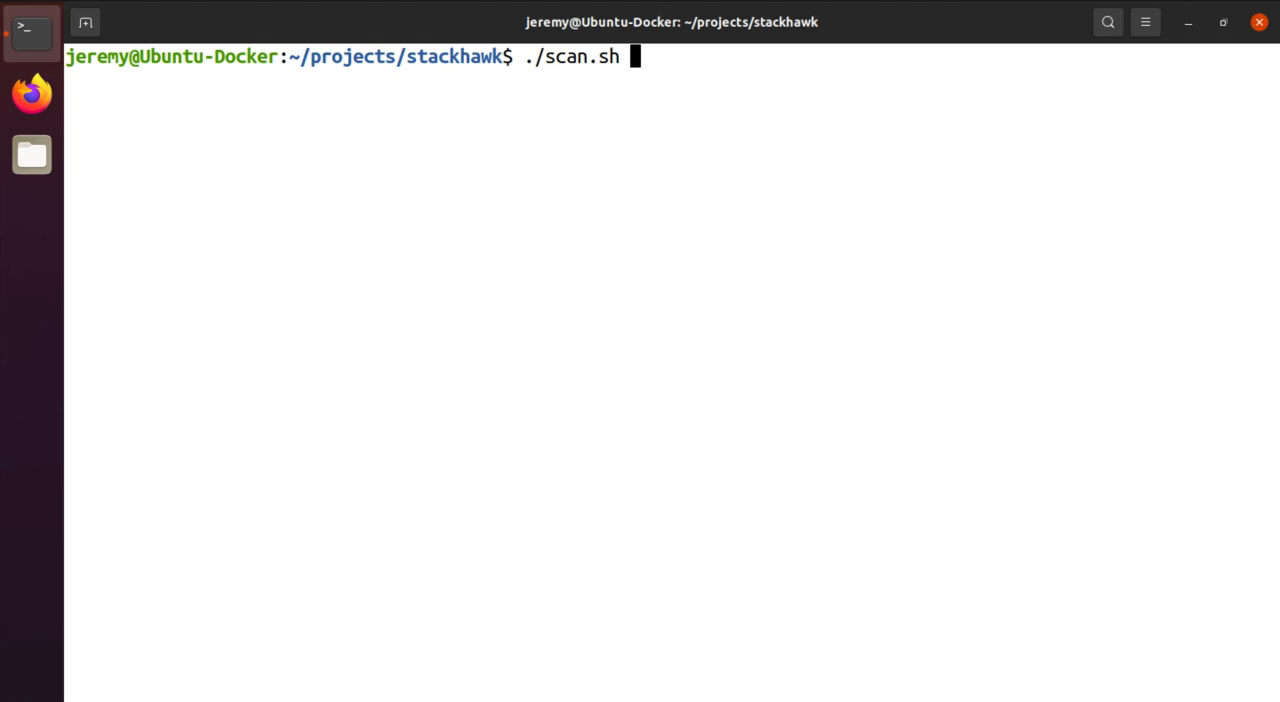
pyautogui.press('Return')
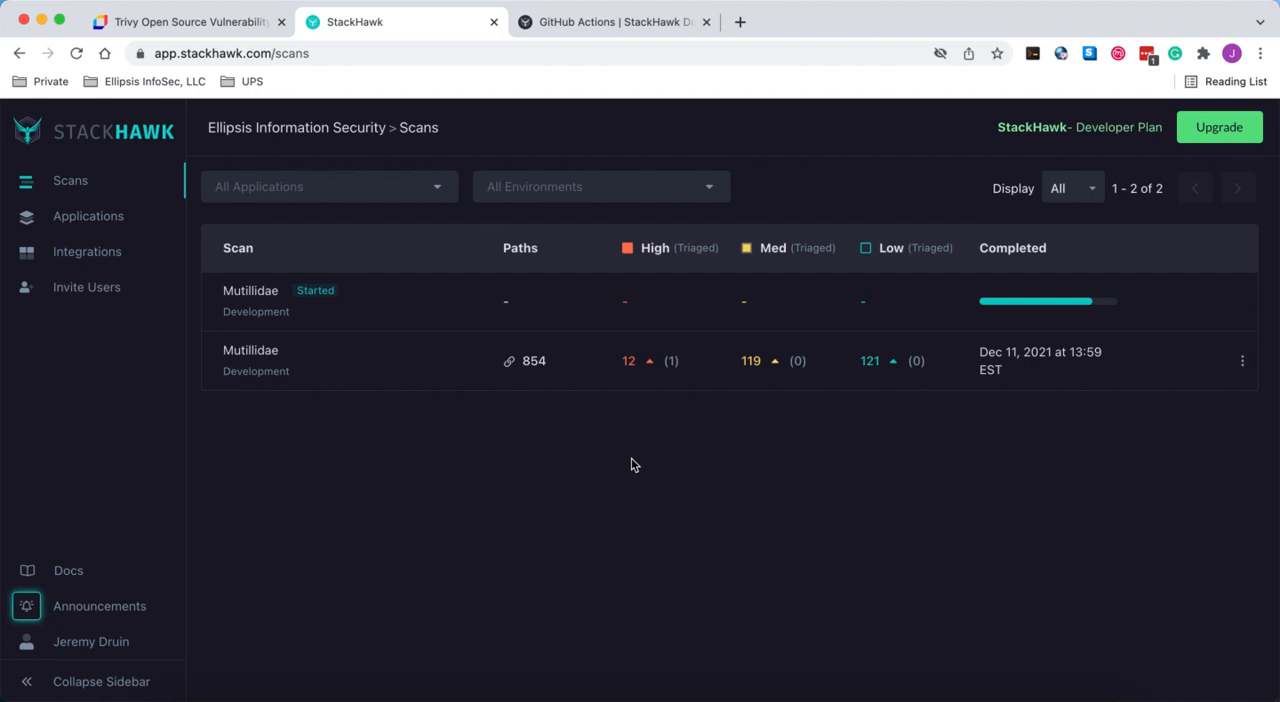
pyautogui.moveTo(416, 438)
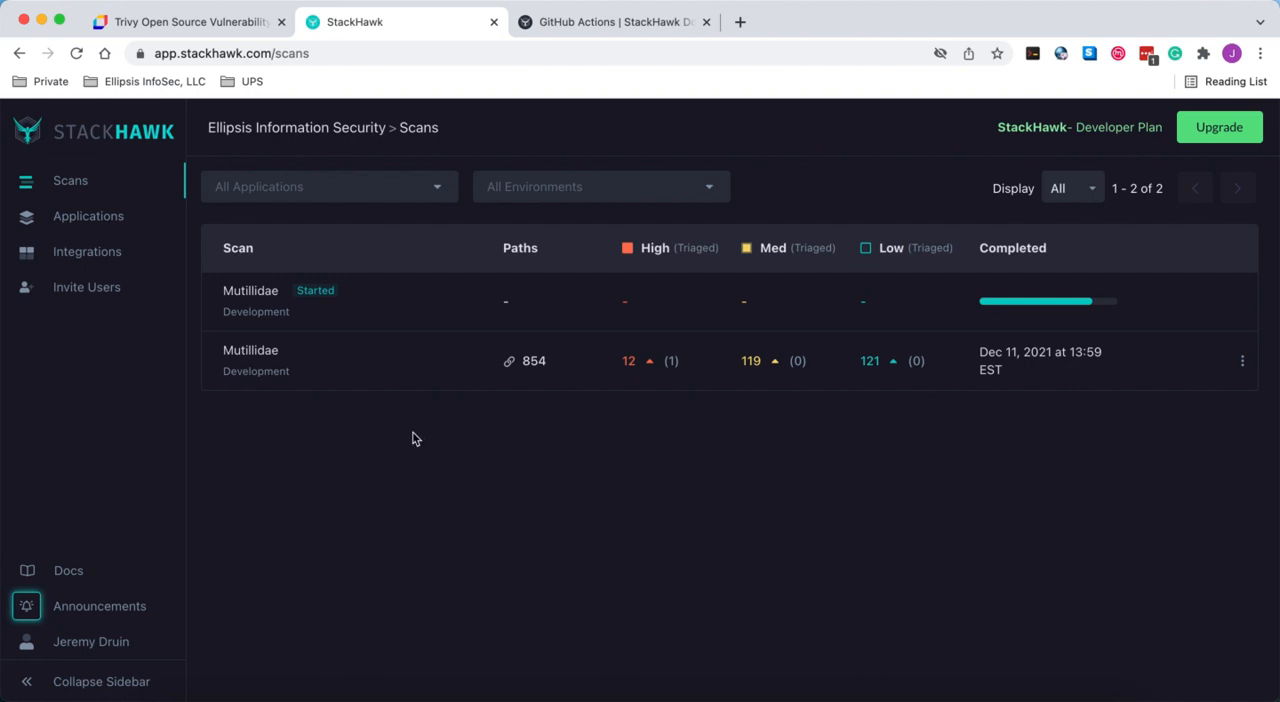
pyautogui.moveTo(252, 356)
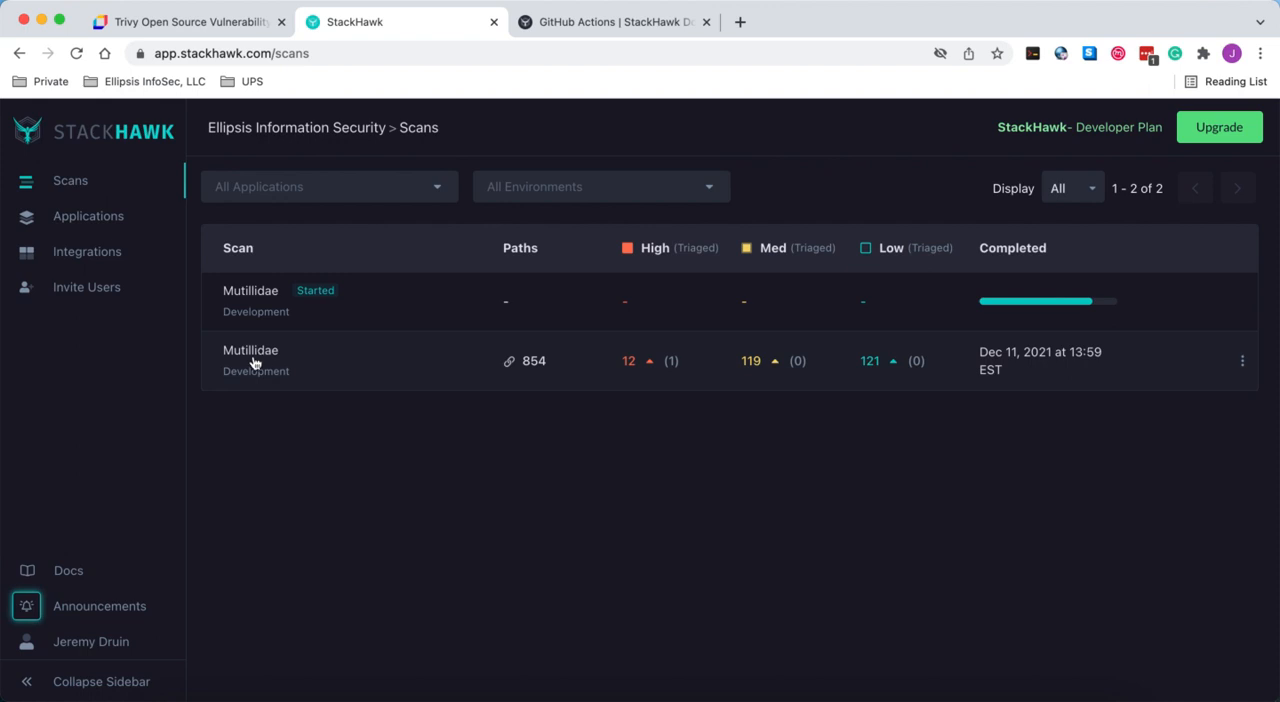
pyautogui.click(250, 360)
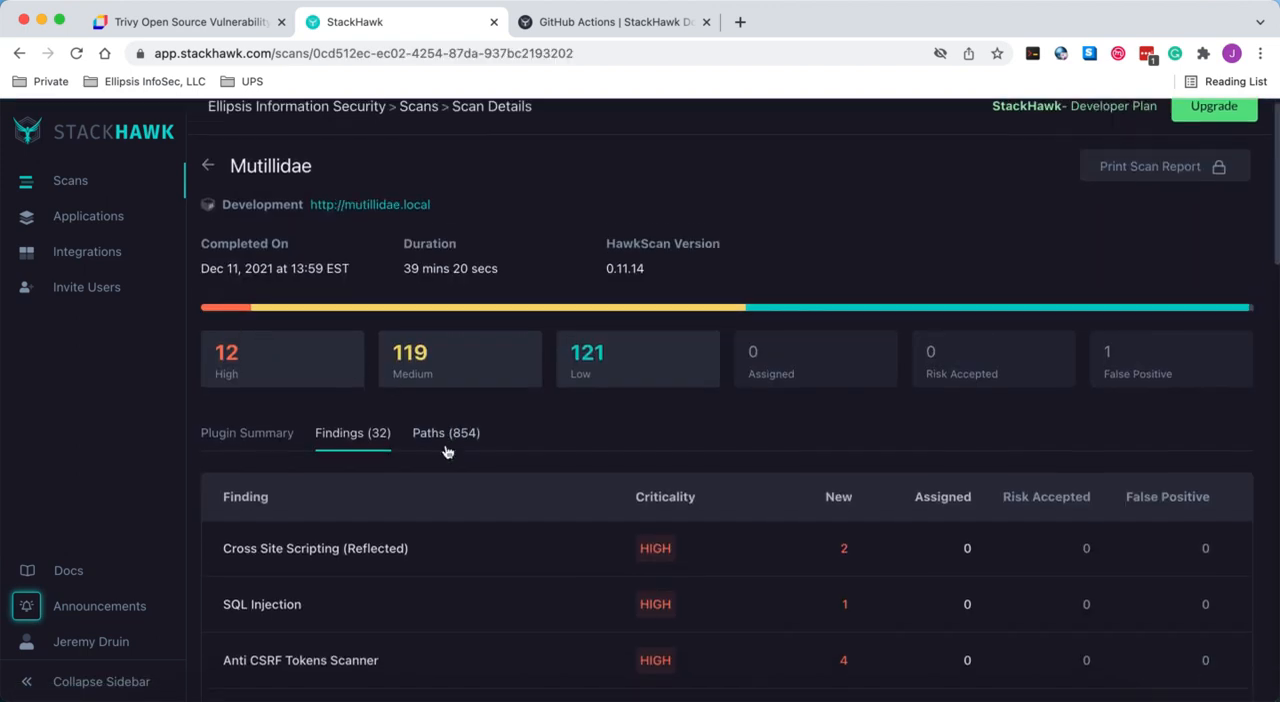
pyautogui.scroll(-3)
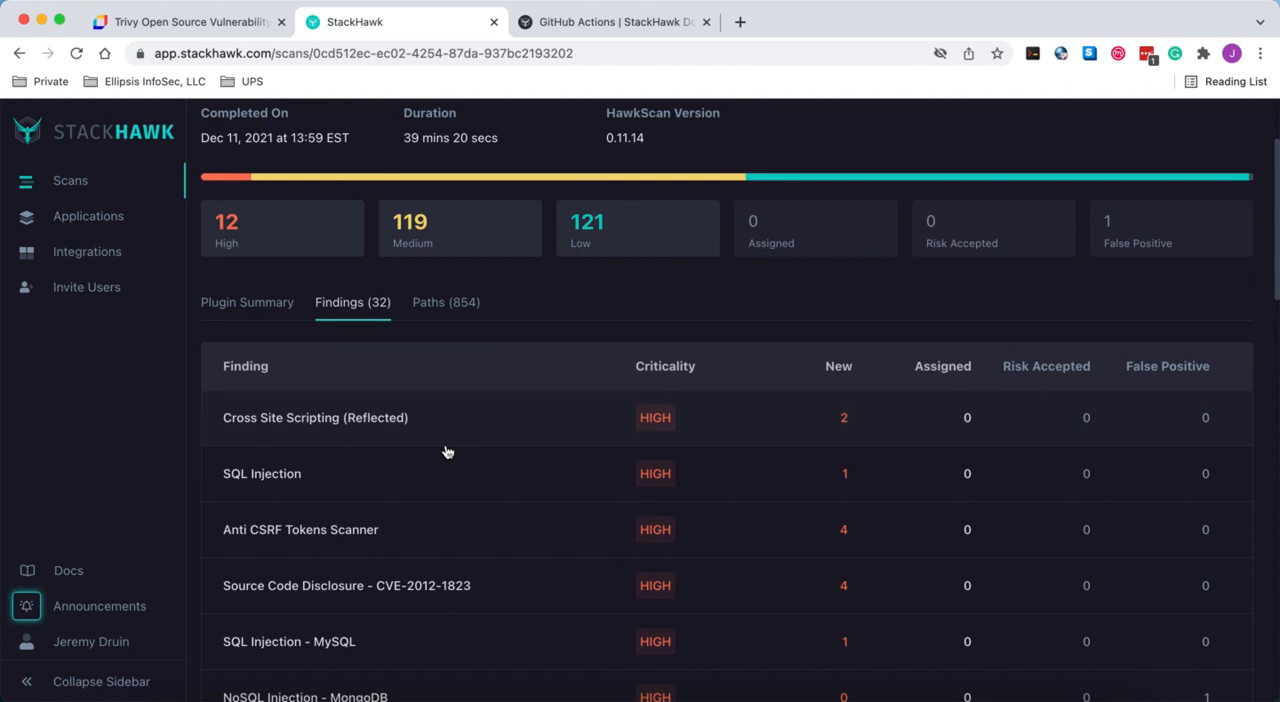
pyautogui.moveTo(278, 276)
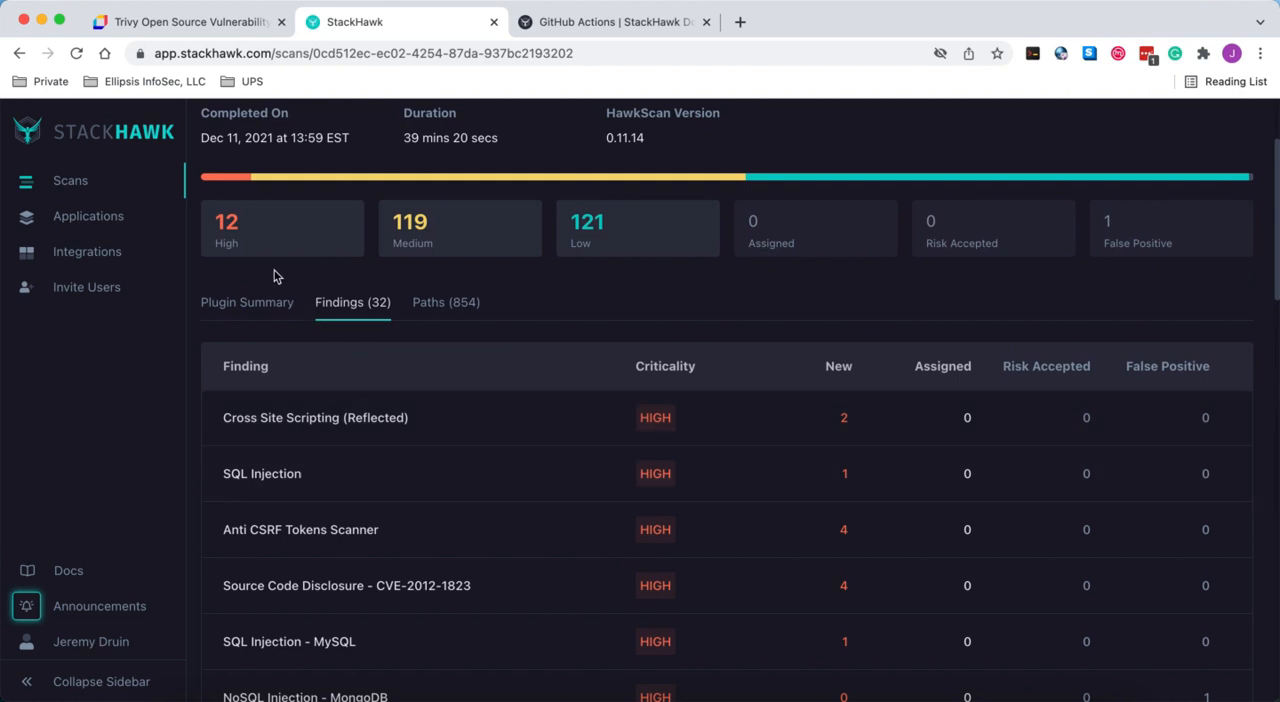
pyautogui.scroll(-3)
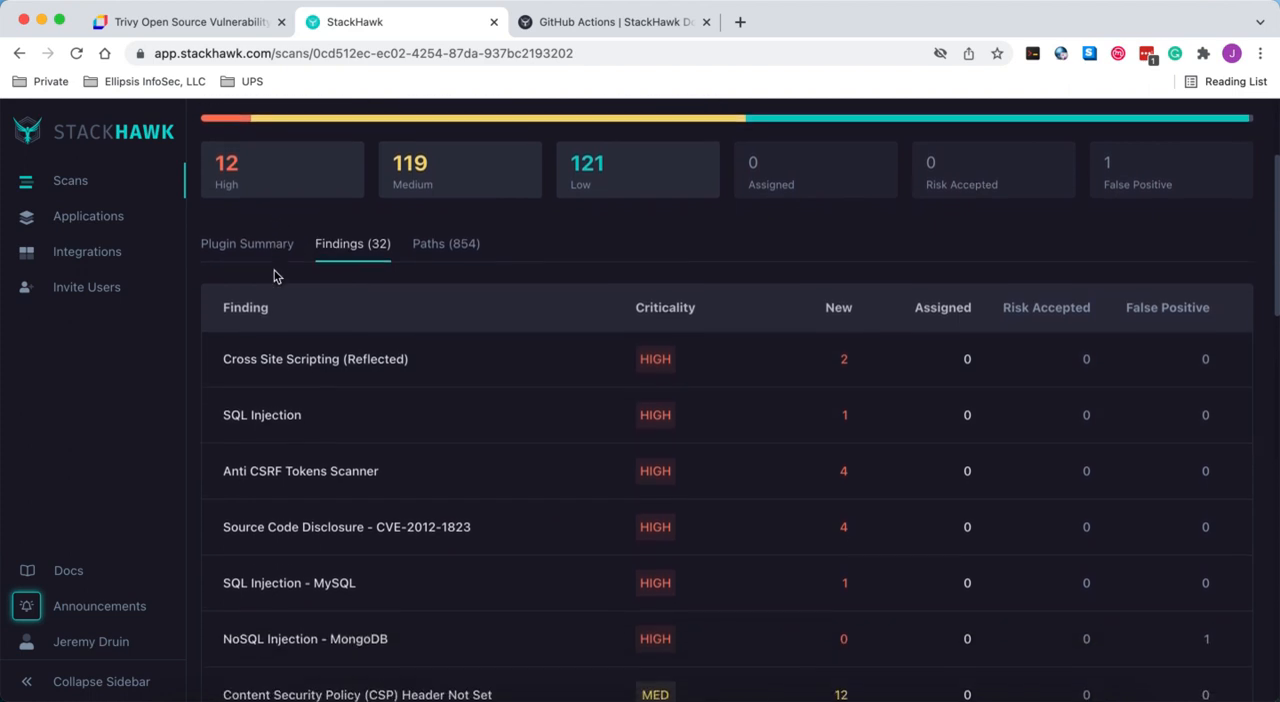
pyautogui.scroll(-3)
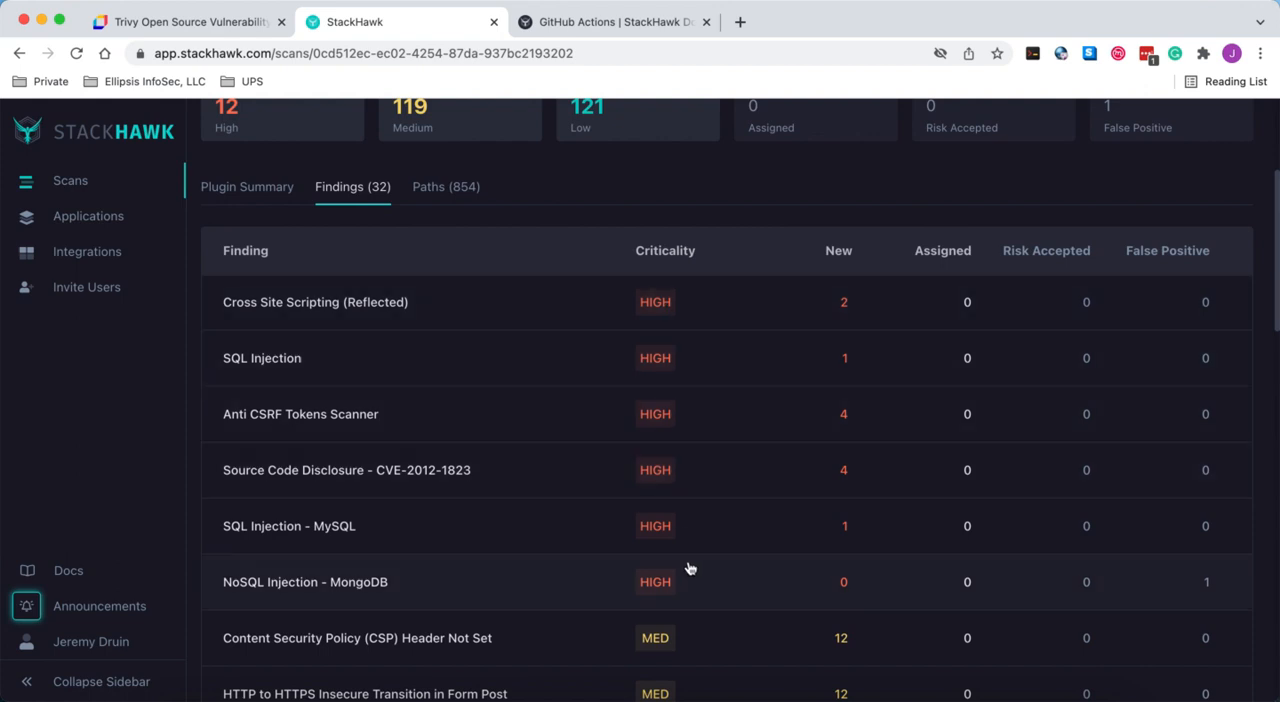
pyautogui.scroll(-3)
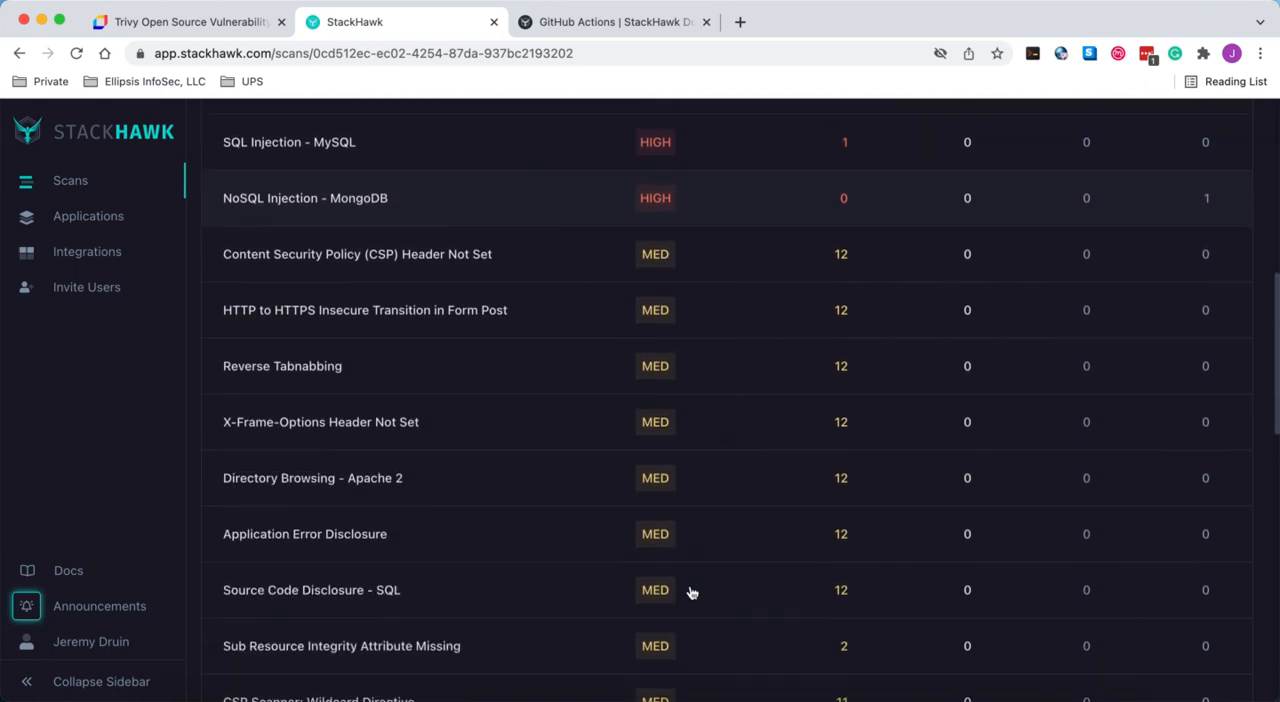
pyautogui.scroll(3)
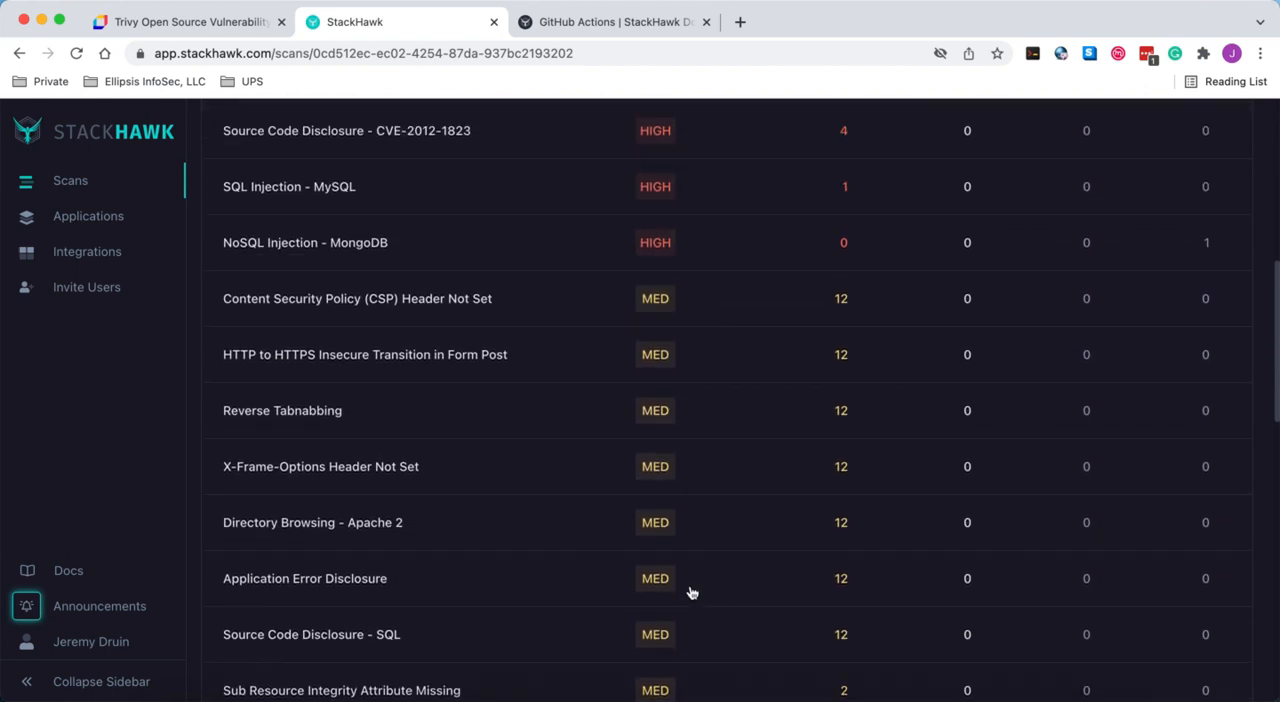
pyautogui.scroll(3)
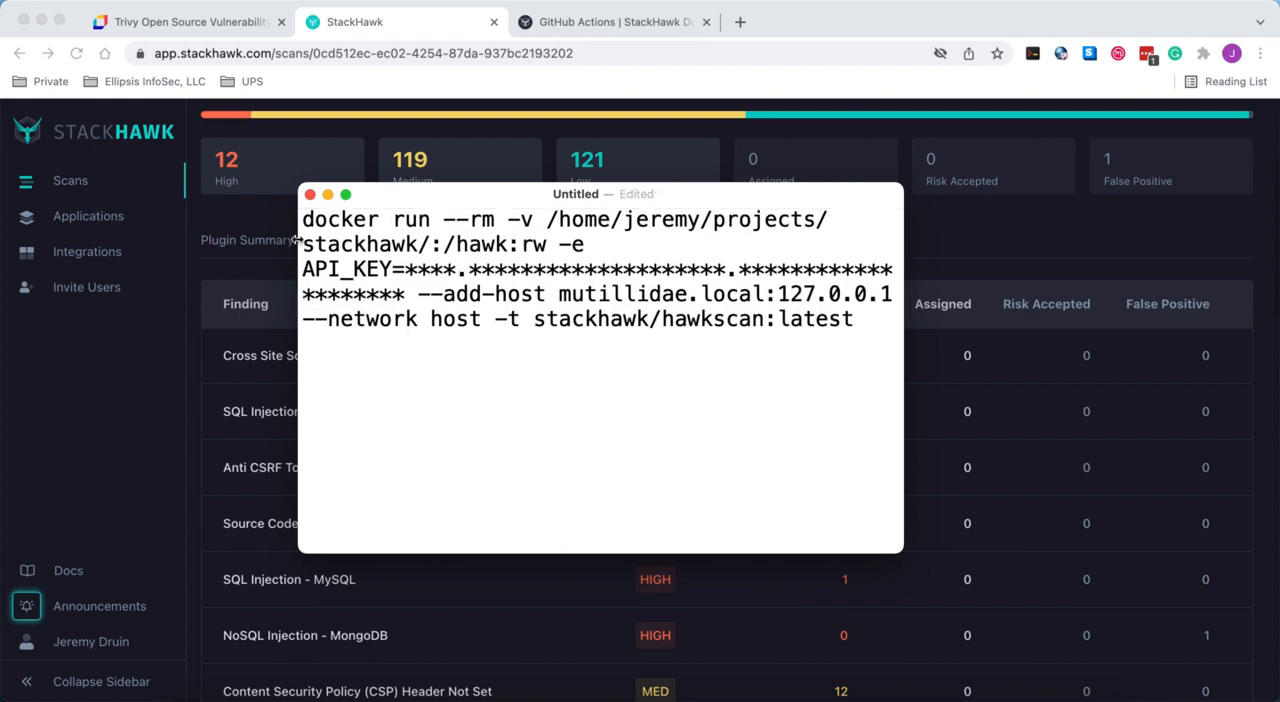
pyautogui.doubleClick(364, 220)
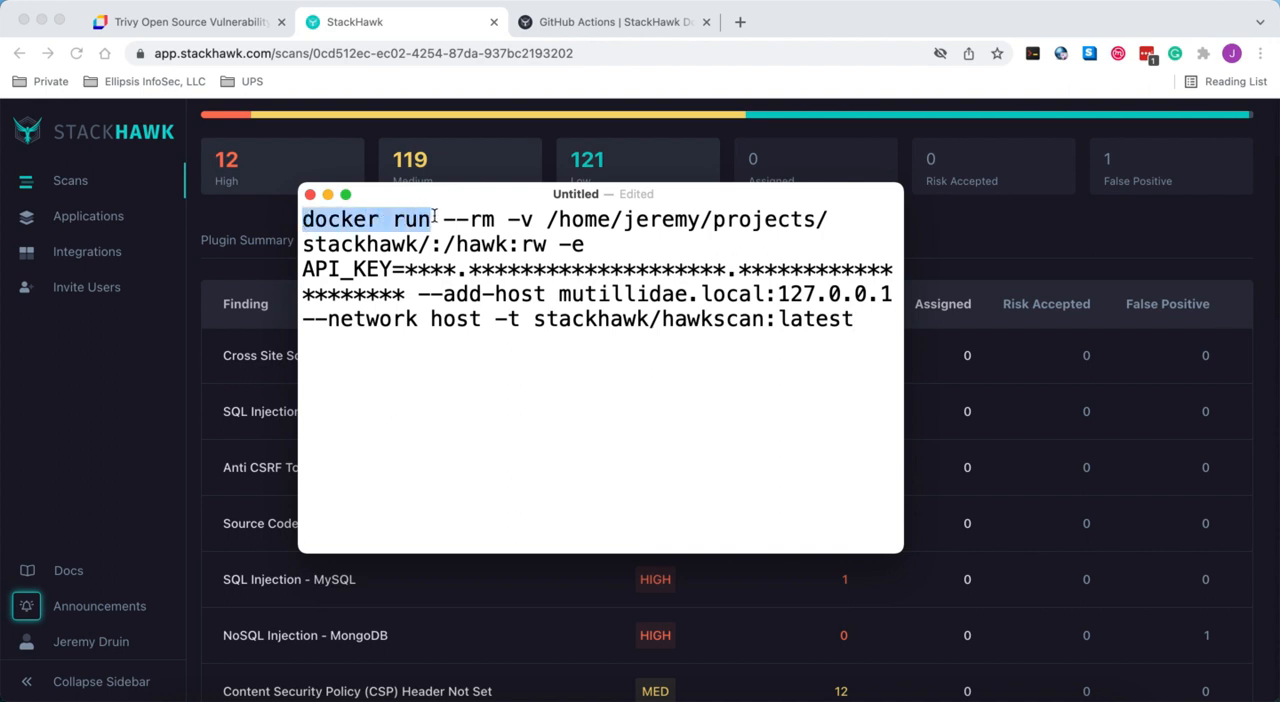
pyautogui.click(438, 220)
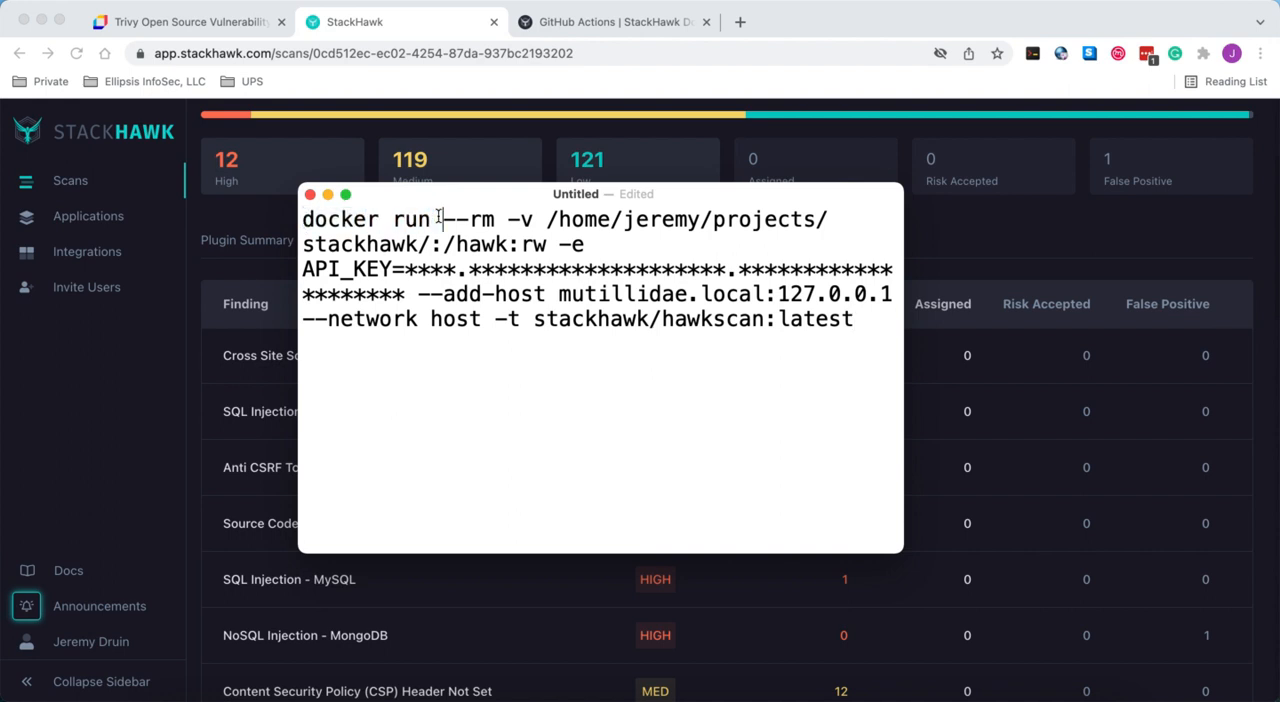
pyautogui.doubleClick(470, 220)
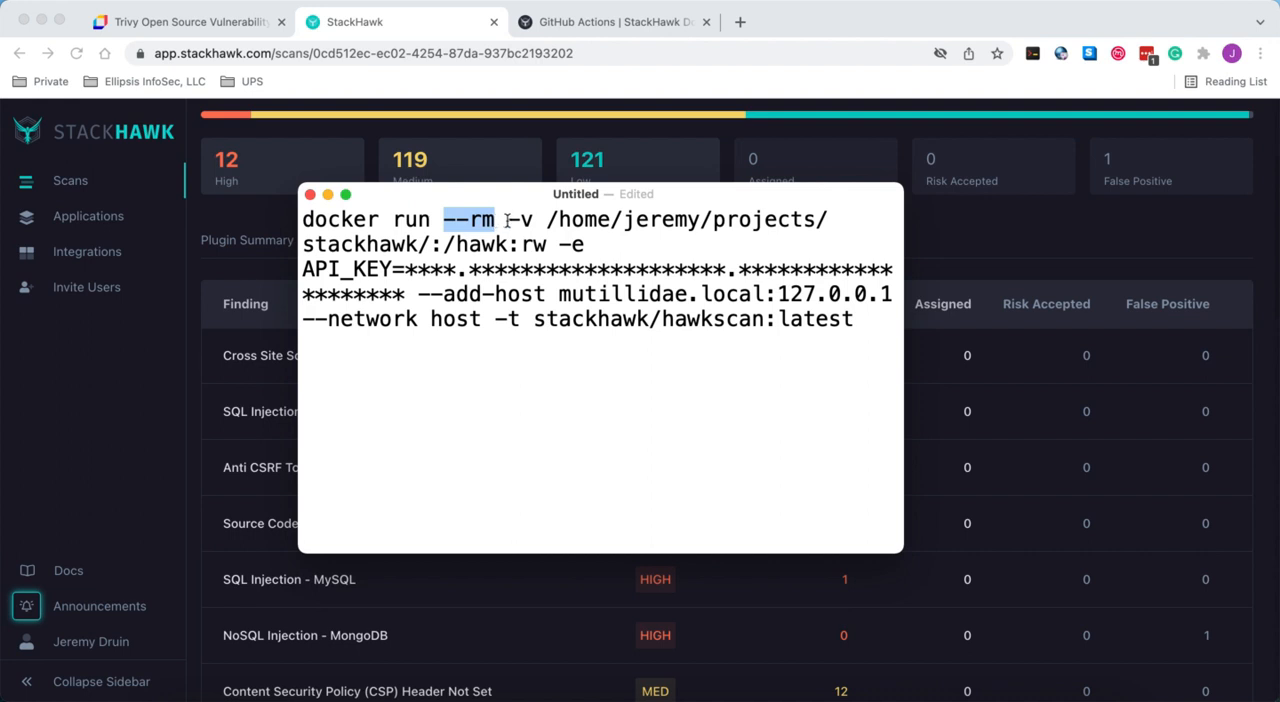
pyautogui.click(524, 220)
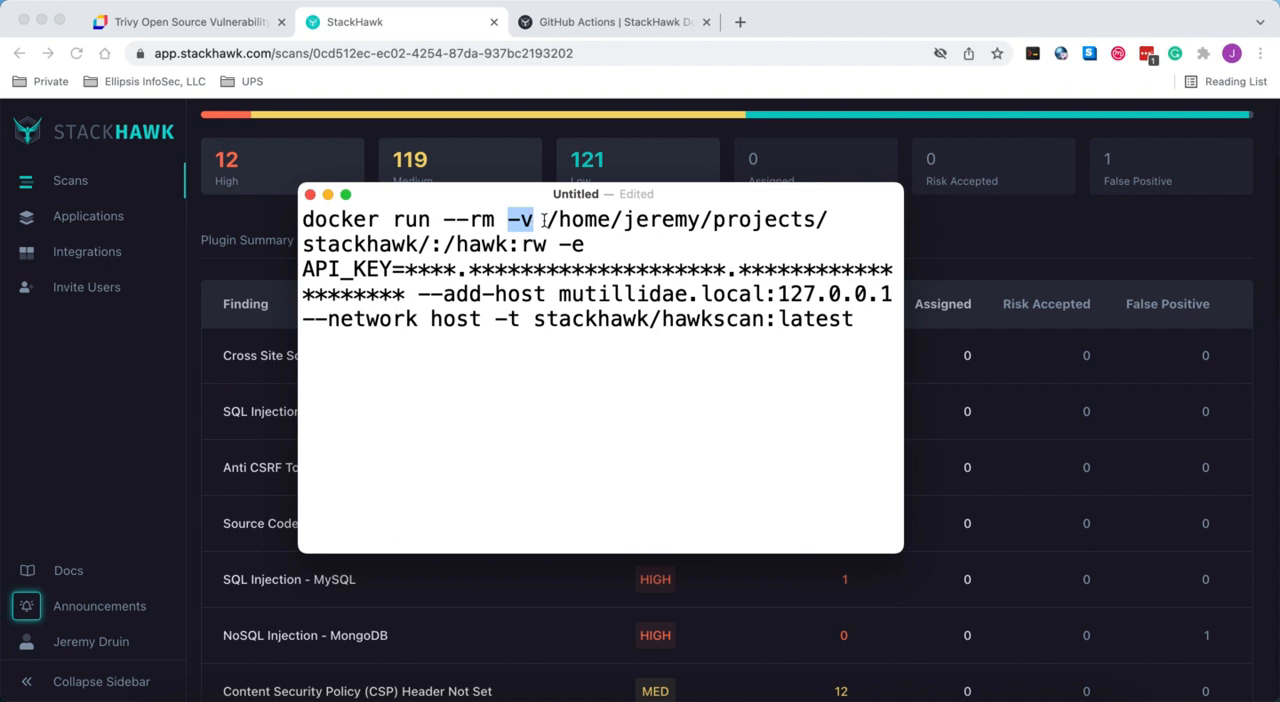
pyautogui.moveTo(548, 220)
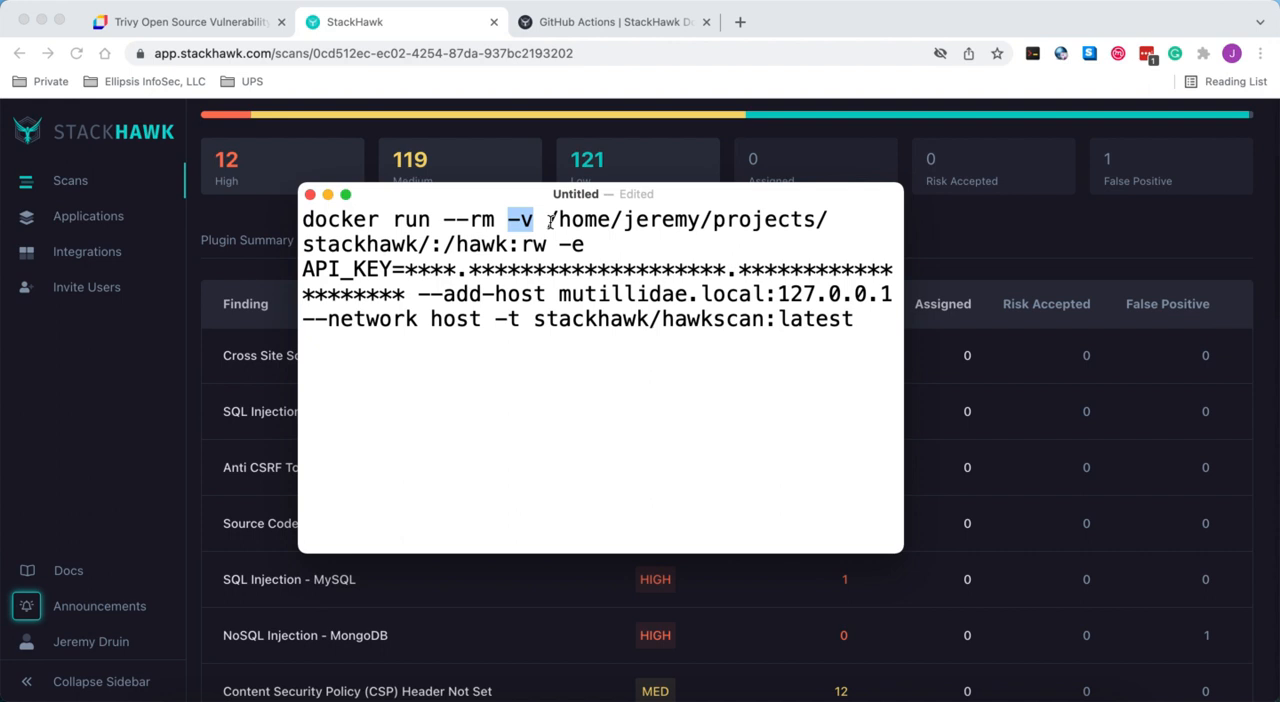
pyautogui.moveTo(546, 220); pyautogui.dragTo(430, 244)
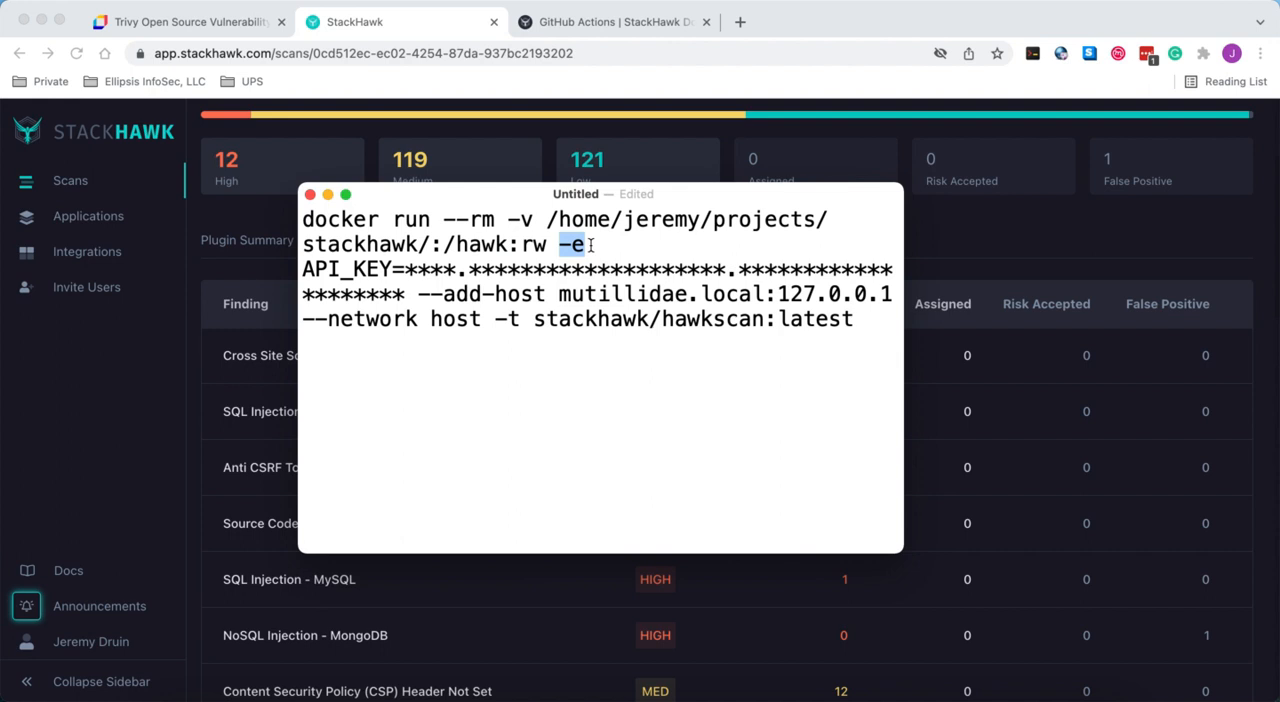
pyautogui.moveTo(596, 244); pyautogui.dragTo(392, 268)
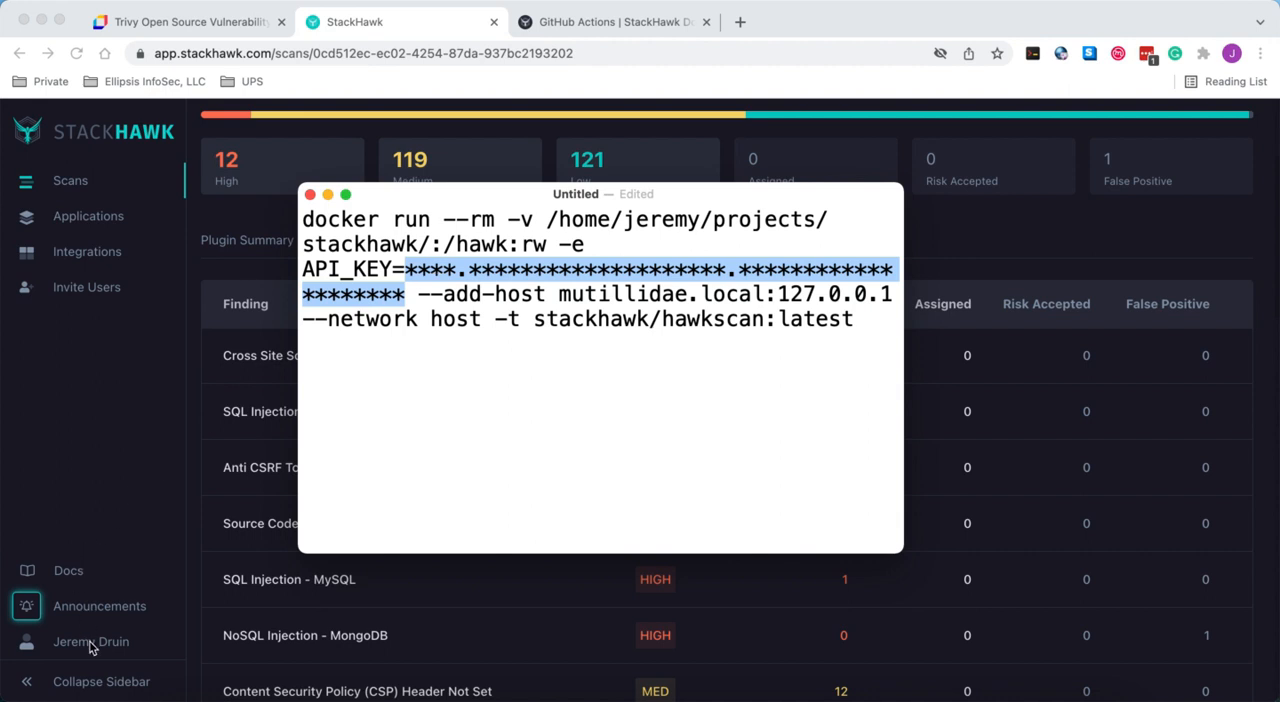
pyautogui.click(92, 640)
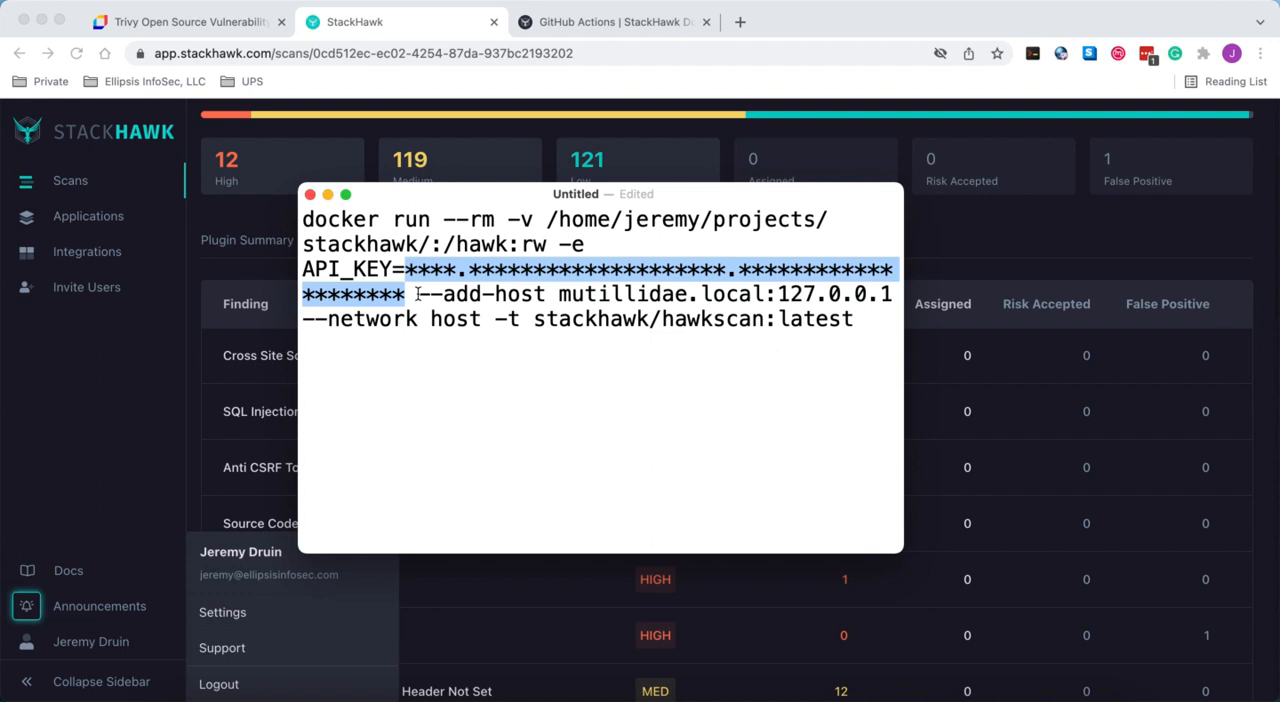
pyautogui.doubleClick(480, 292)
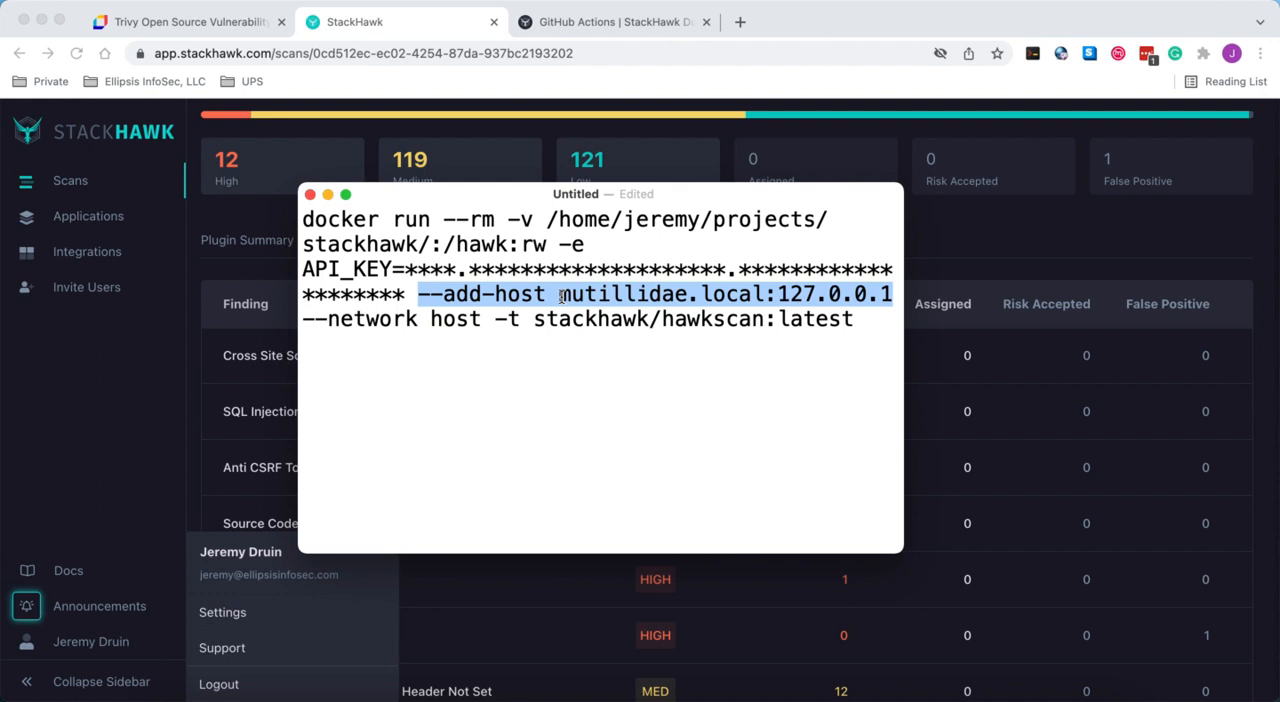
pyautogui.click(558, 294)
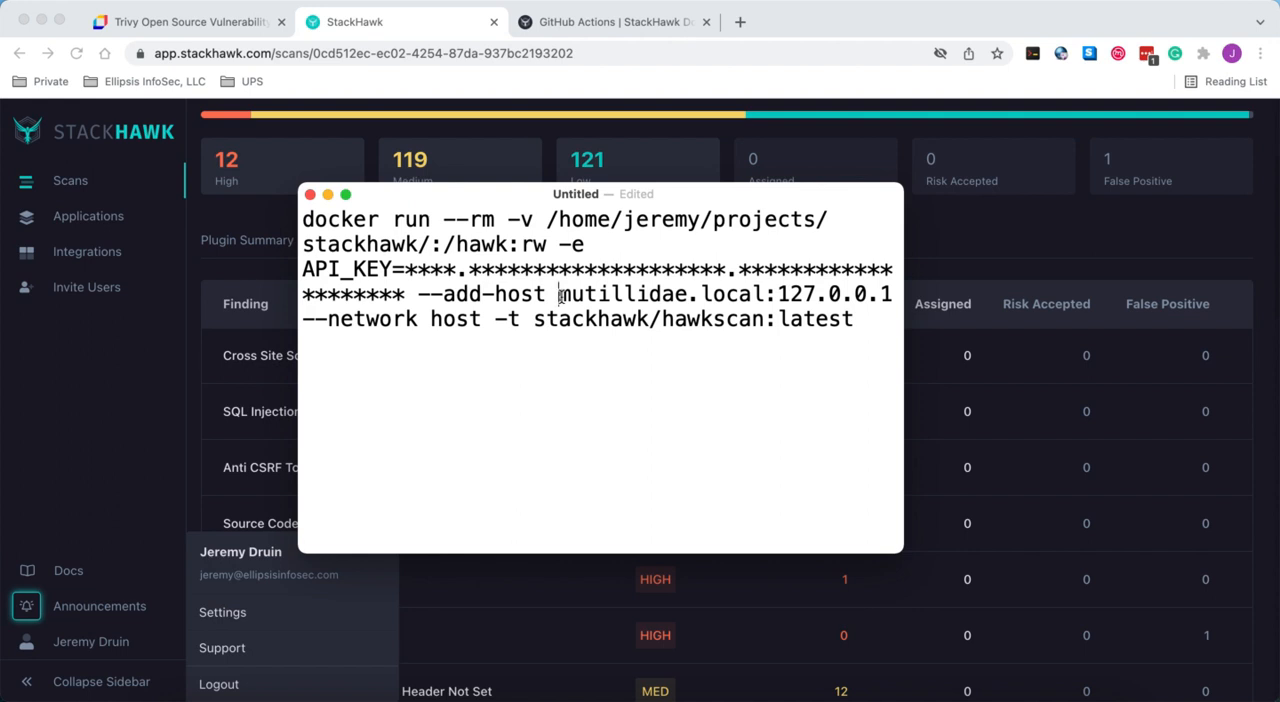
pyautogui.moveTo(672, 292)
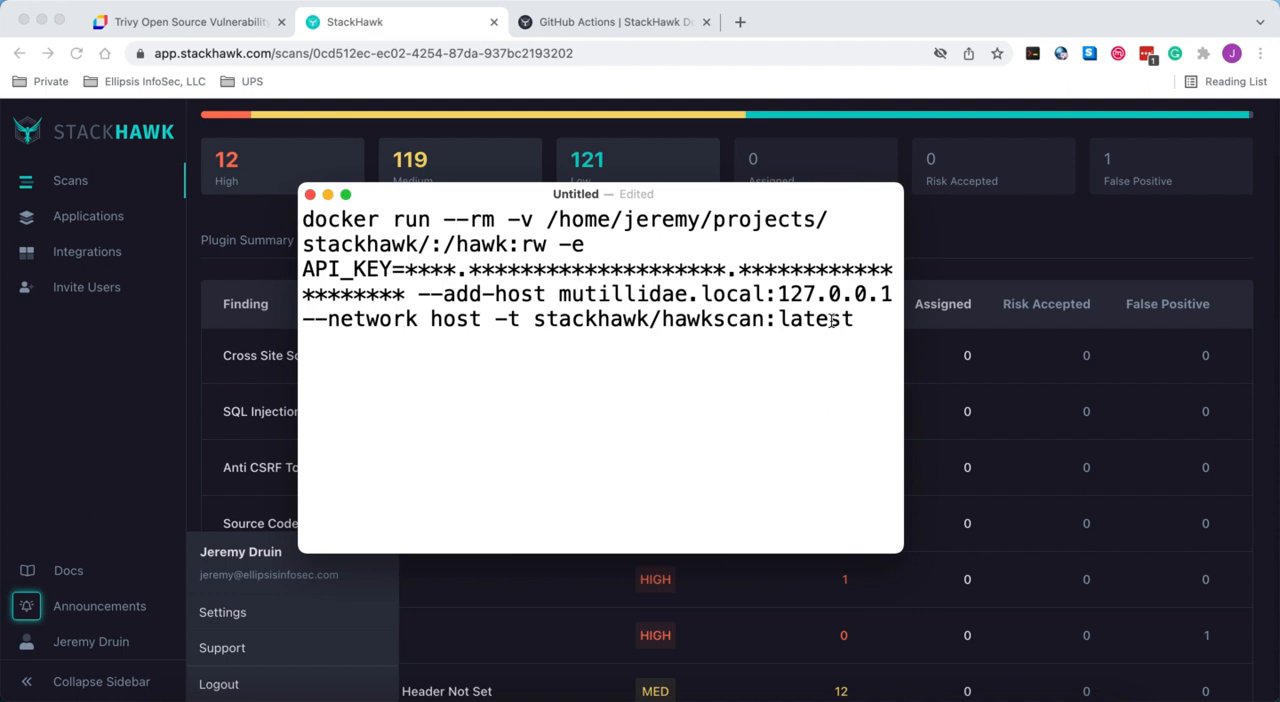
pyautogui.doubleClick(816, 320)
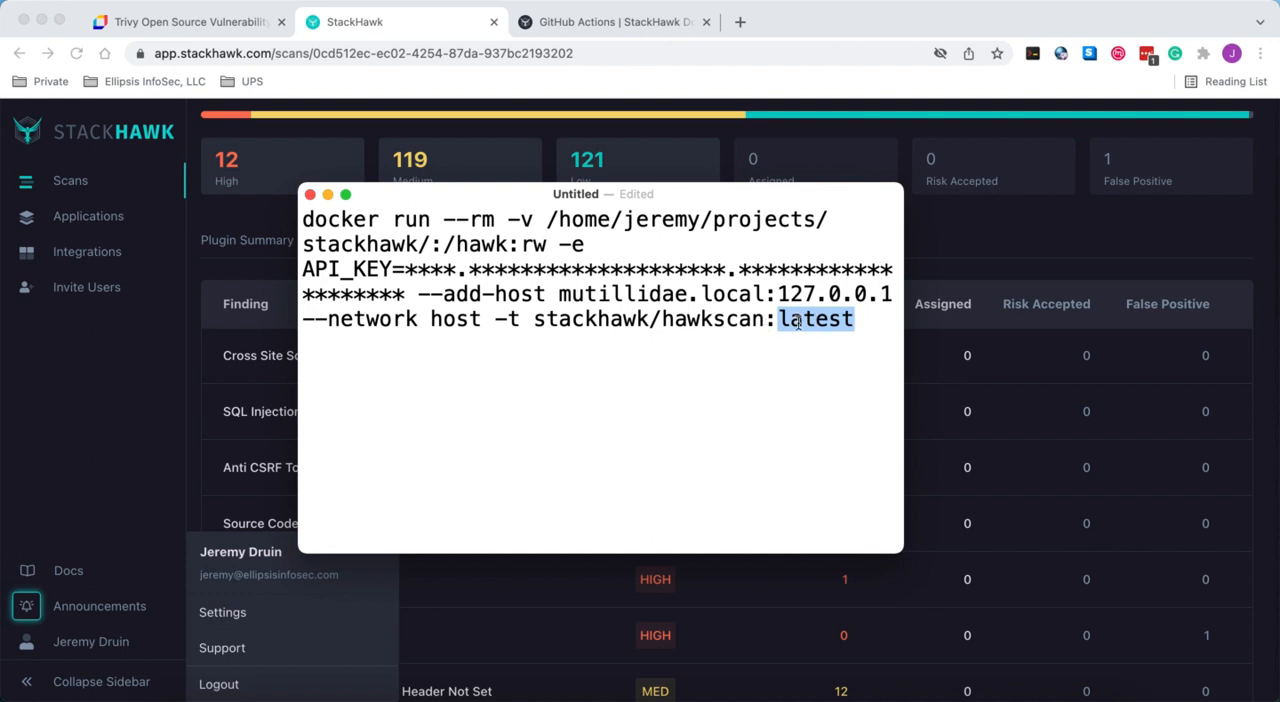
pyautogui.click(770, 352)
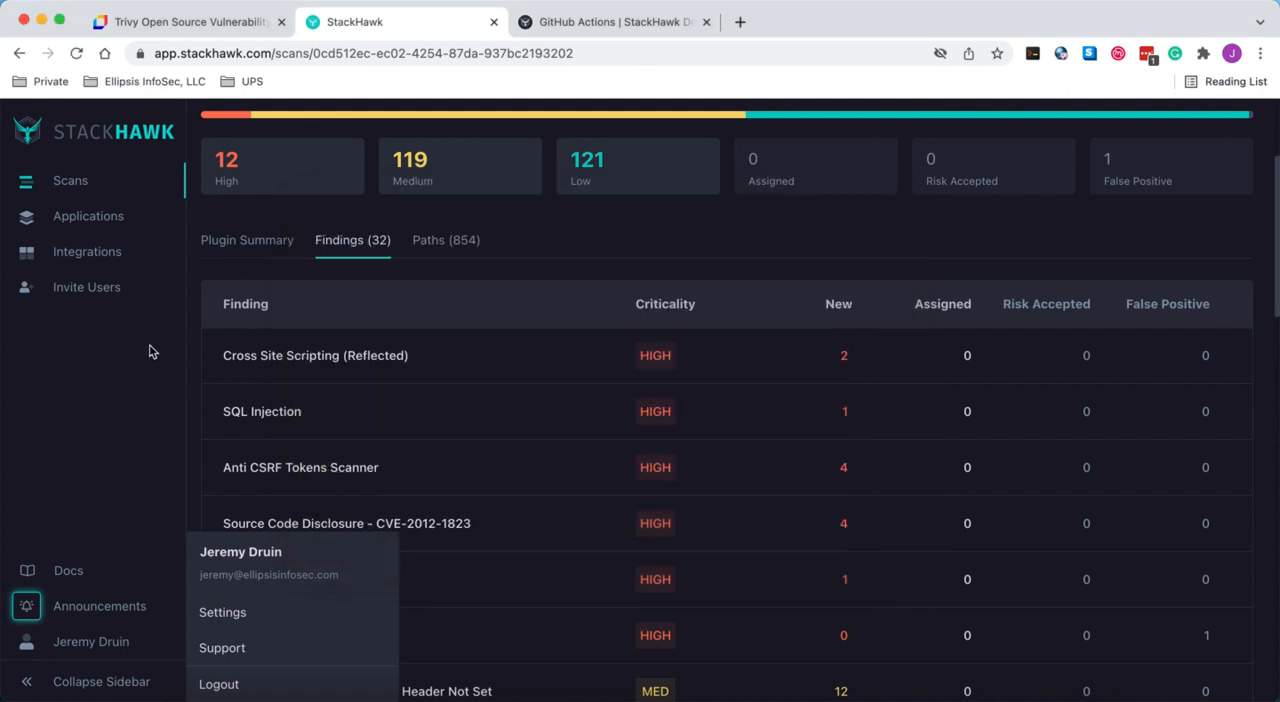
pyautogui.moveTo(632, 230)
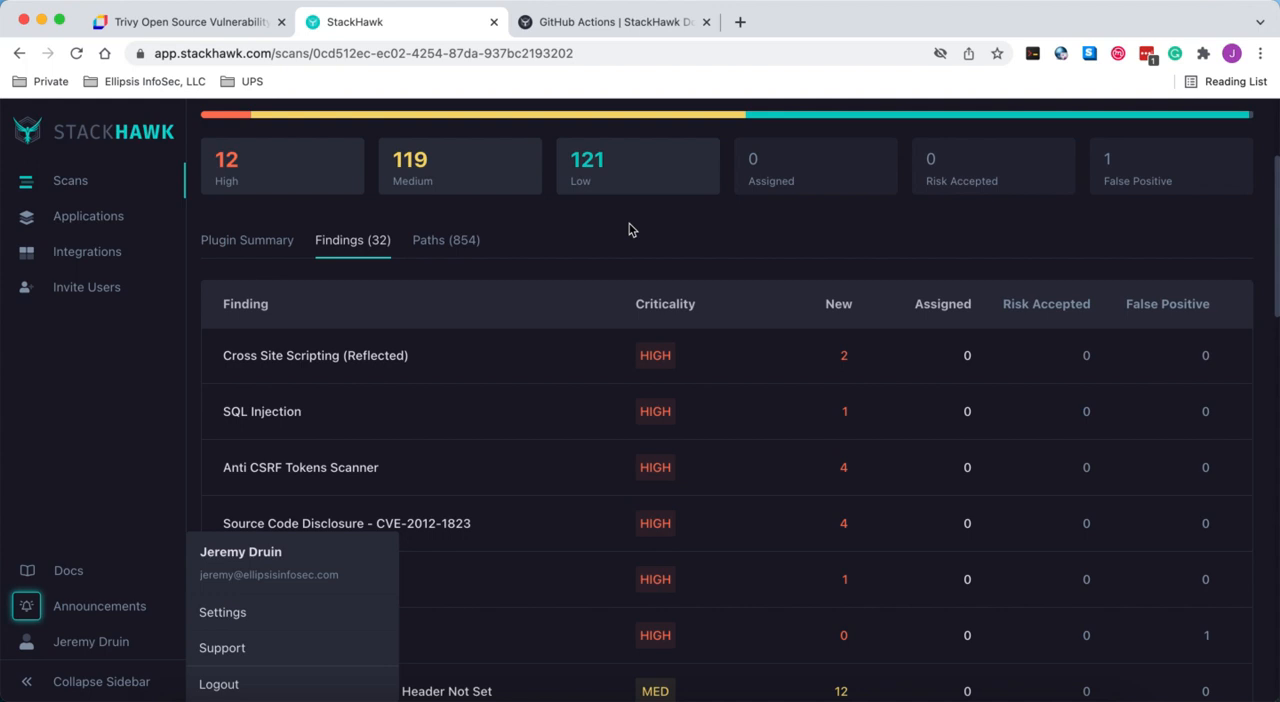
pyautogui.moveTo(276, 308)
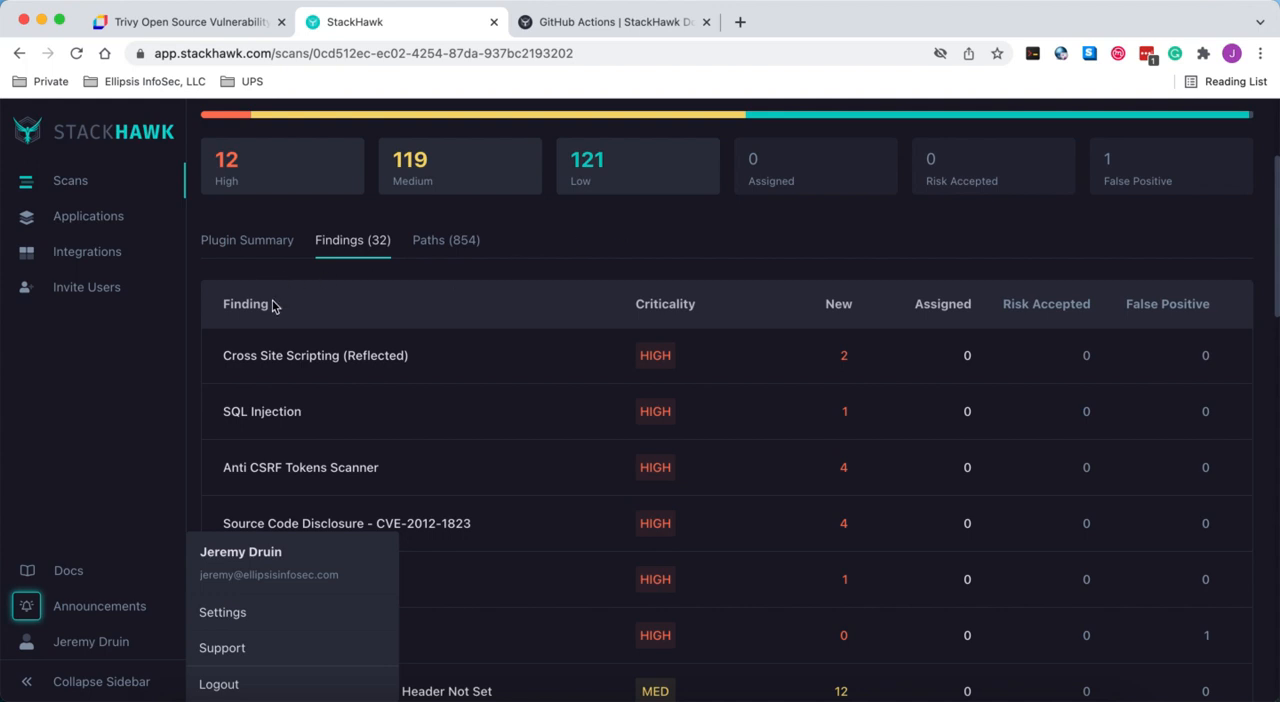
# Dismiss the account menu so the severity-sorted Mutillidae findings show in full
pyautogui.click(248, 318)
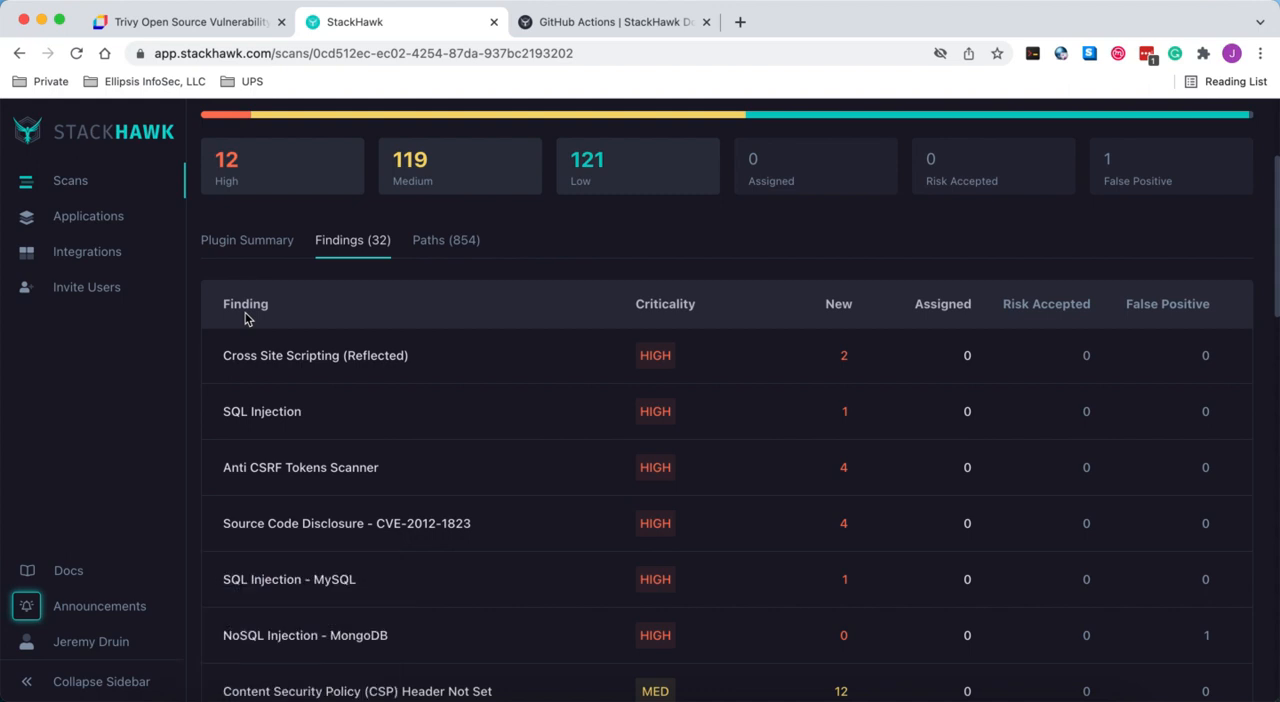
pyautogui.moveTo(436, 396)
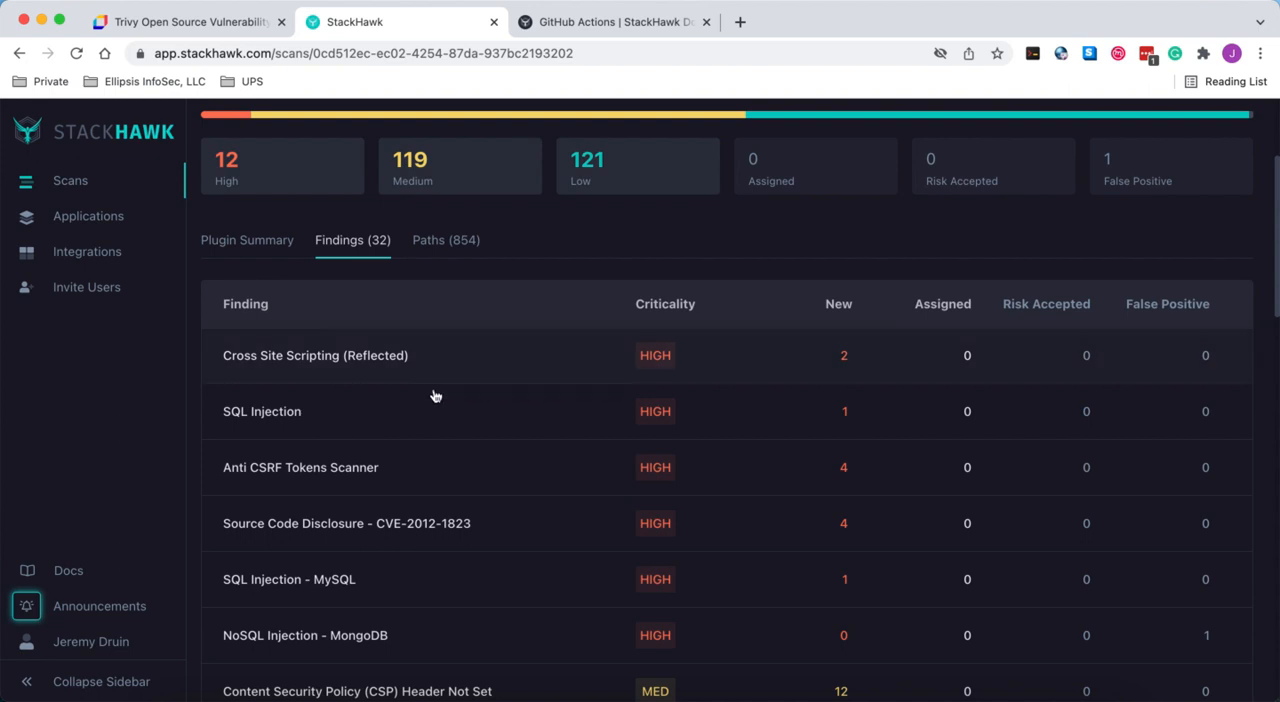
pyautogui.moveTo(562, 564)
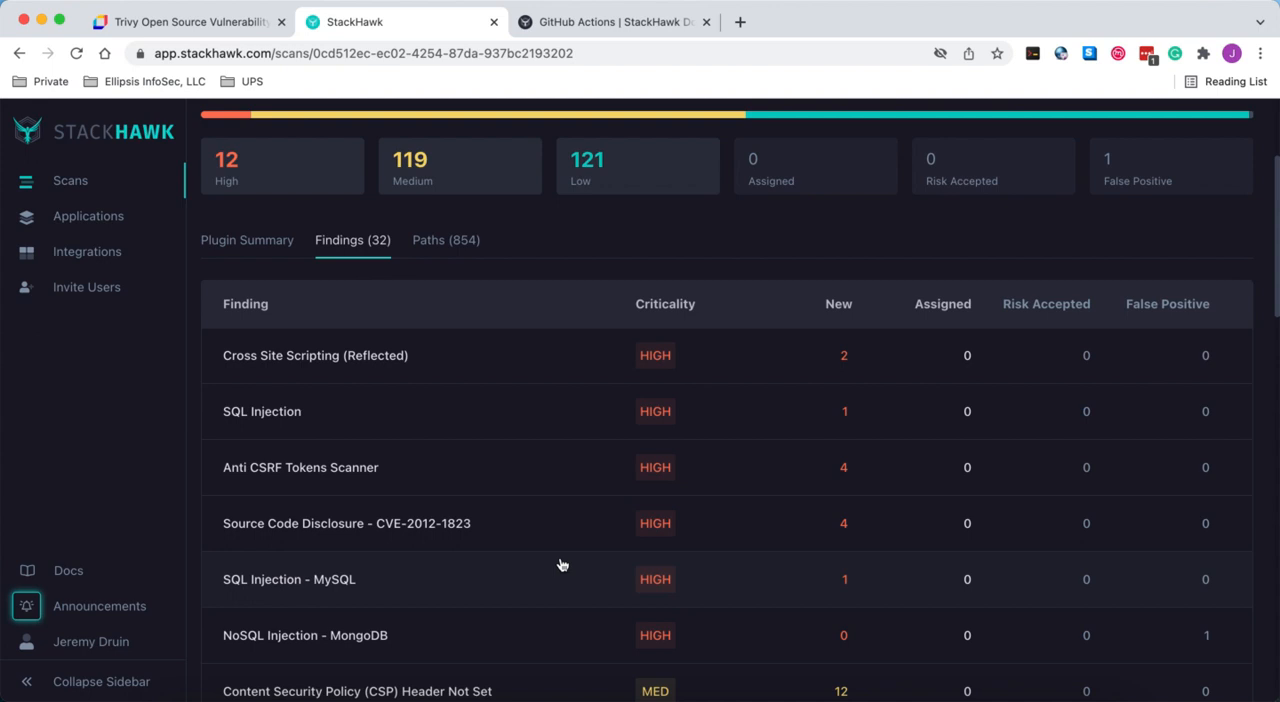
pyautogui.moveTo(184, 408)
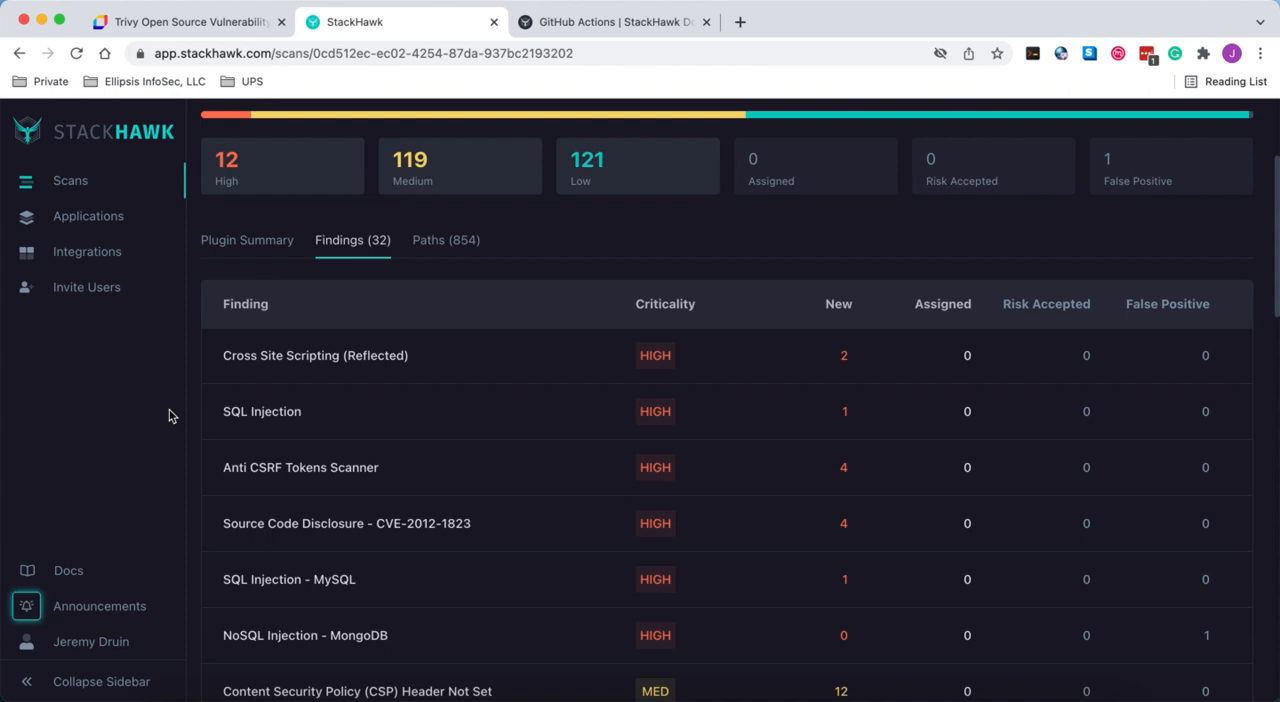
pyautogui.moveTo(128, 388)
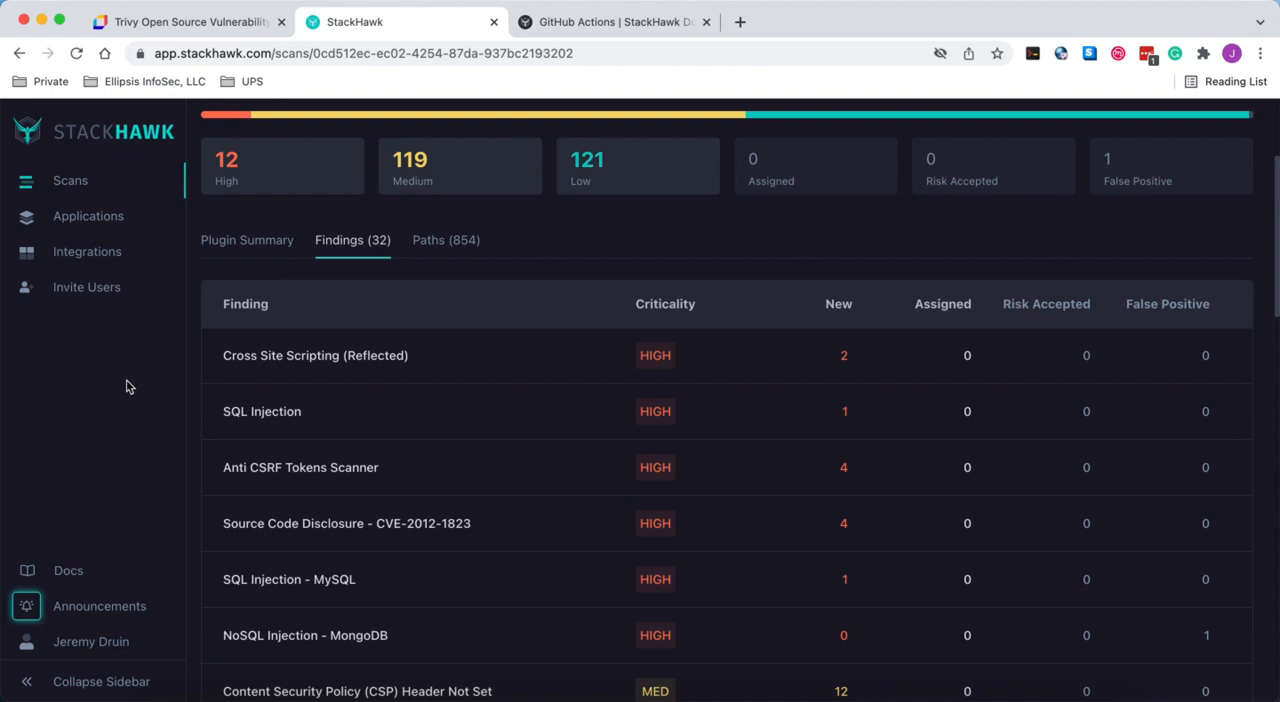